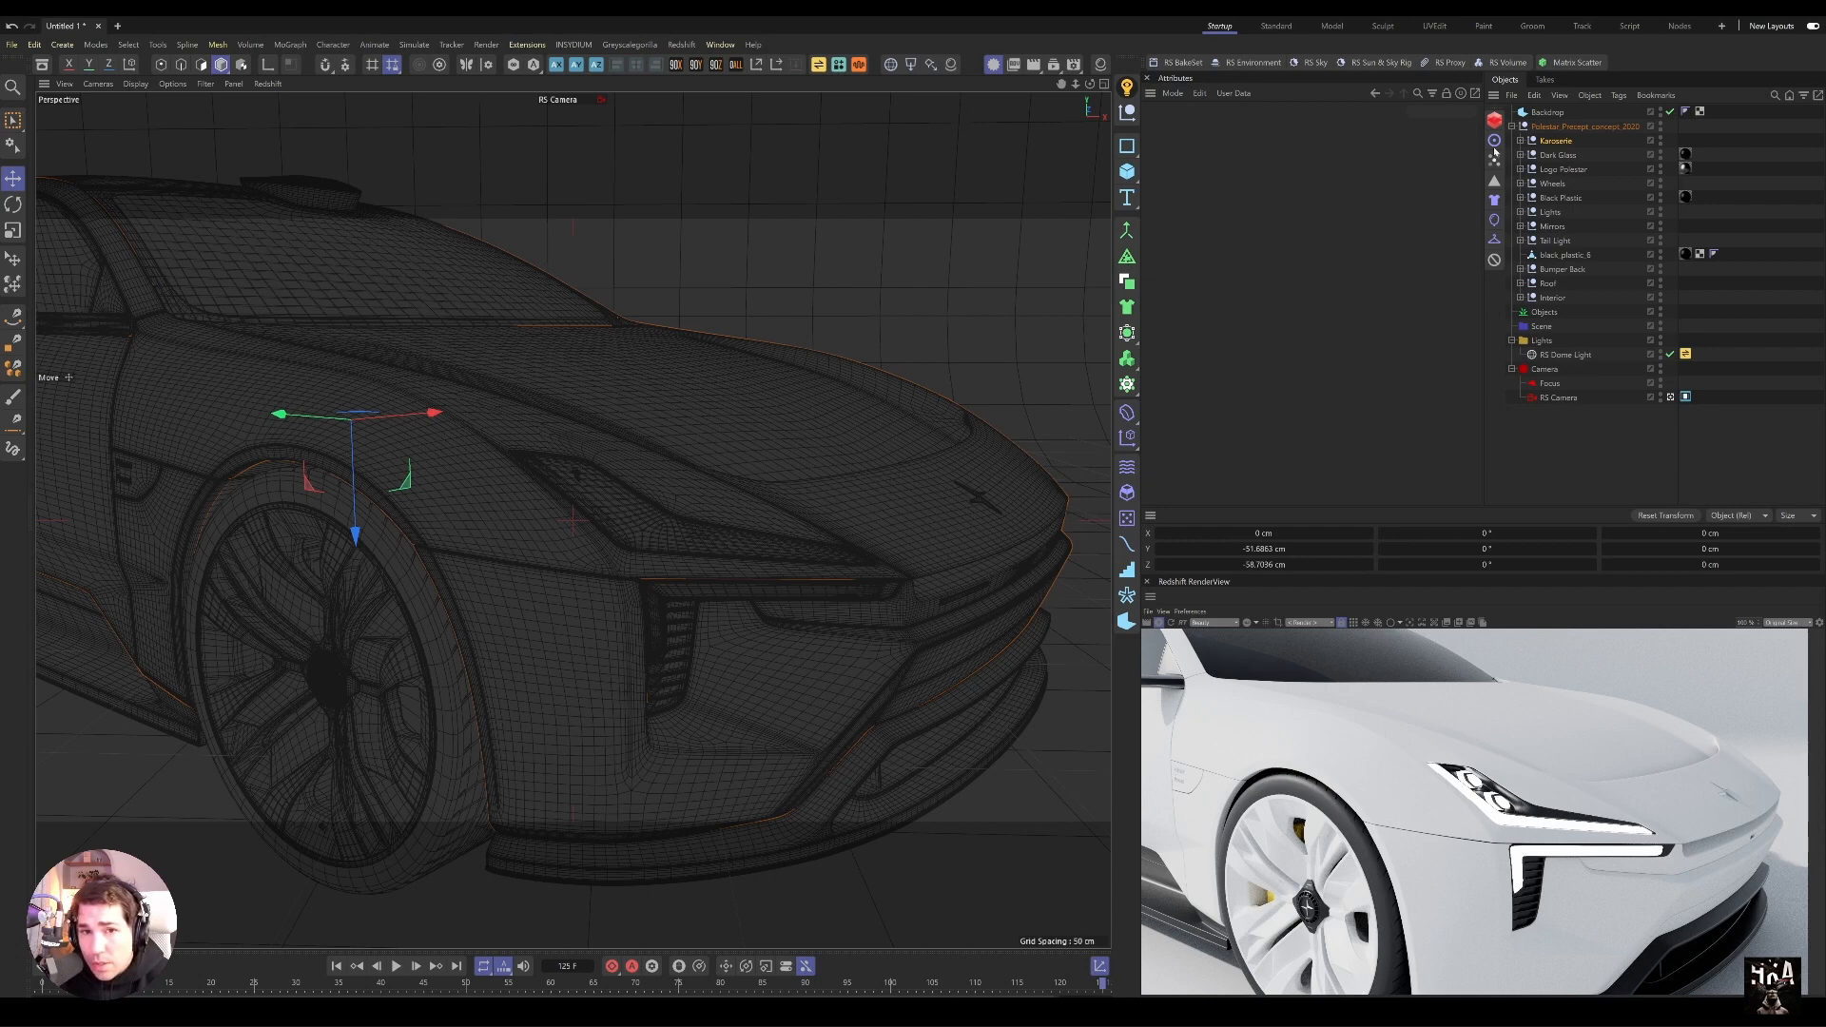
{"action": "mouse_move", "coordinate": [1406, 317]}
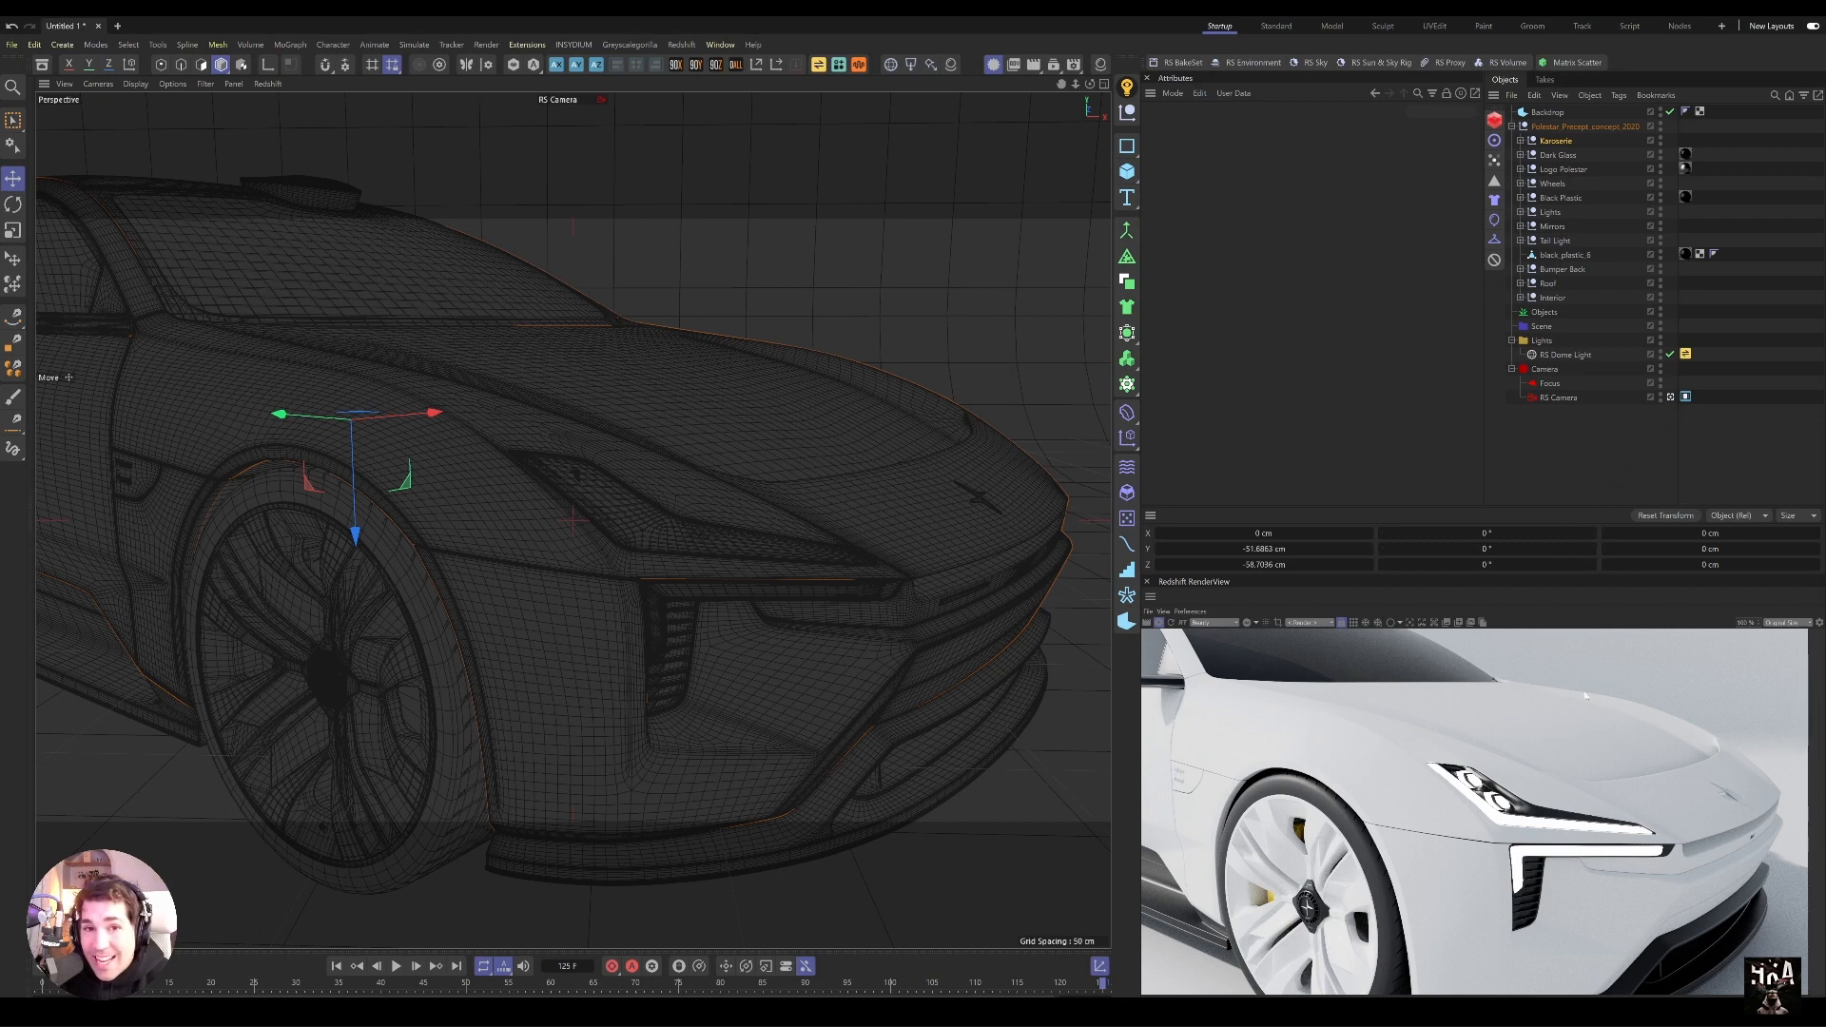
Step: Create a Redshift Standard material with a blue base colour and matching reflection tint
{"action": "left_click", "coordinate": [949, 64]}
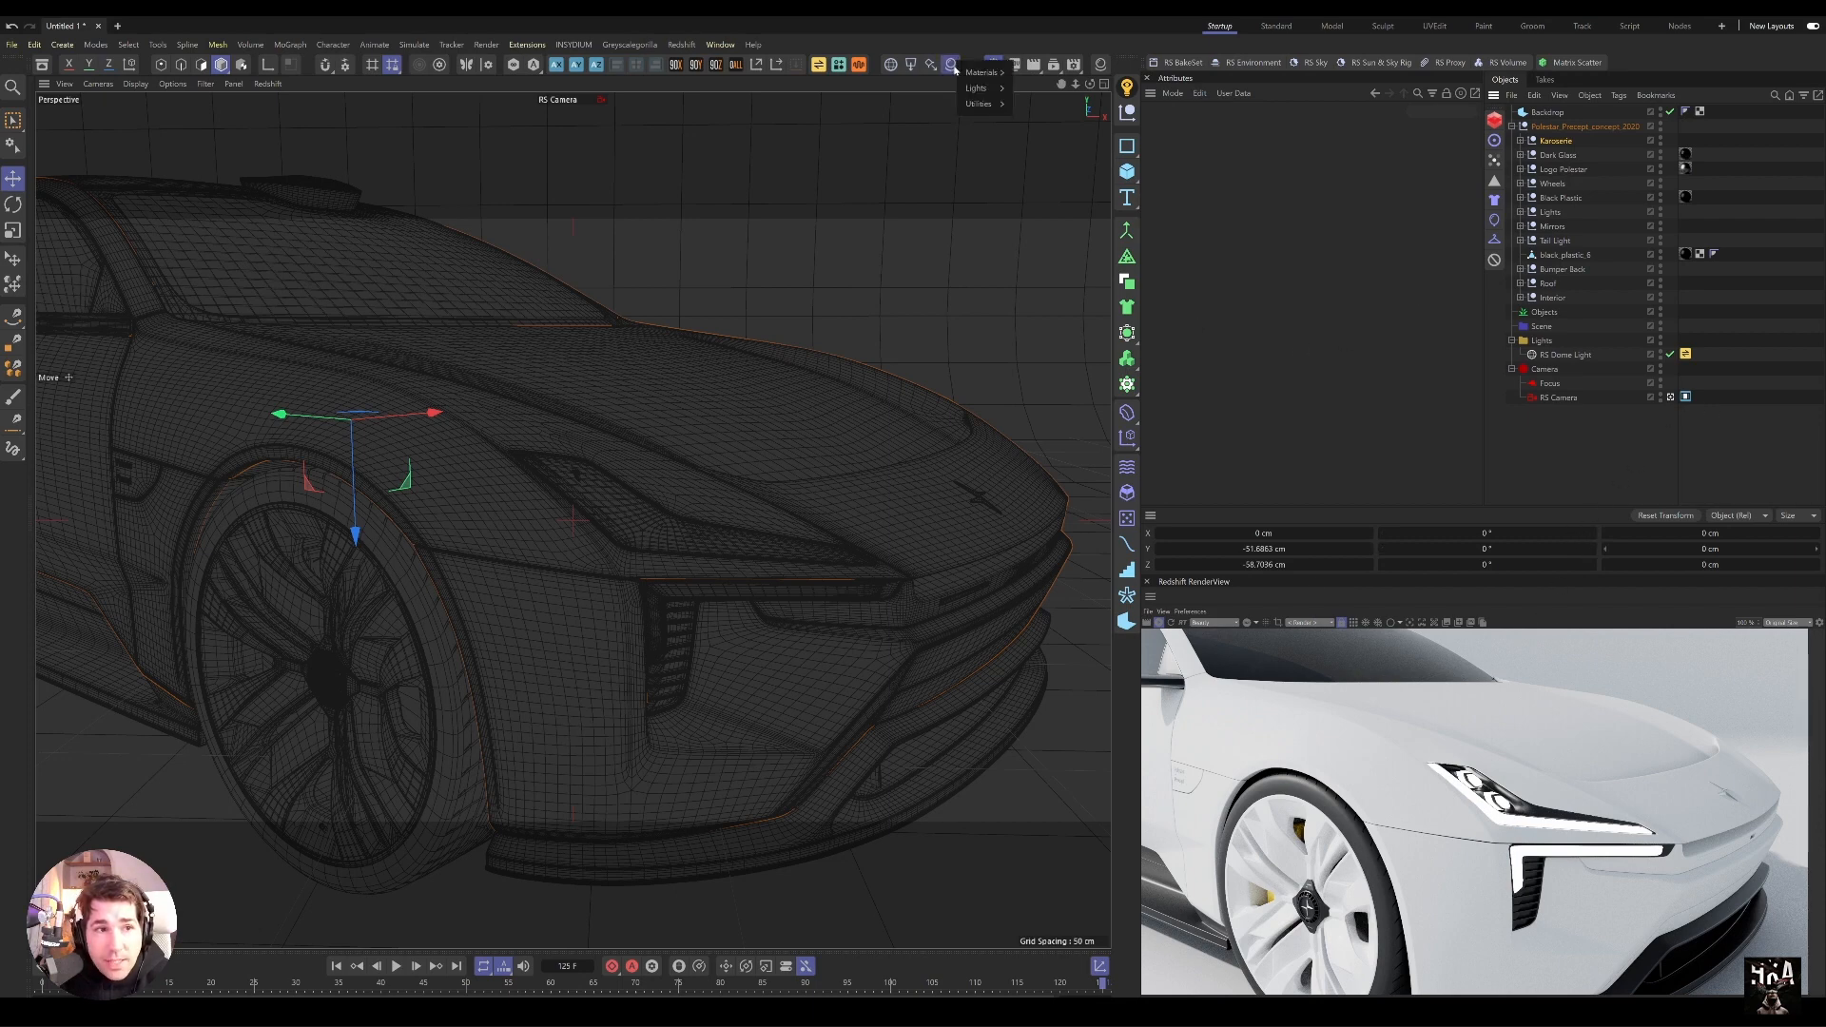
{"action": "left_click", "coordinate": [990, 72]}
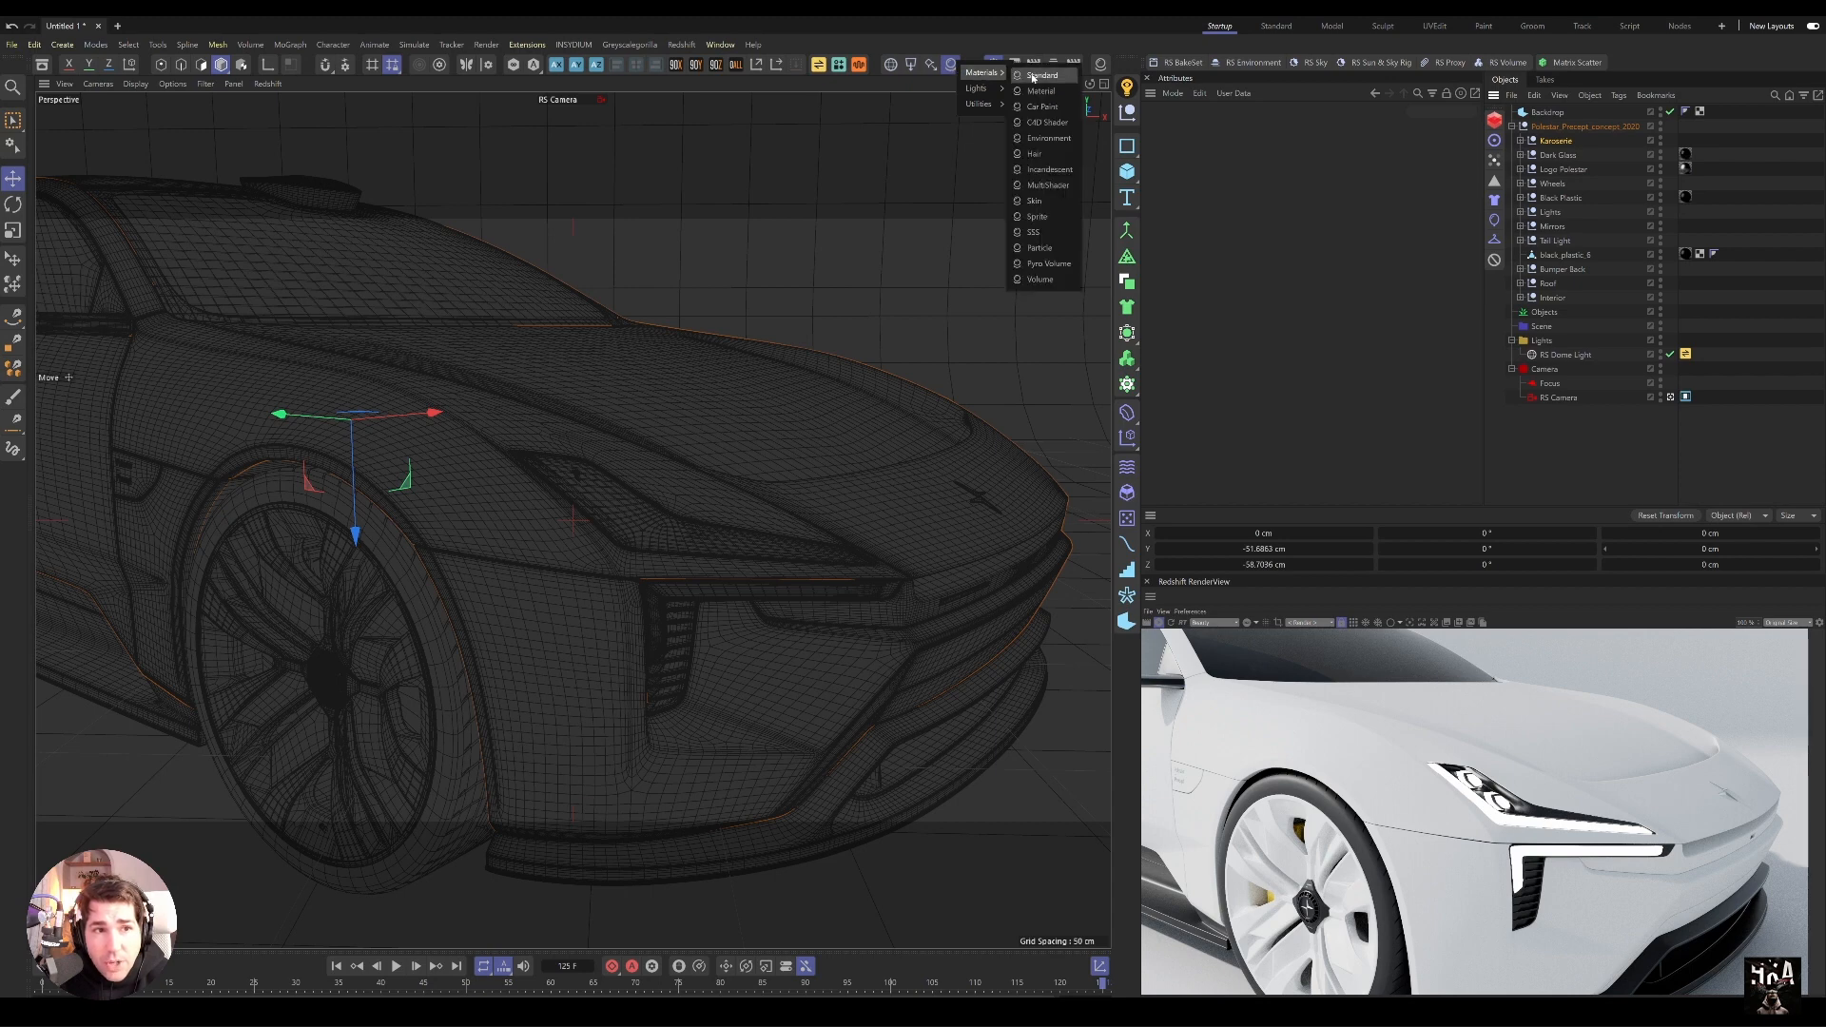
{"action": "left_click", "coordinate": [1044, 75]}
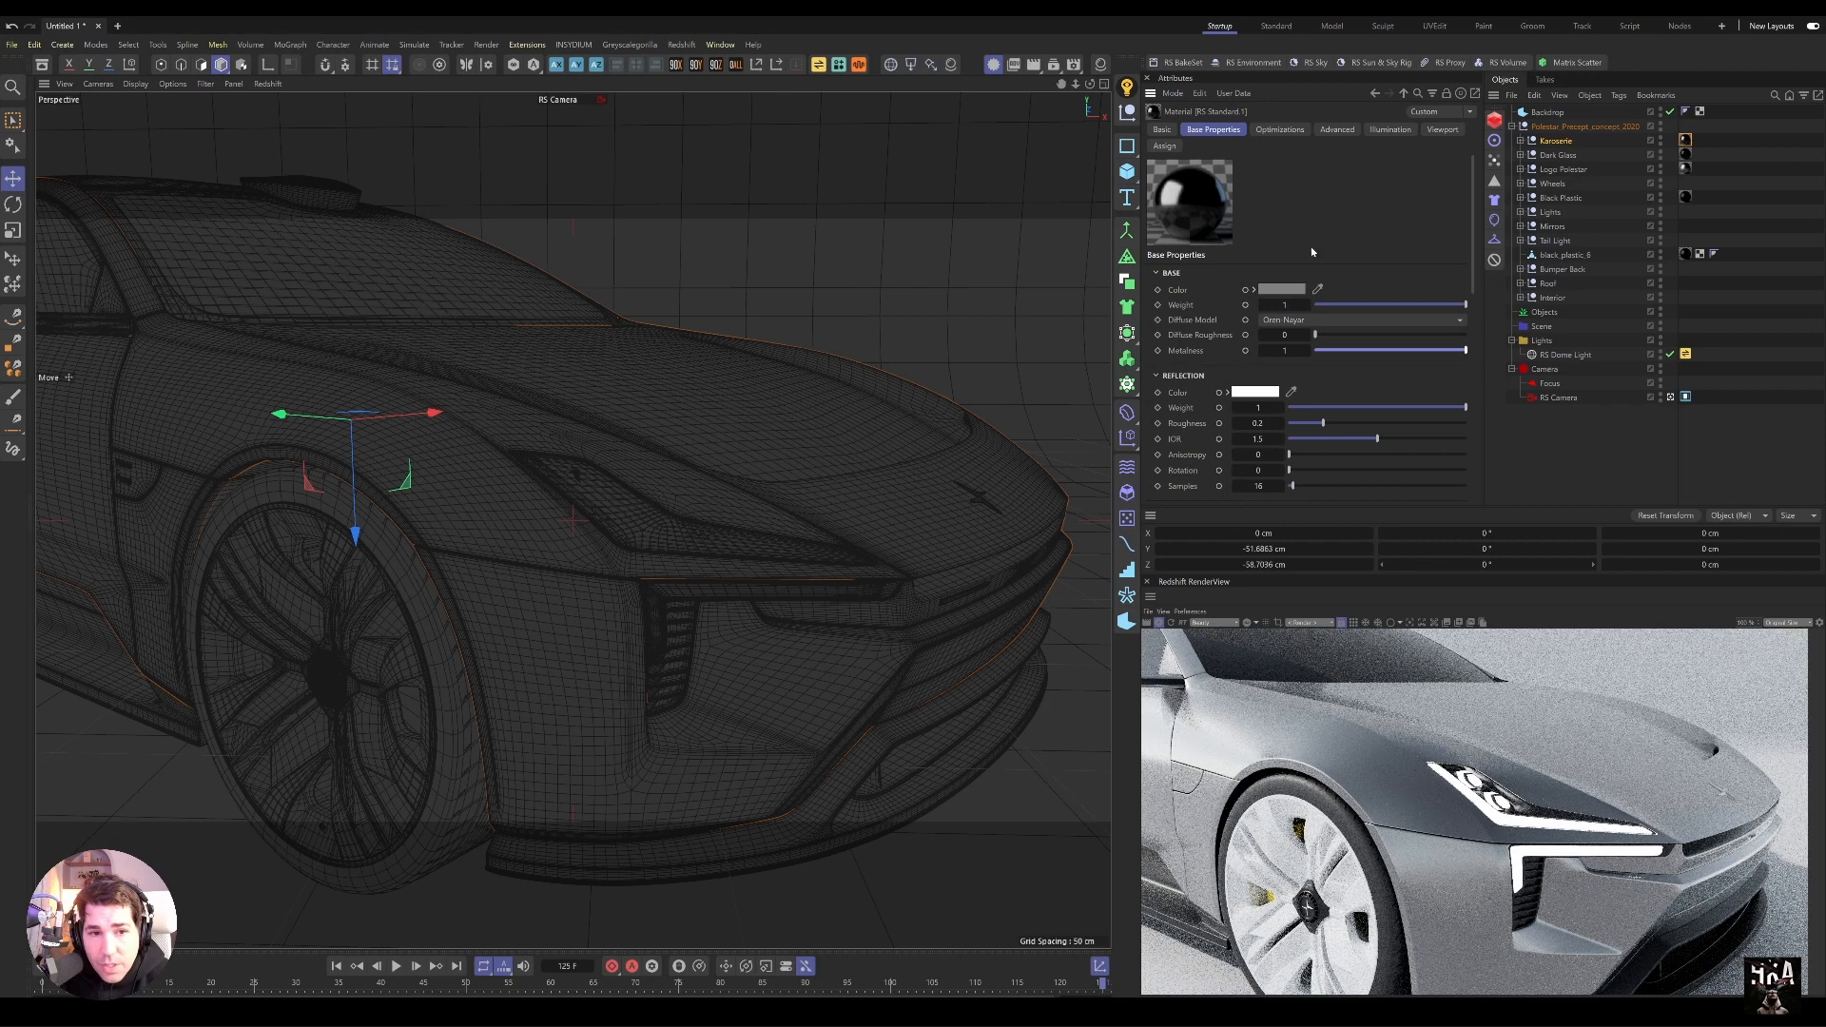
{"action": "left_click", "coordinate": [1282, 289]}
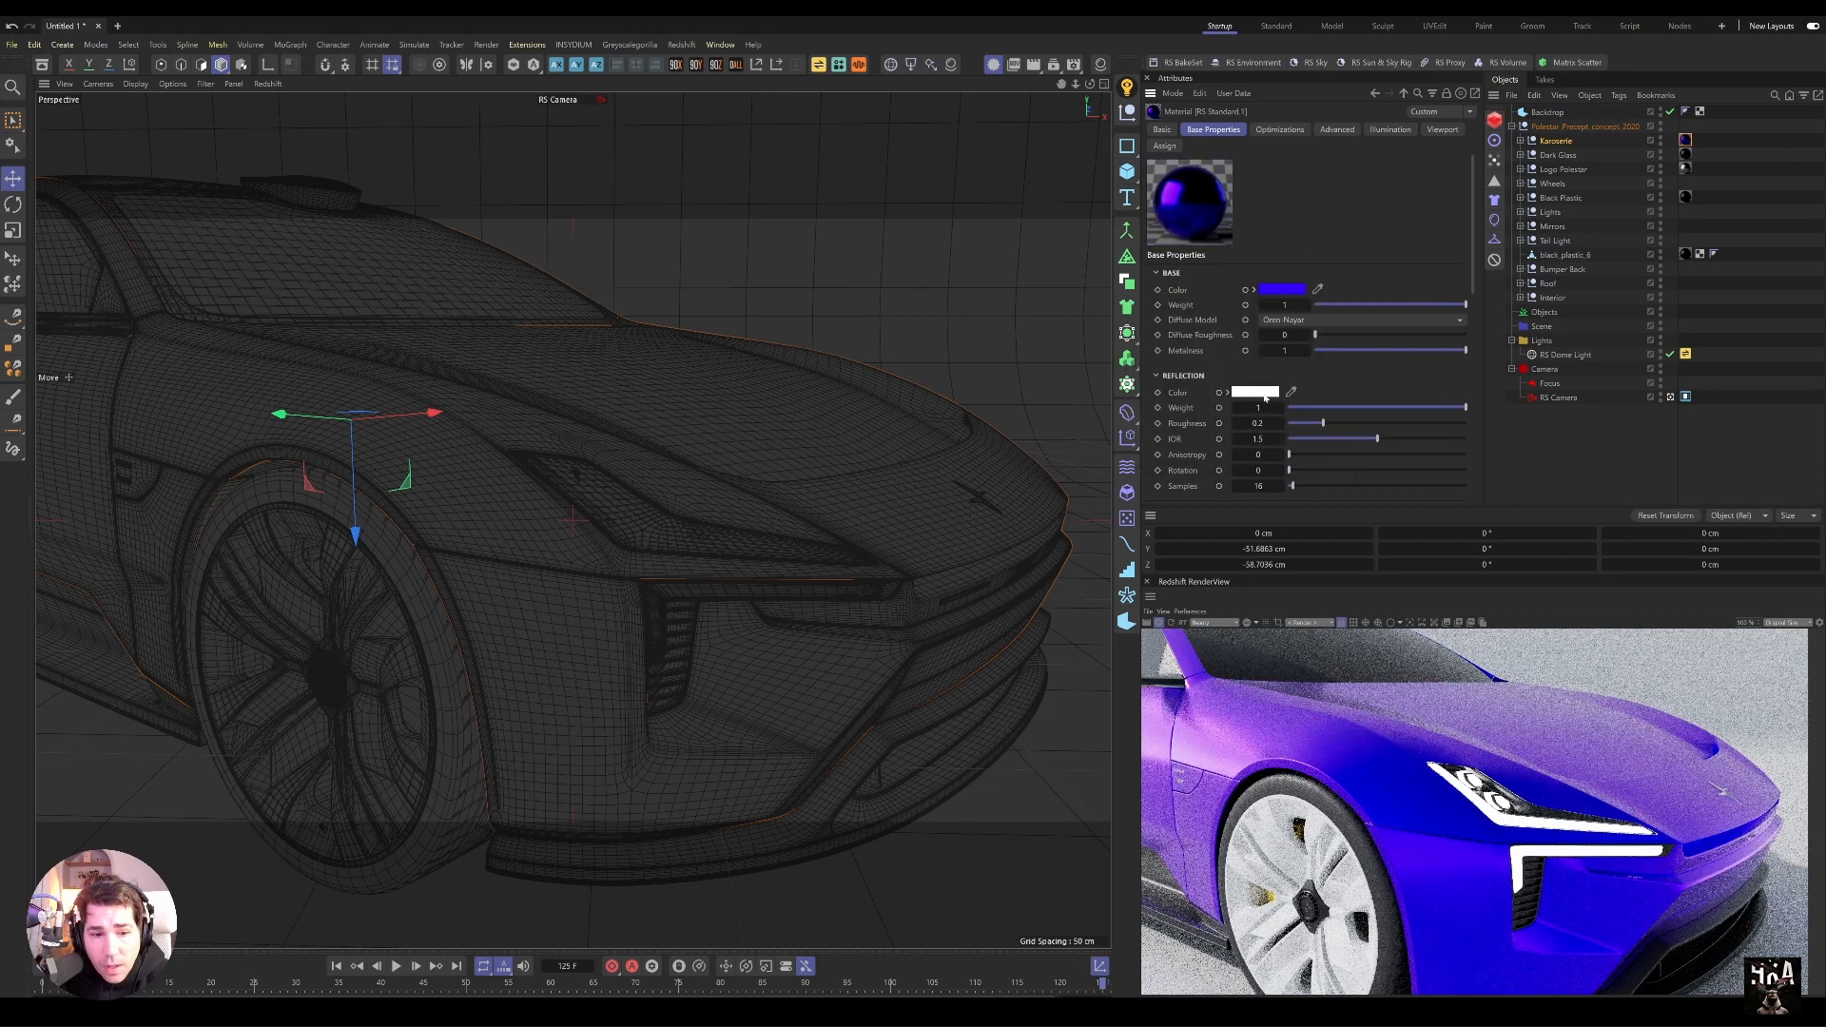
{"action": "left_click", "coordinate": [1256, 391]}
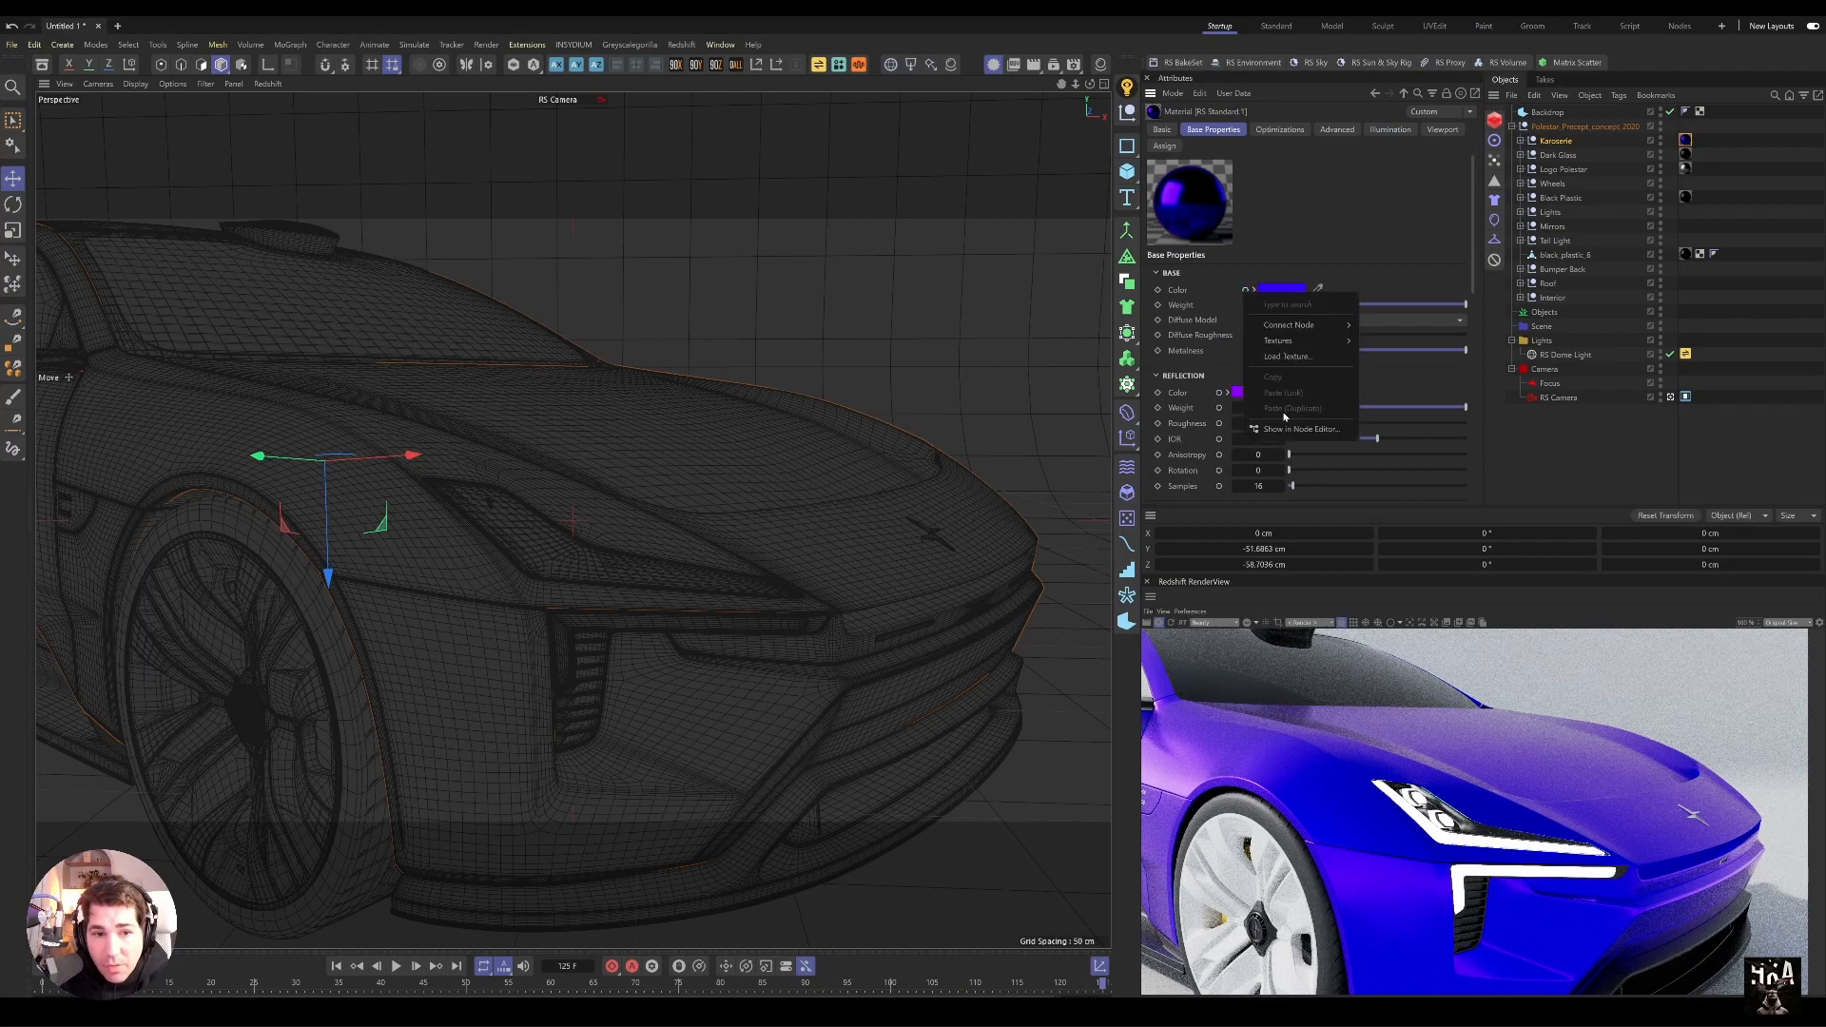
Step: Show the car paint material in the Node Editor and select the RS Standard node
{"action": "left_click", "coordinate": [1302, 428]}
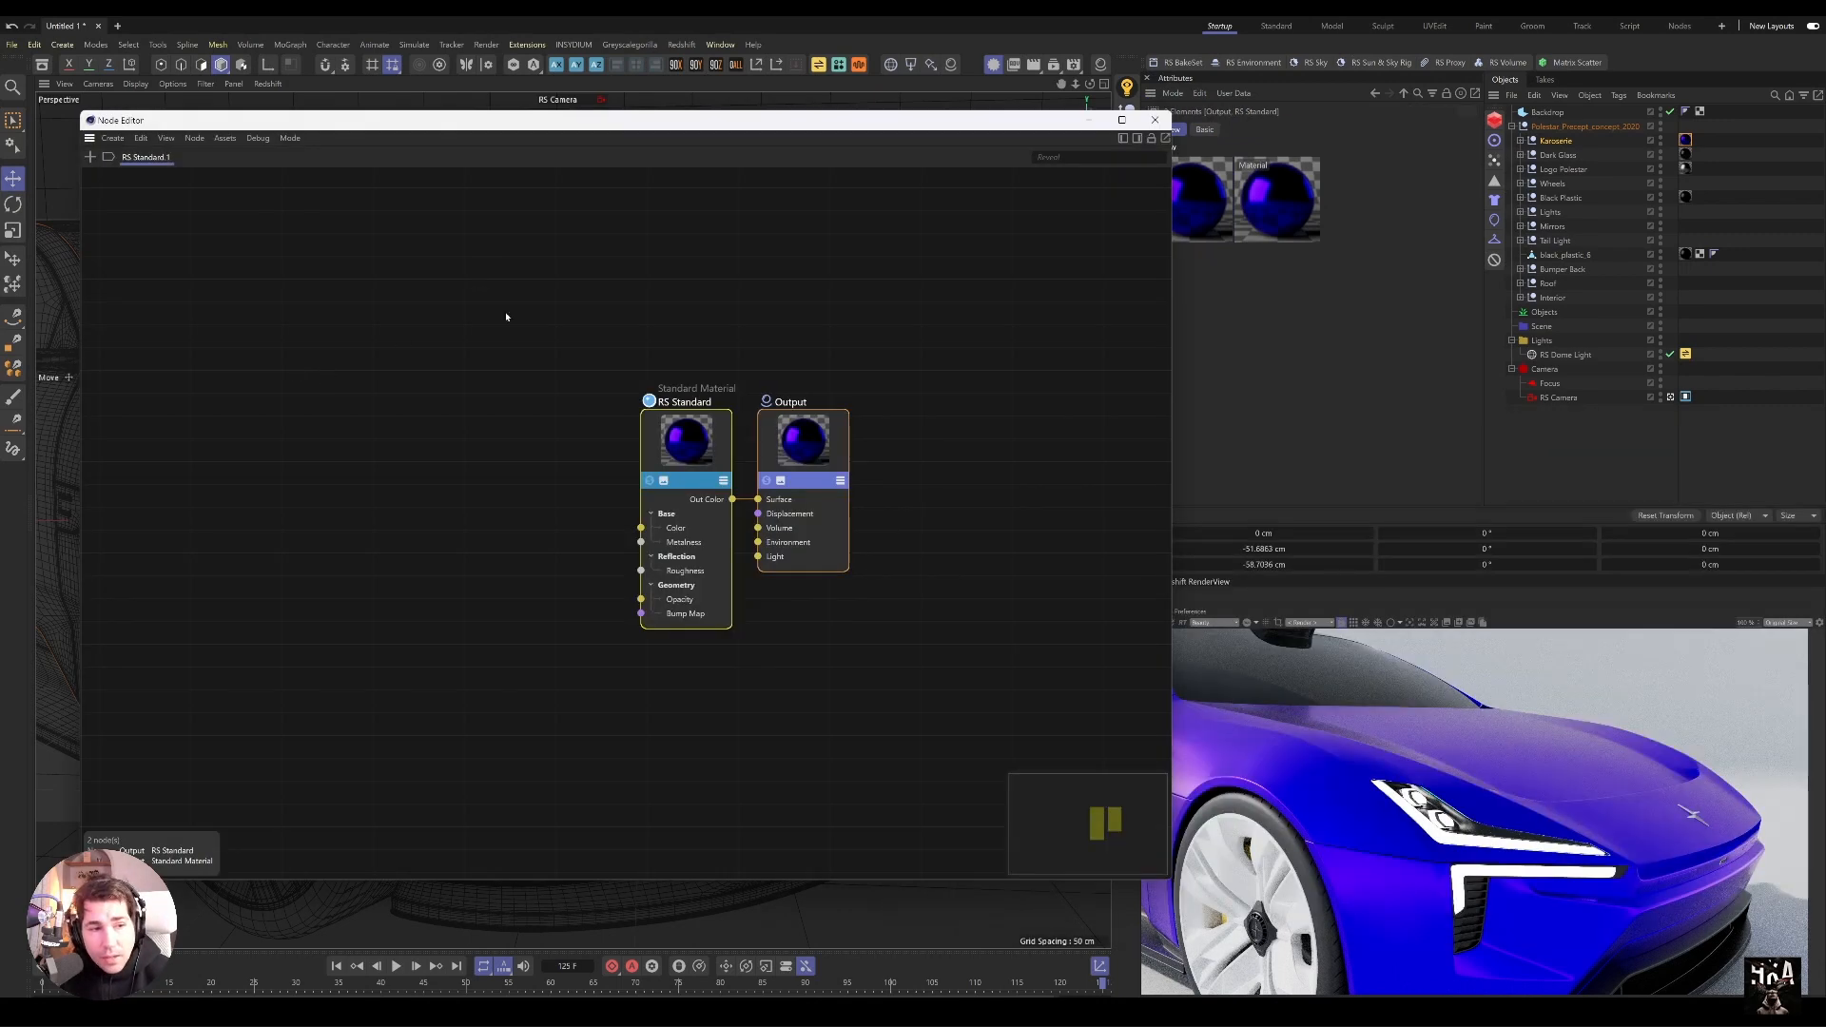
{"action": "left_click", "coordinate": [657, 443]}
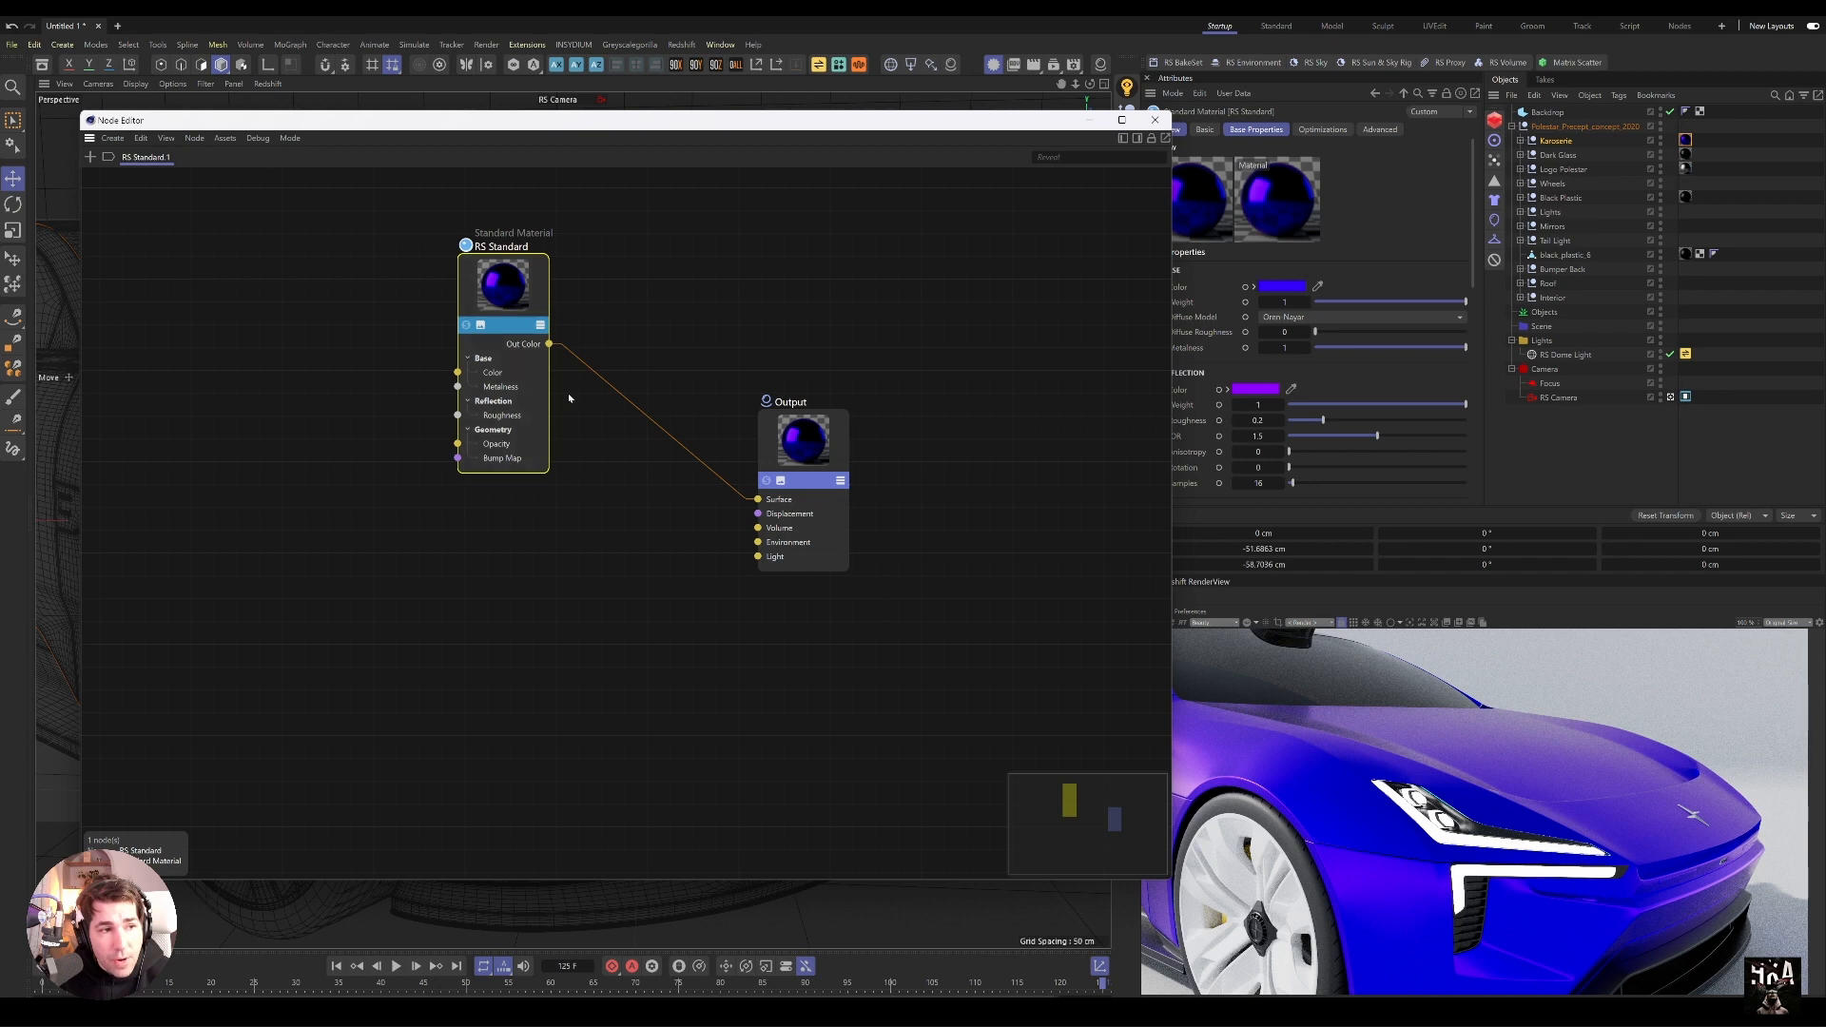
{"action": "mouse_move", "coordinate": [436, 625]}
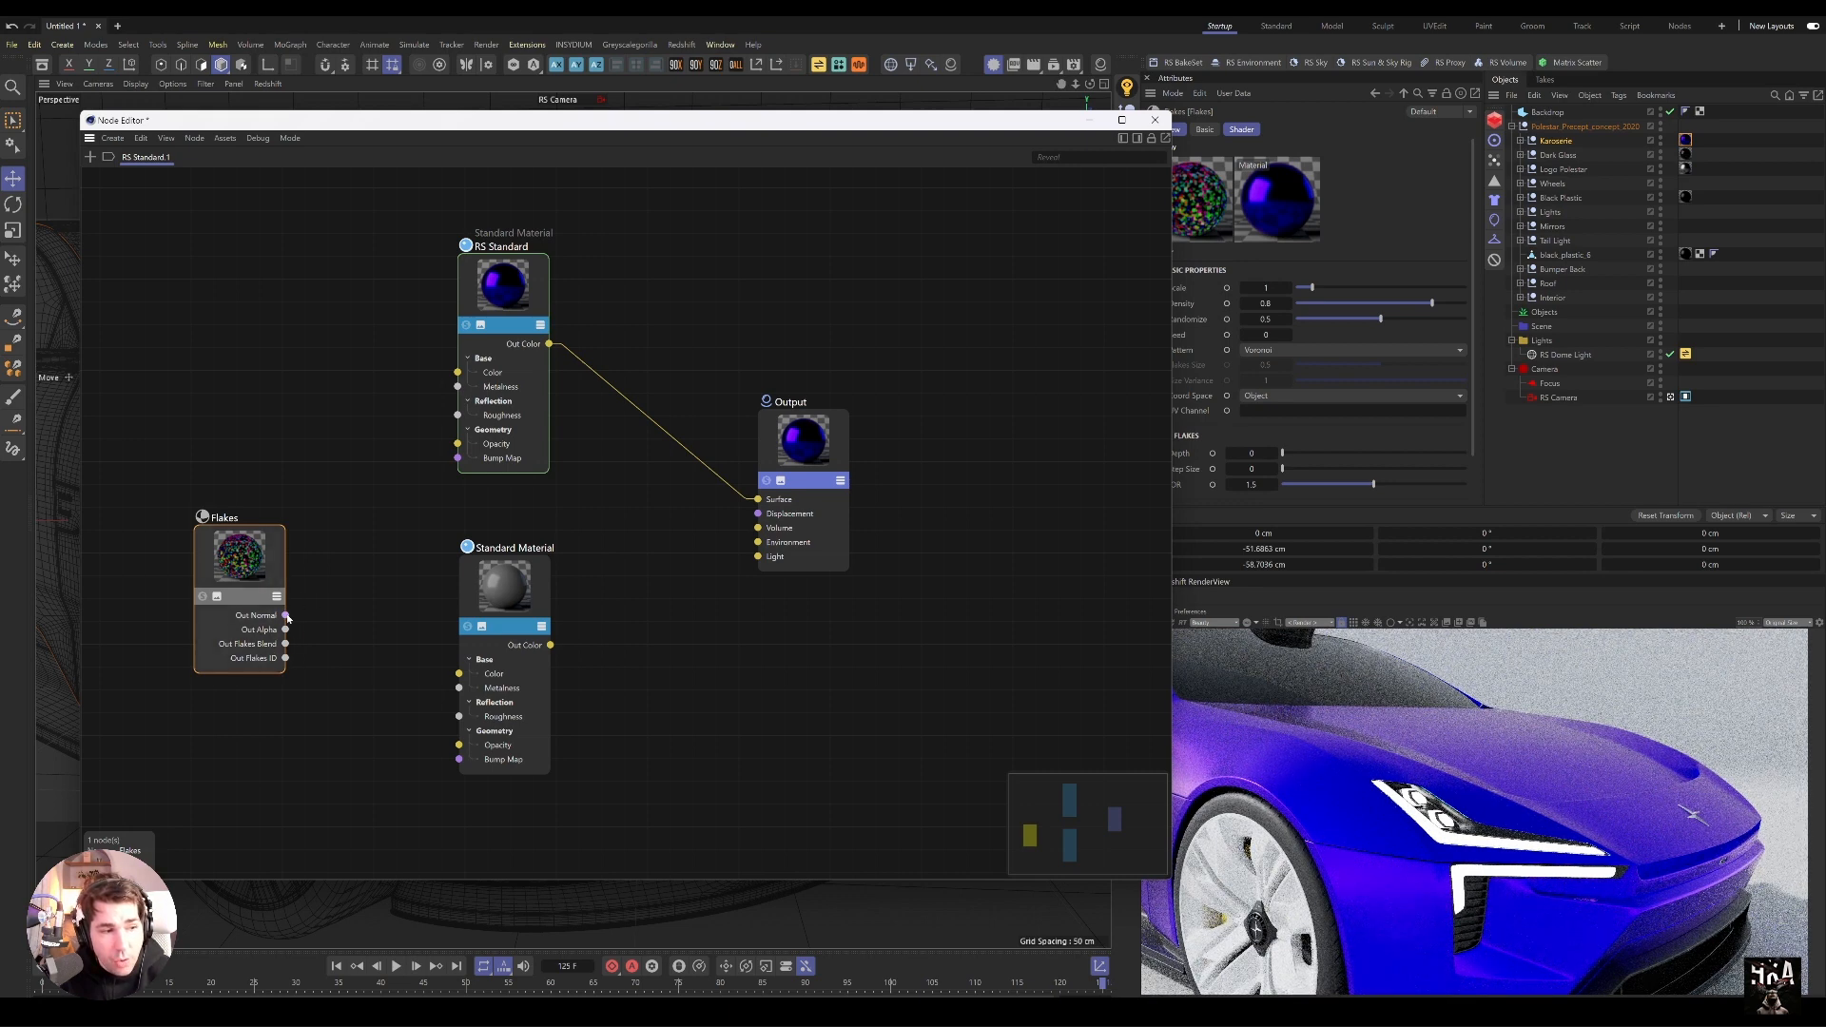
Step: Wire Flakes Out Normal to the material's Bump input and rearrange the graph for room
{"action": "left_click_drag", "start_coordinate": [285, 615], "coordinate": [458, 752]}
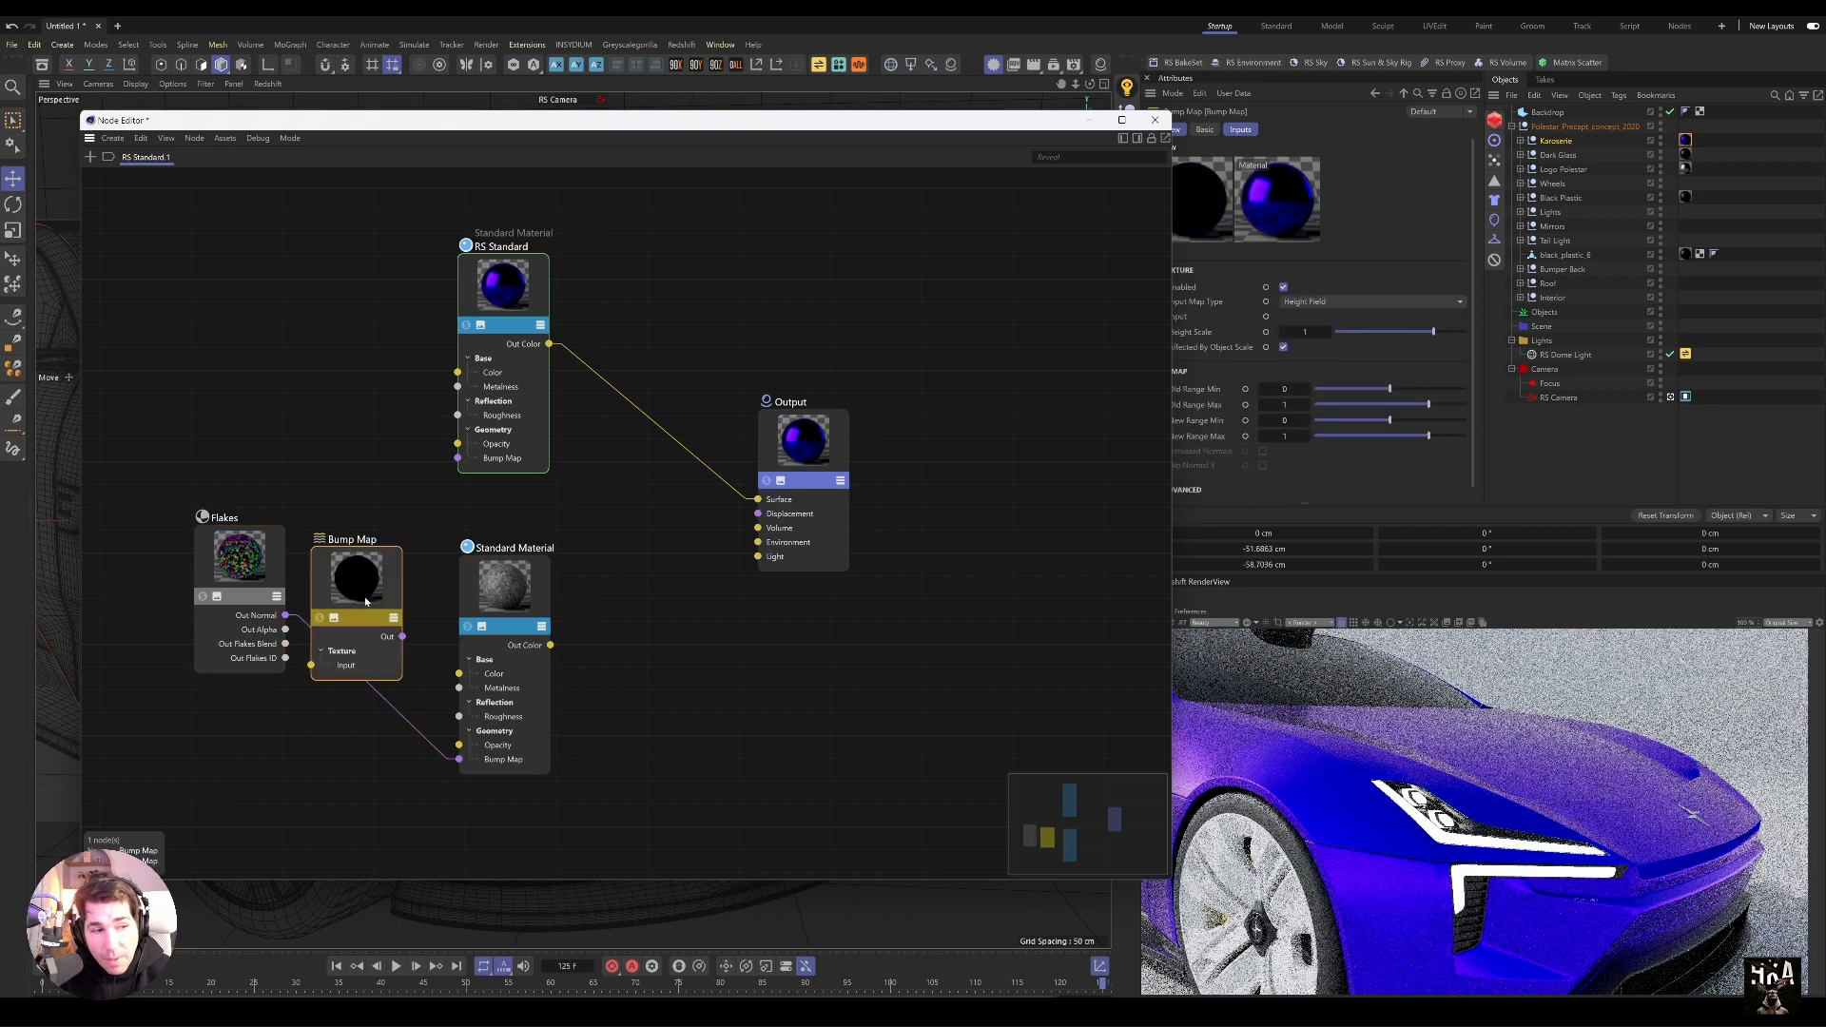
{"action": "left_click_drag", "start_coordinate": [355, 571], "coordinate": [370, 713]}
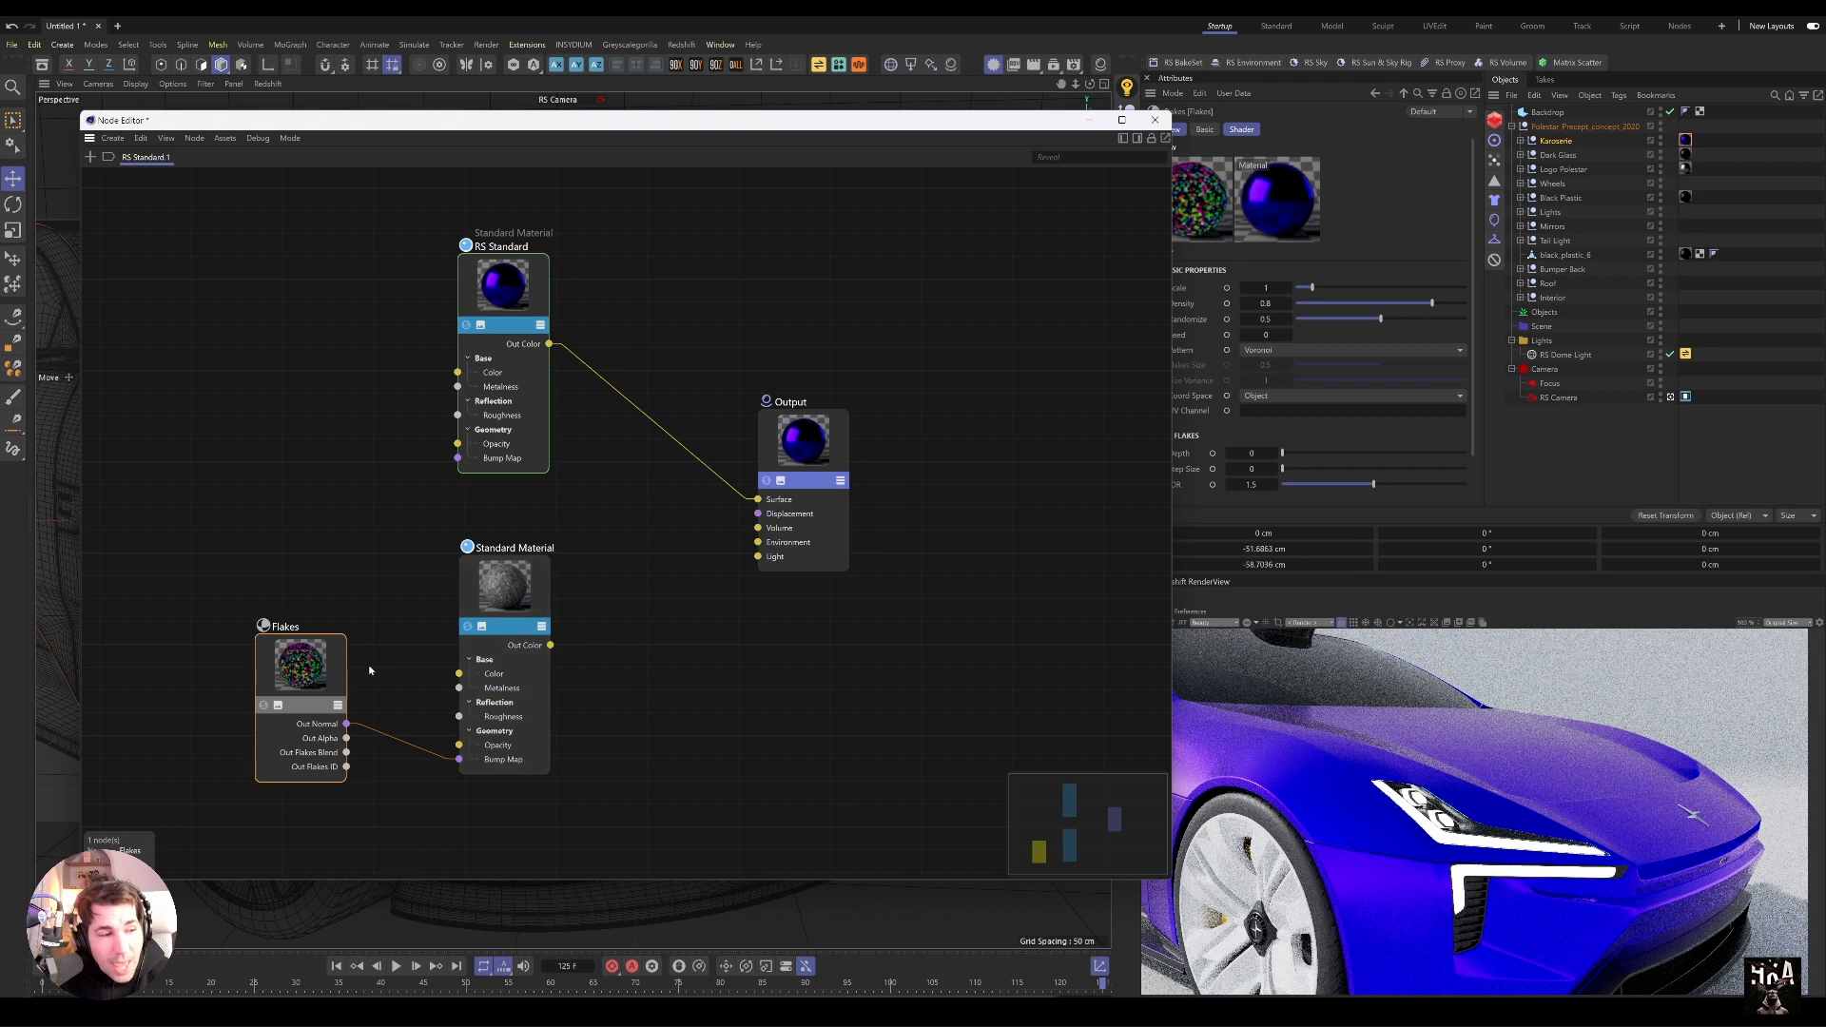
{"action": "left_click_drag", "start_coordinate": [300, 664], "coordinate": [320, 673]}
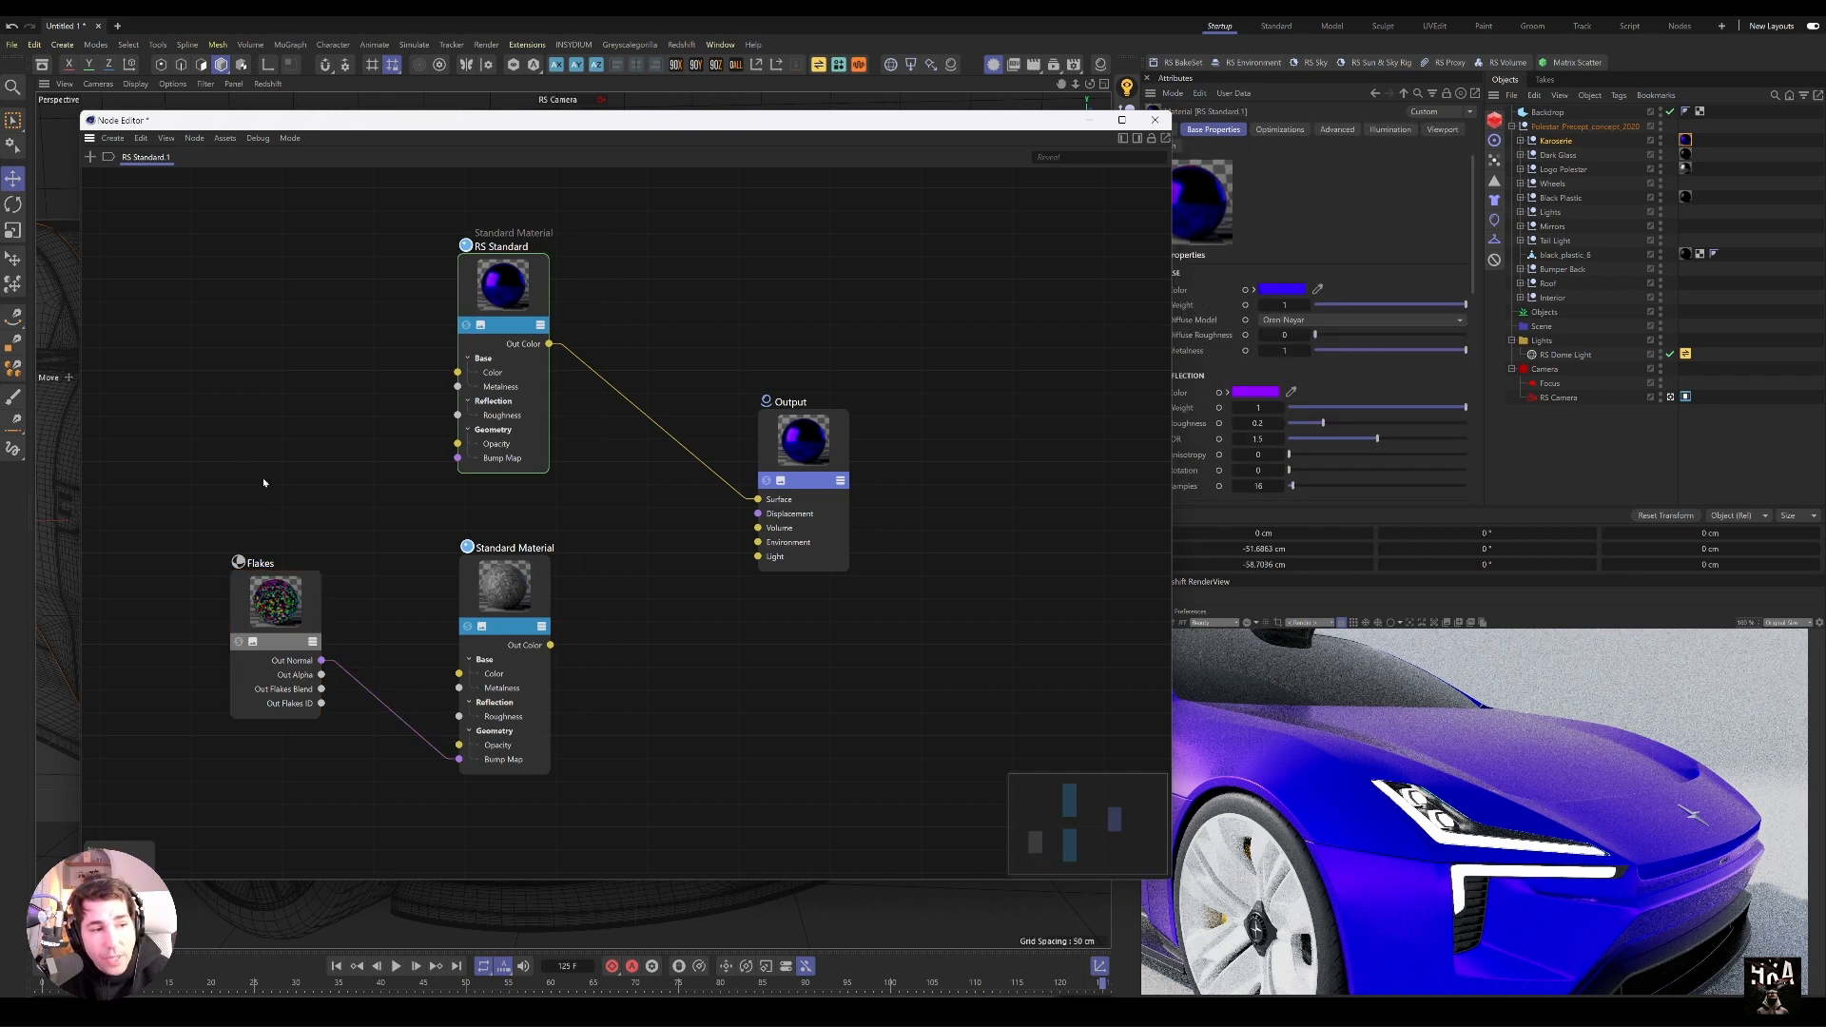
{"action": "left_click_drag", "start_coordinate": [180, 479], "coordinate": [510, 664]}
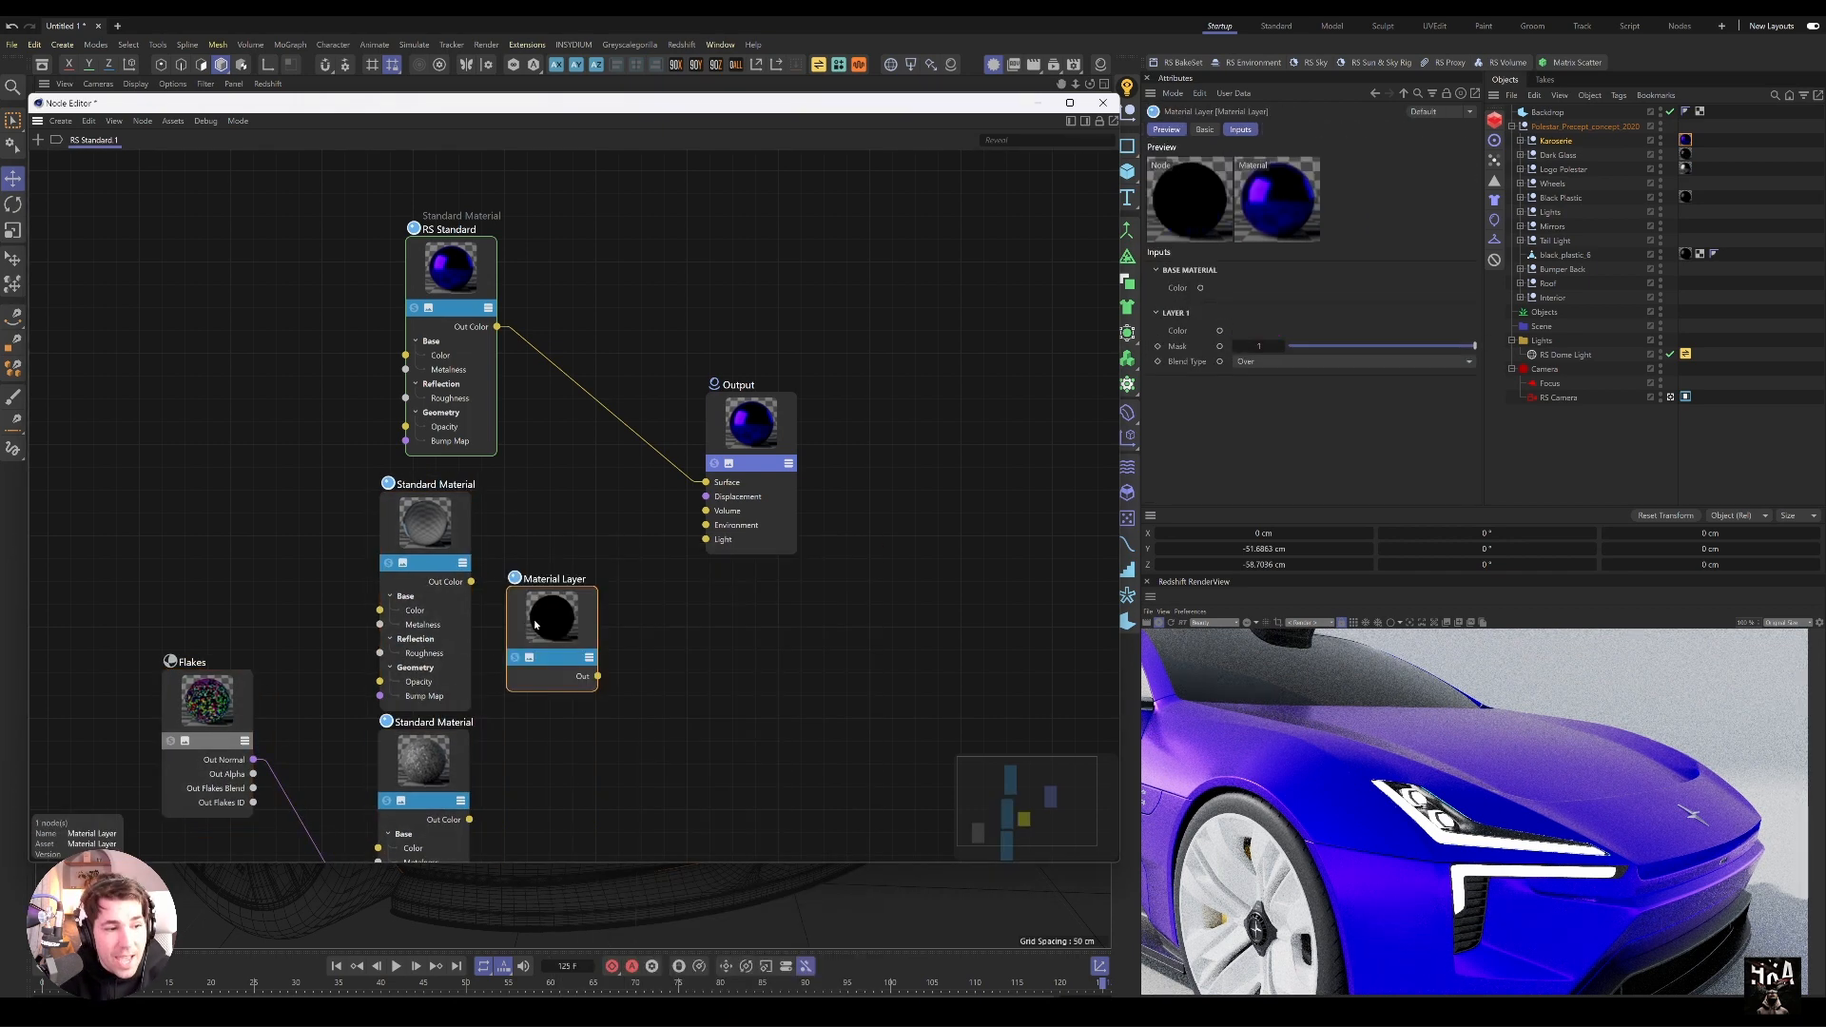
Step: Connect the material to the Layer's Base slot, Flakes alpha to Mask, RS Standard as top base
{"action": "left_click_drag", "start_coordinate": [551, 615], "coordinate": [694, 321]}
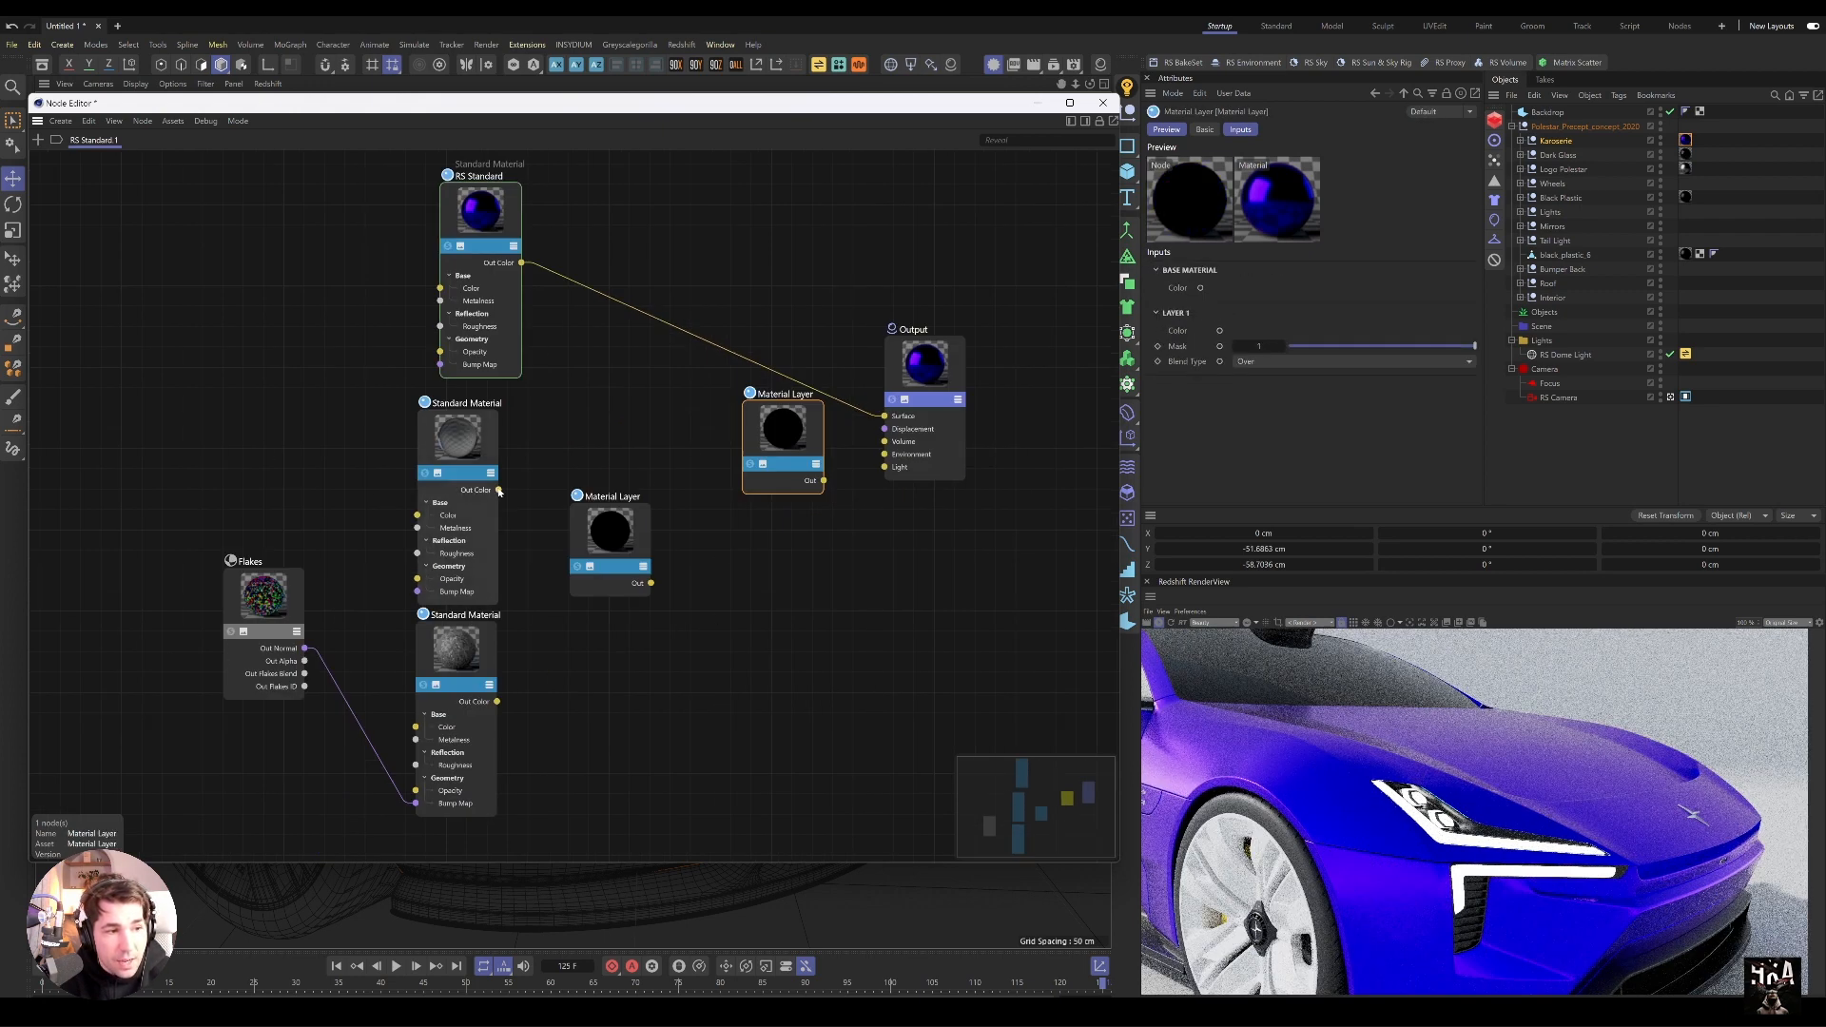
{"action": "left_click_drag", "start_coordinate": [497, 489], "coordinate": [583, 548]}
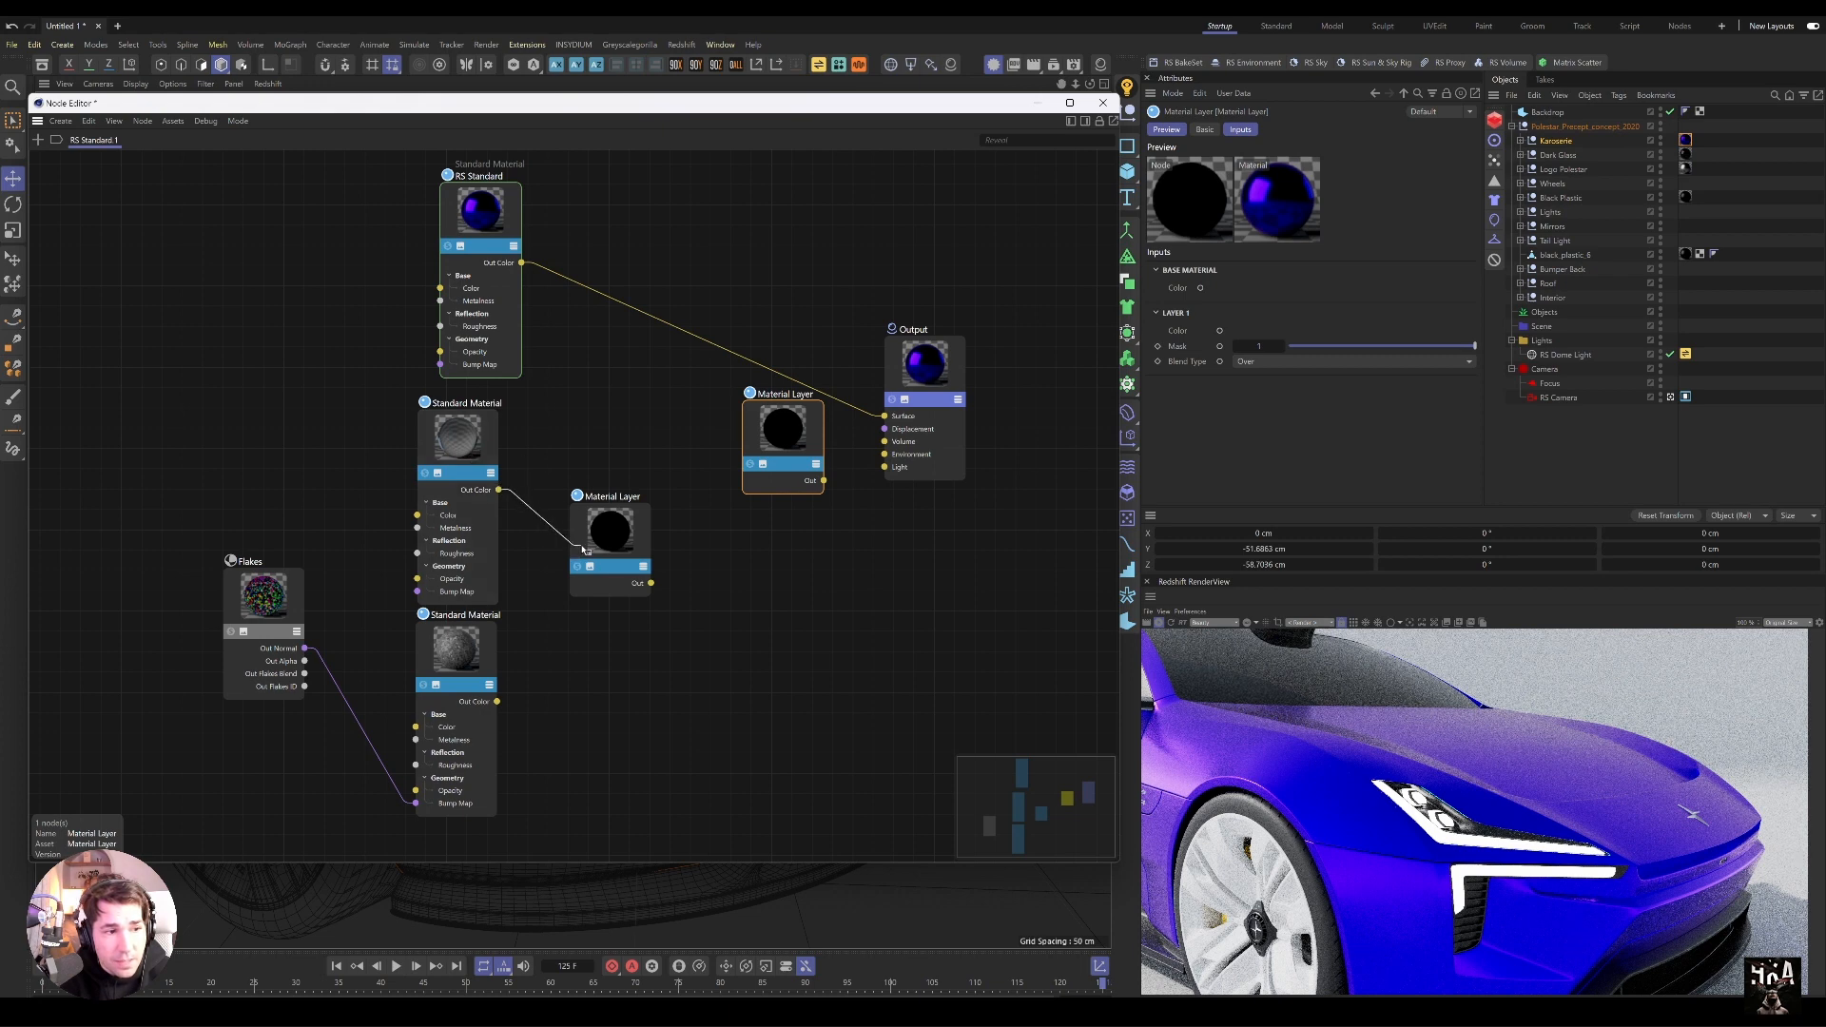
{"action": "left_click", "coordinate": [583, 550]}
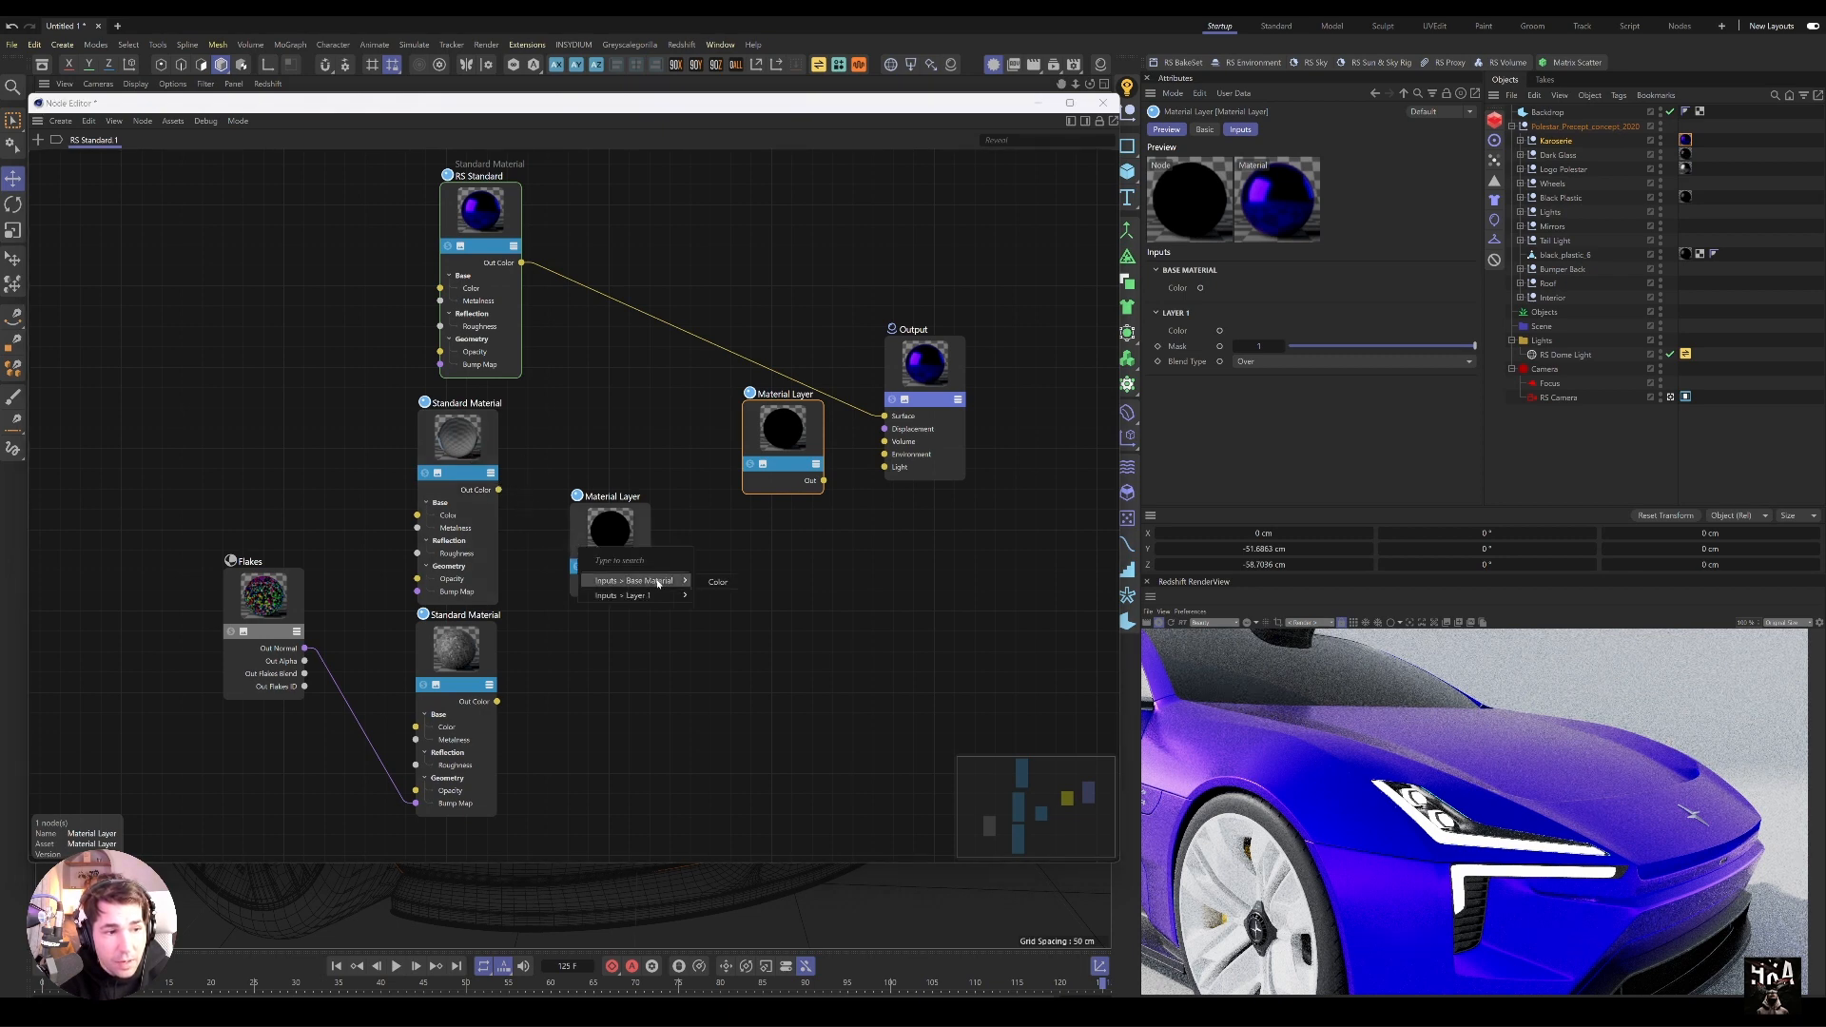
{"action": "left_click", "coordinate": [633, 580]}
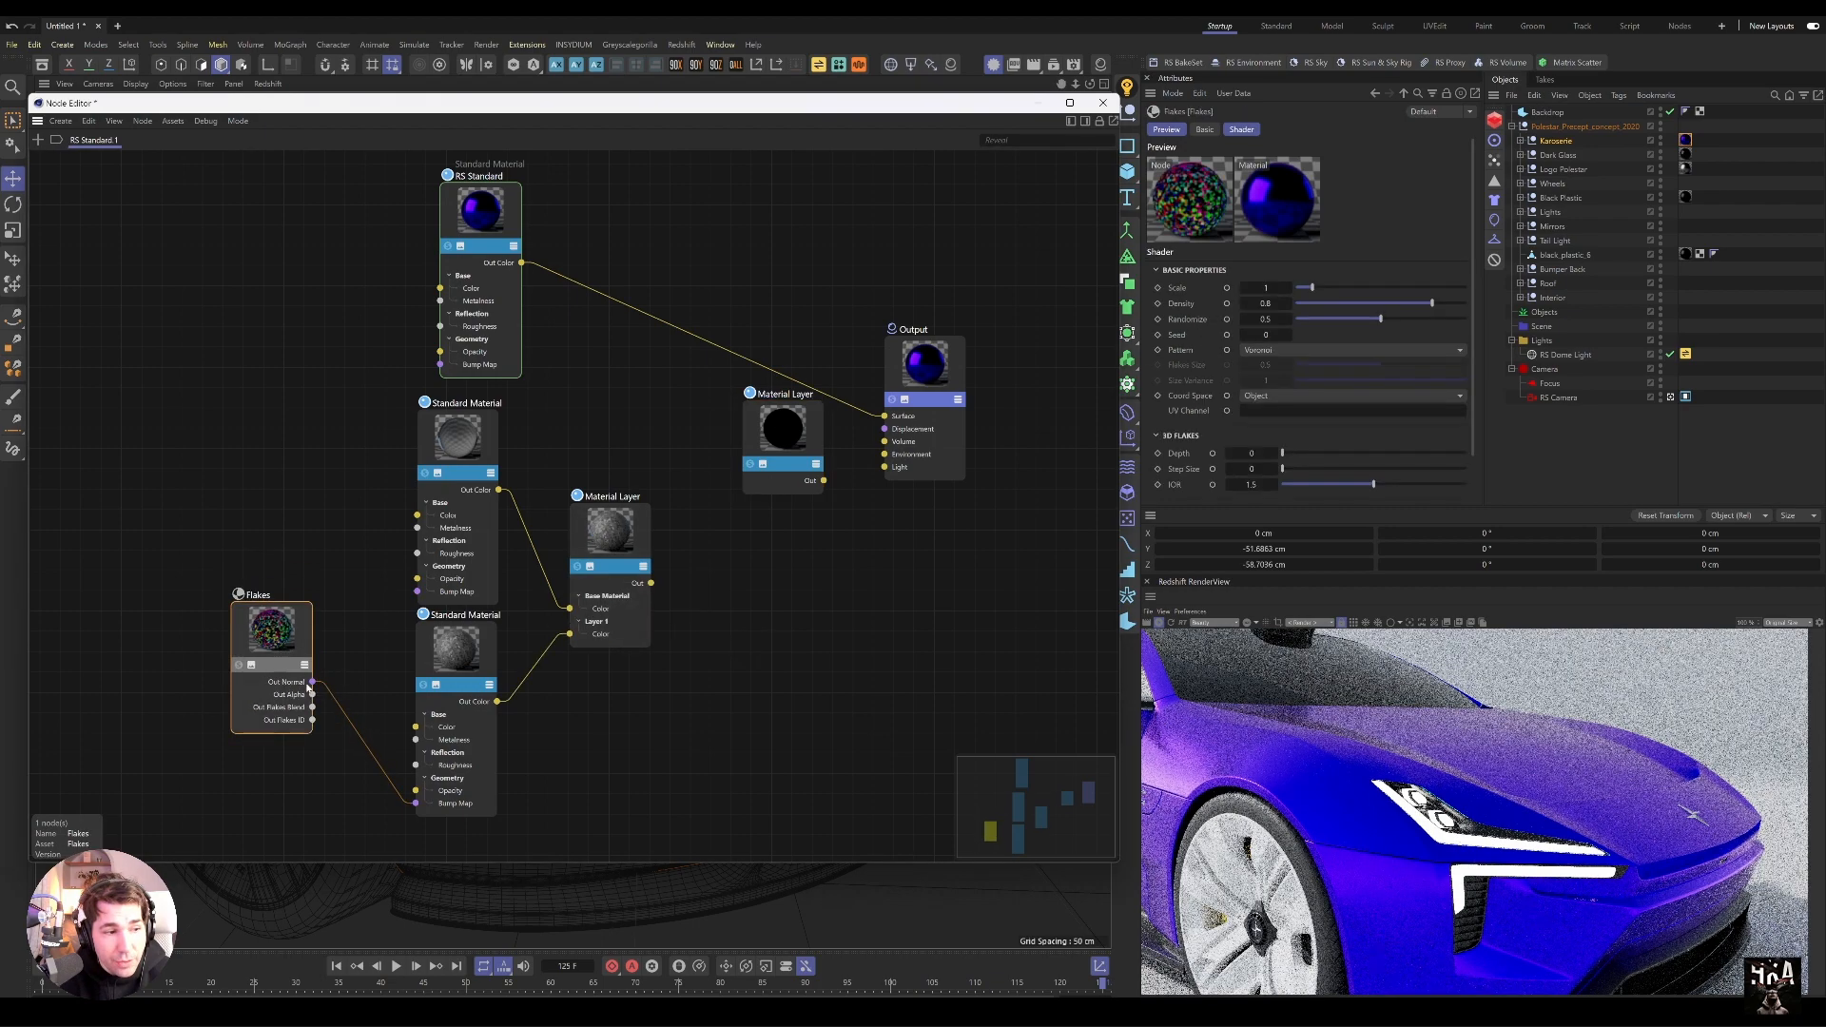
{"action": "left_click", "coordinate": [606, 495]}
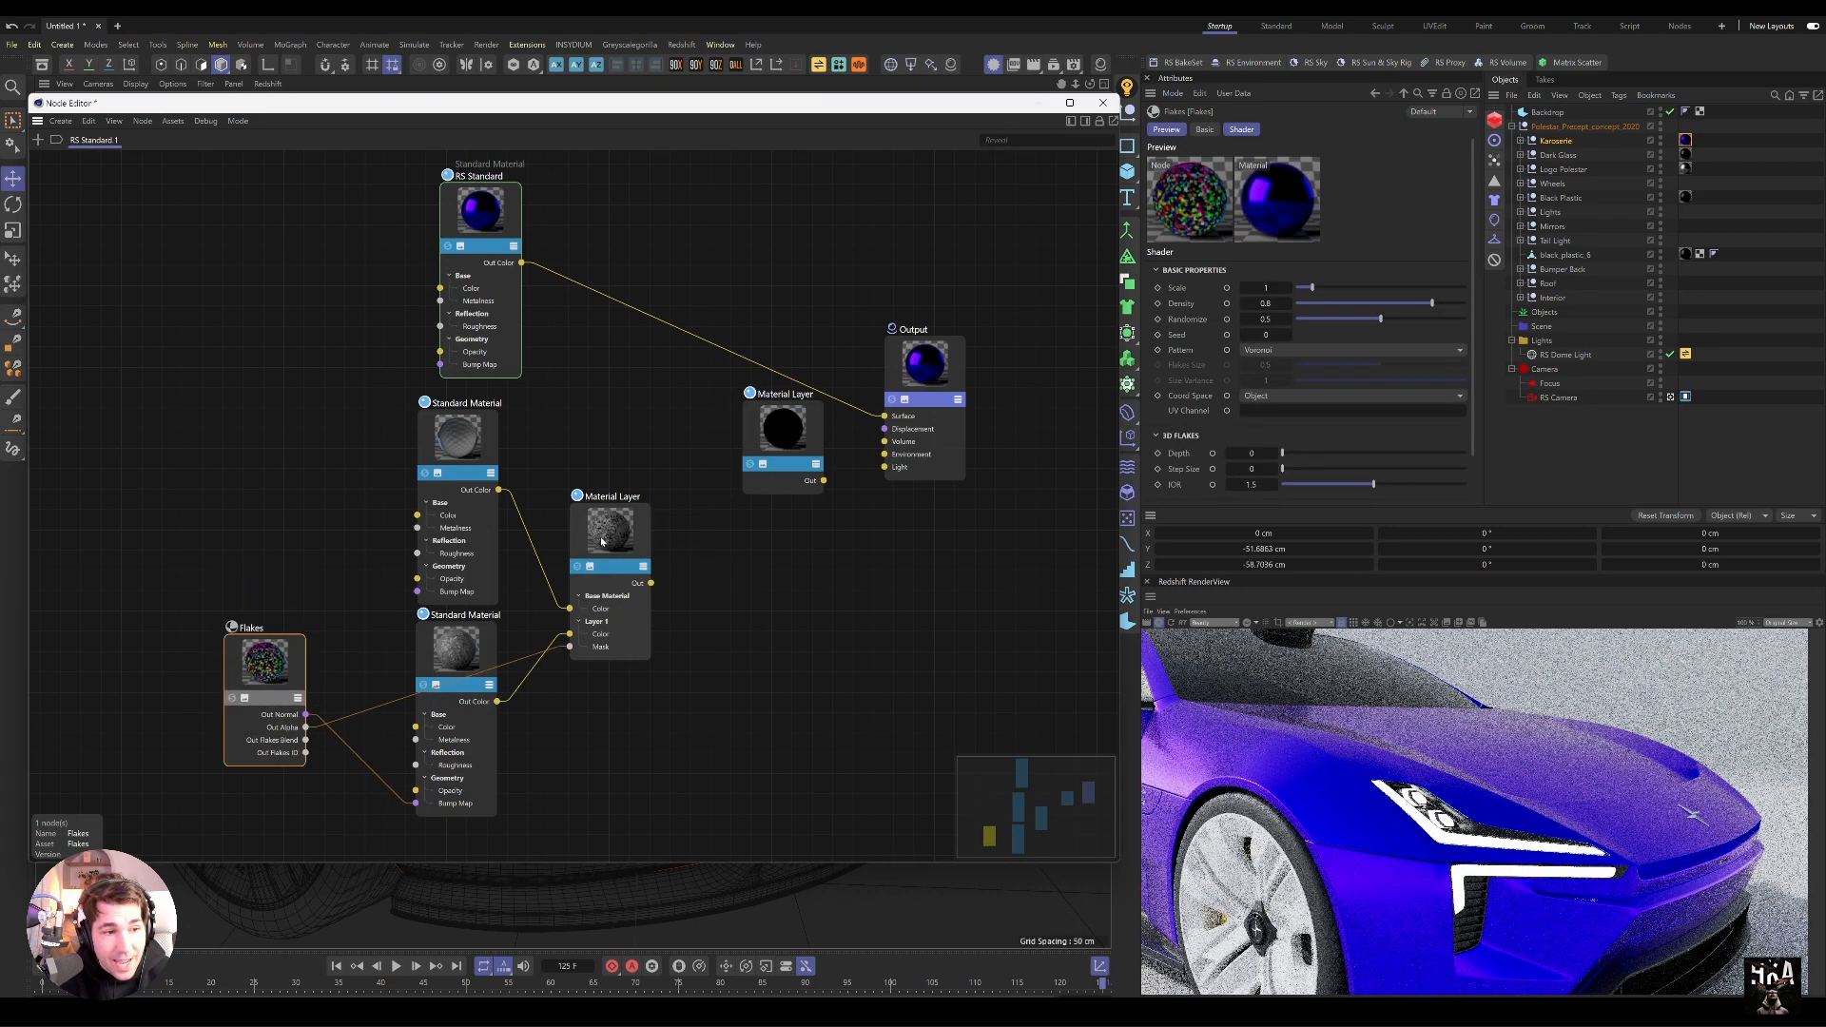
{"action": "left_click", "coordinate": [763, 426]}
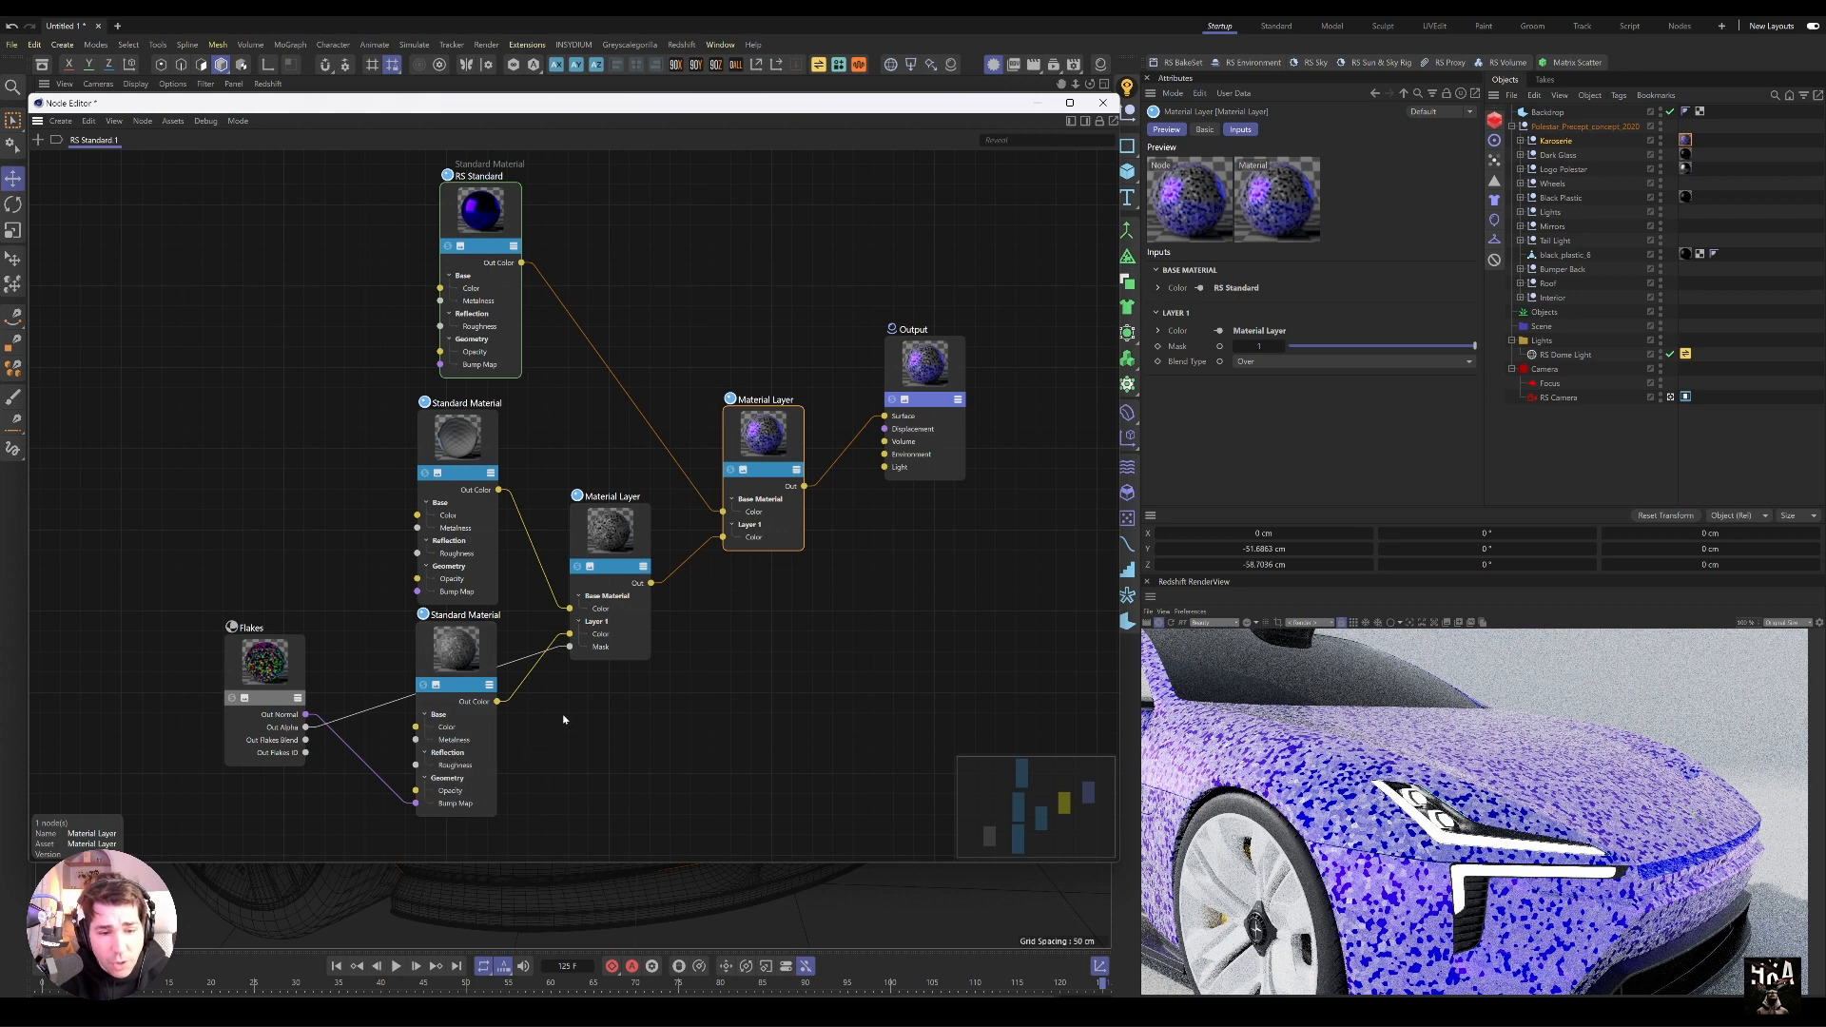
Step: Set the Flakes node scale to 0.06 and density to 0.365
{"action": "left_click", "coordinate": [250, 627]}
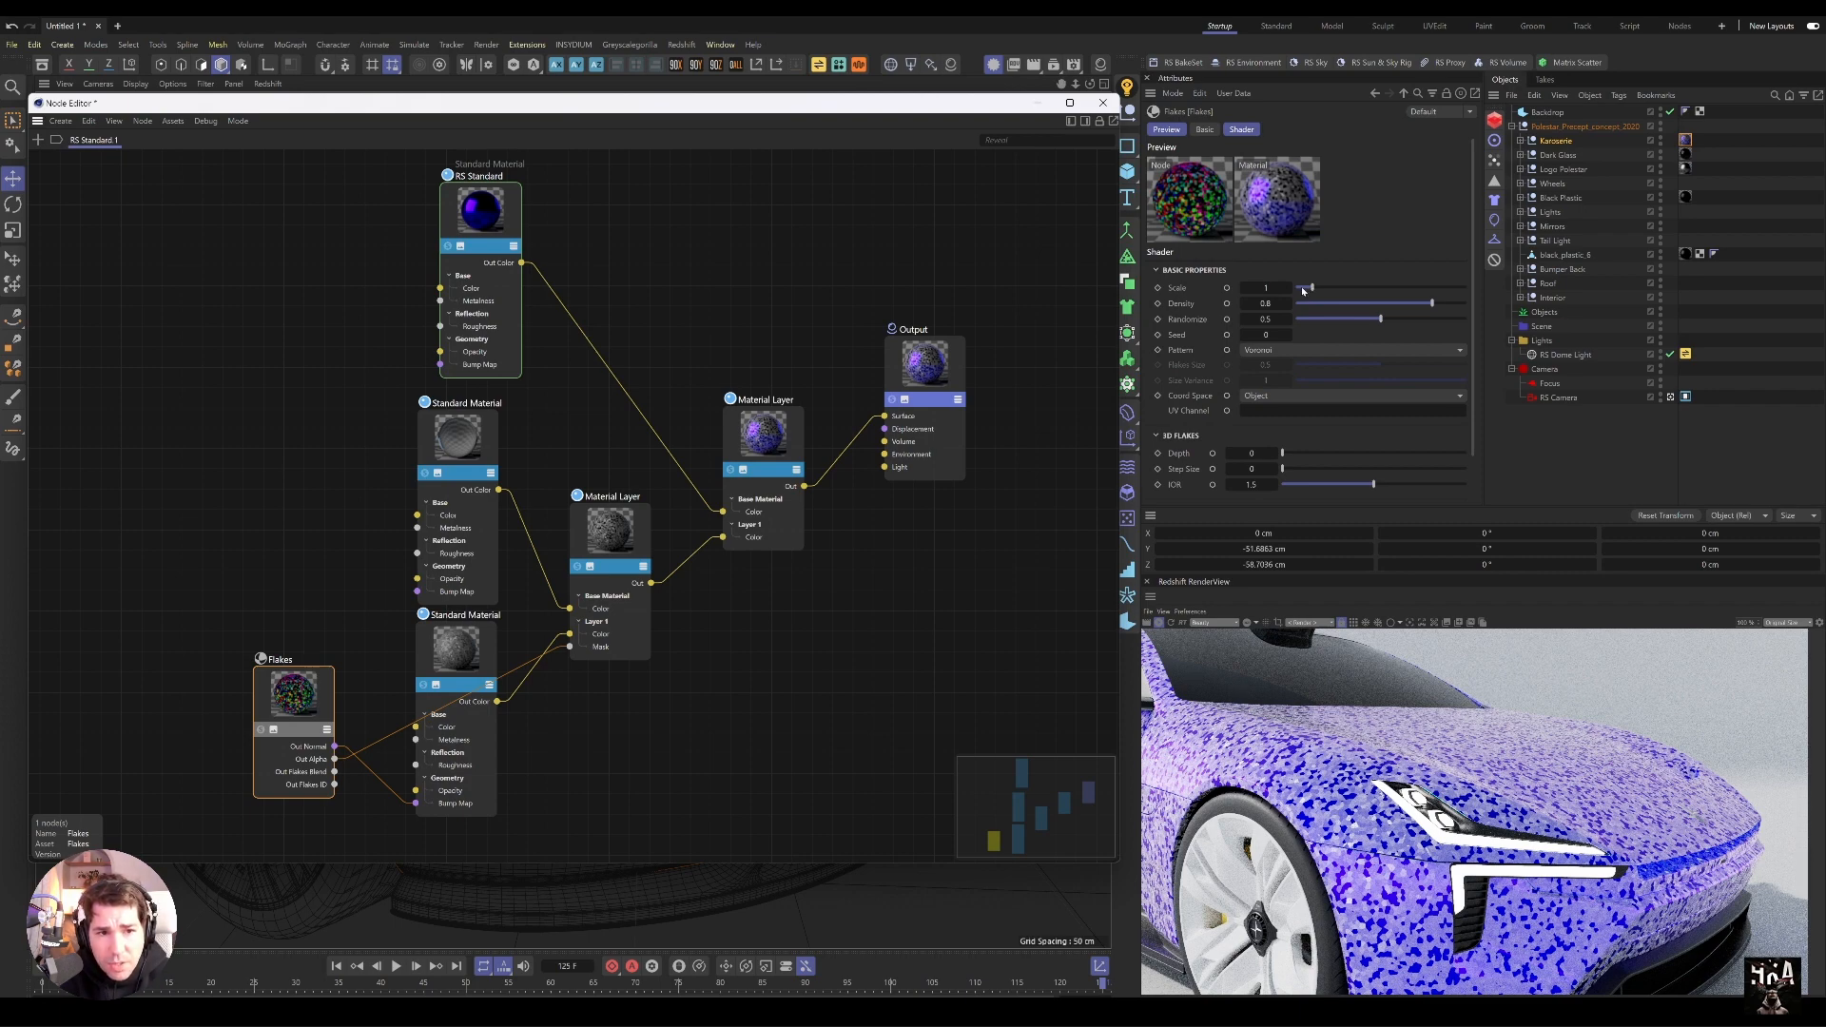
{"action": "left_click_drag", "start_coordinate": [1304, 287], "coordinate": [1297, 287]}
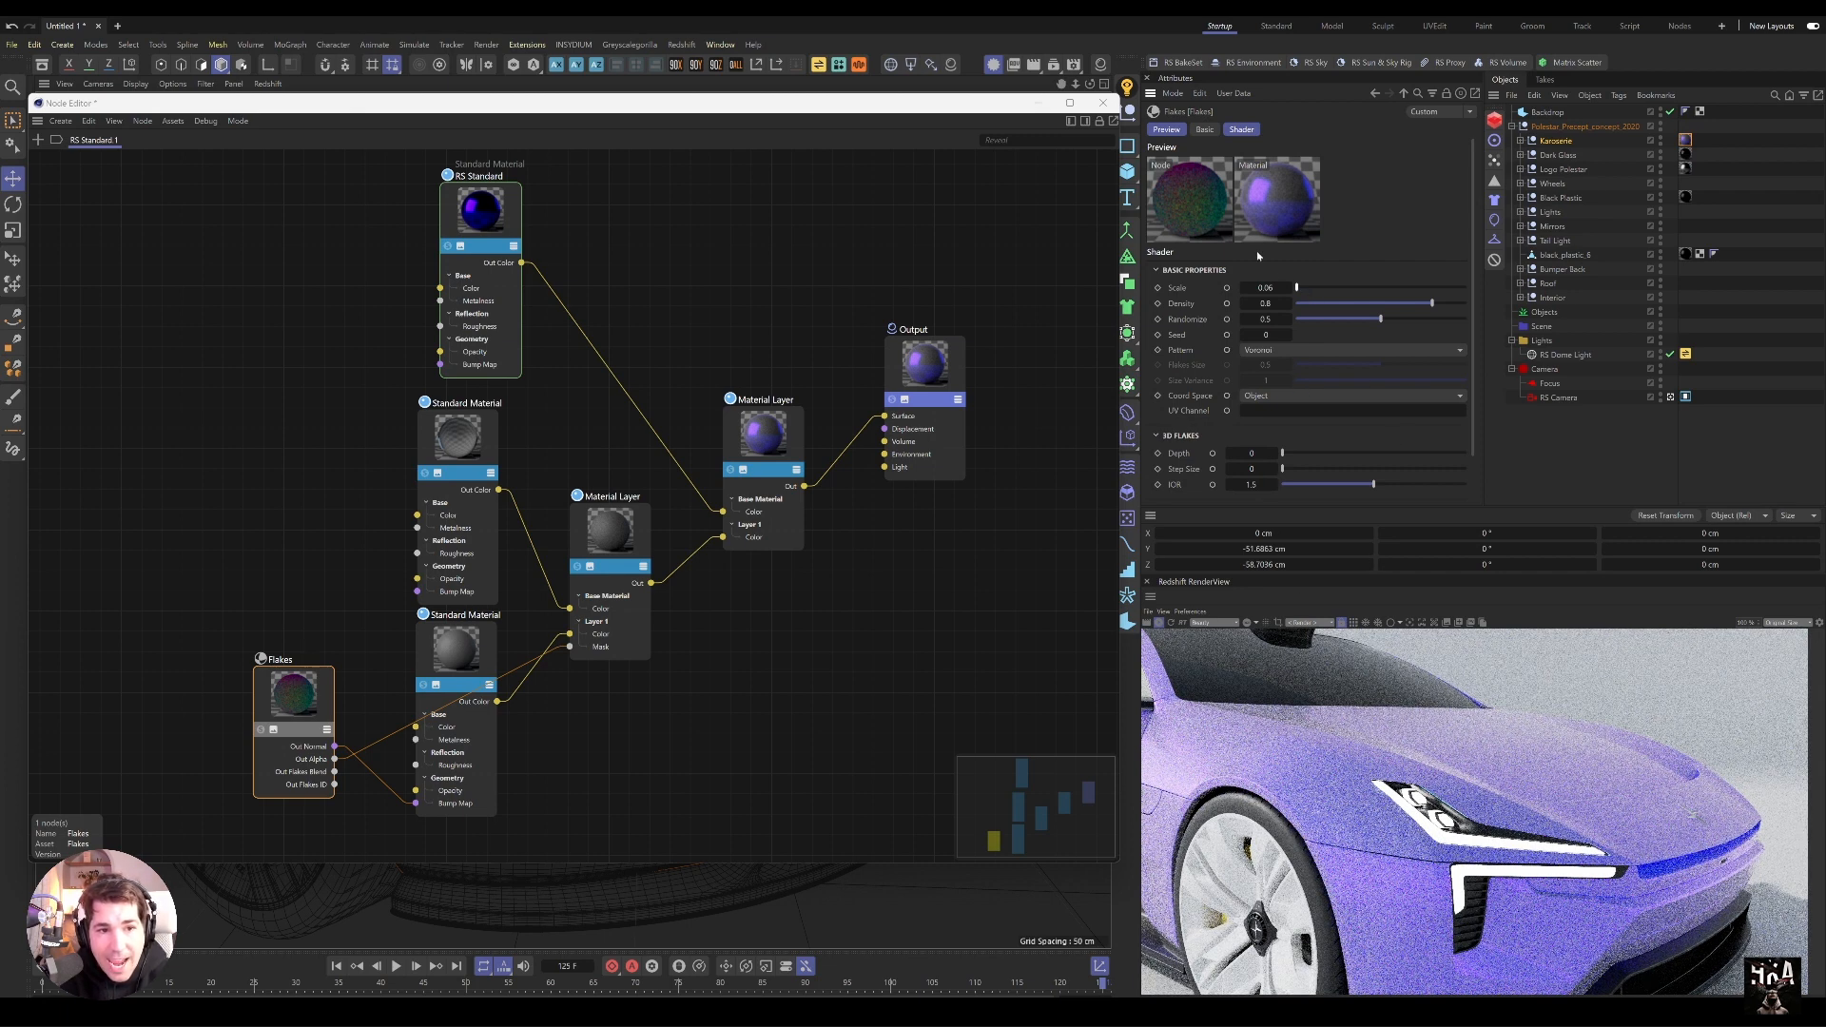
{"action": "left_click_drag", "start_coordinate": [1433, 303], "coordinate": [1358, 302]}
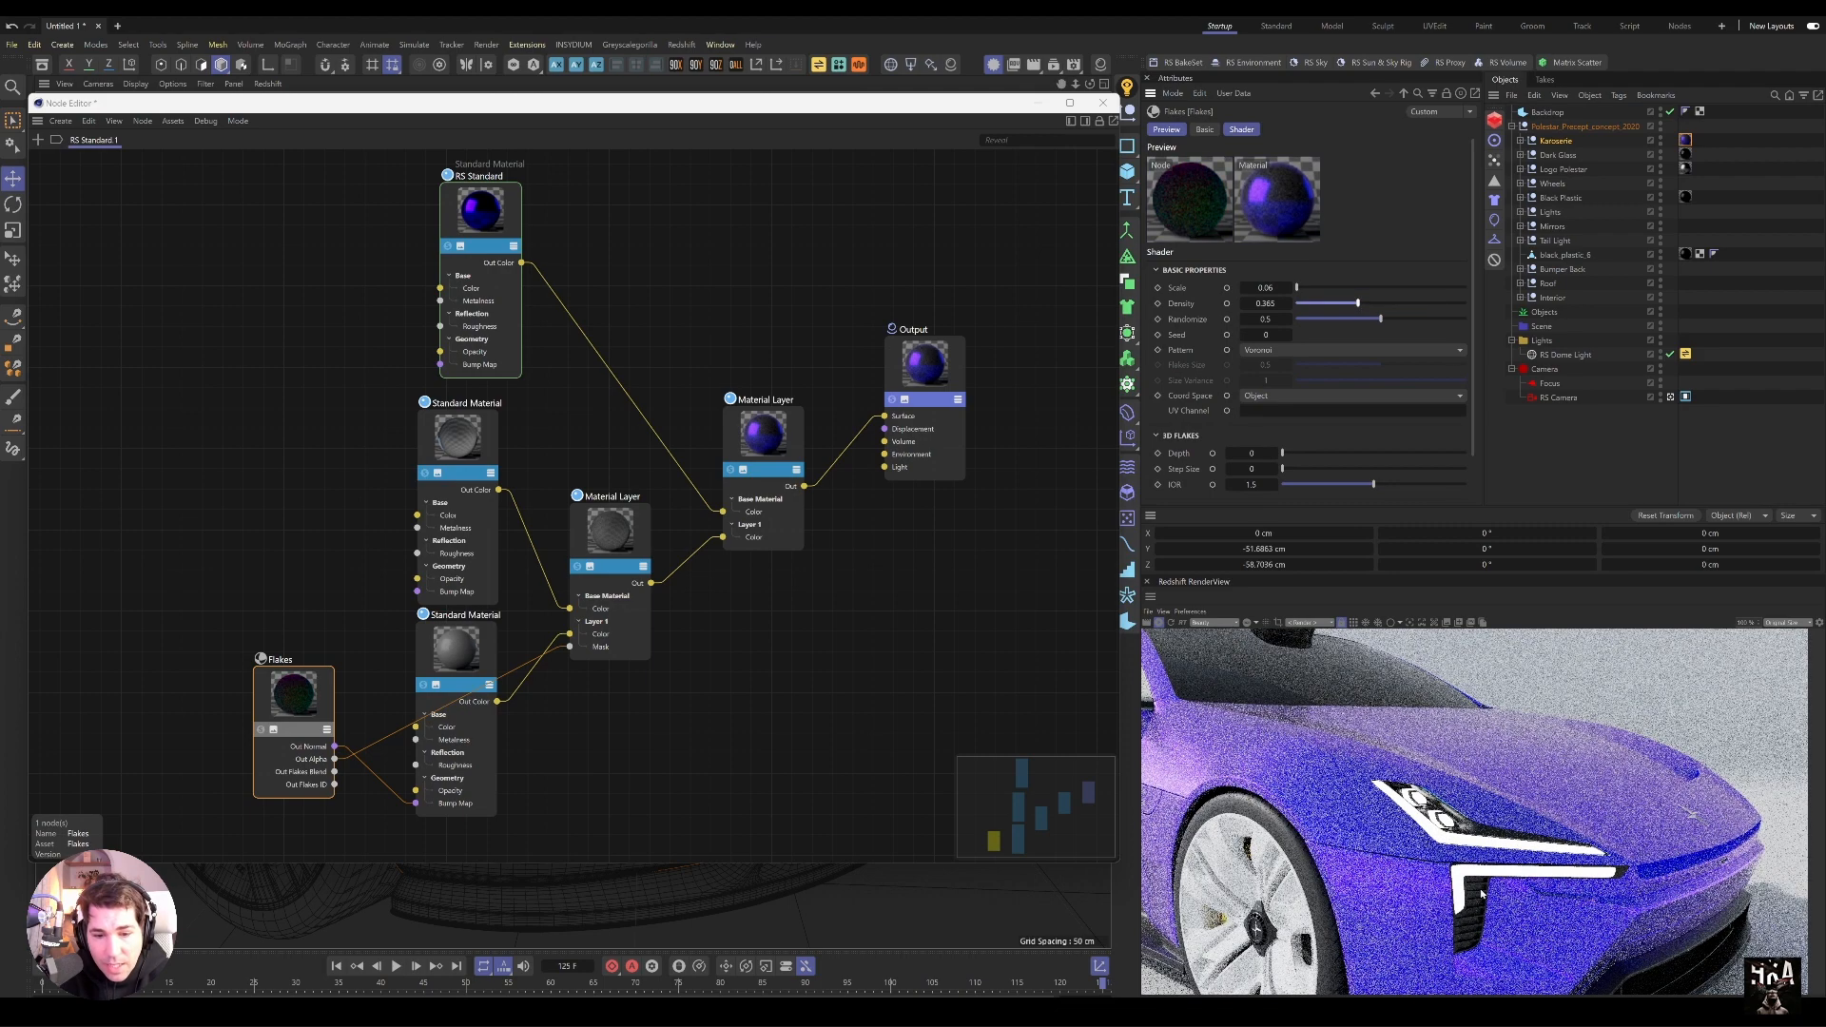
{"action": "left_click_drag", "start_coordinate": [1360, 304], "coordinate": [1332, 304]}
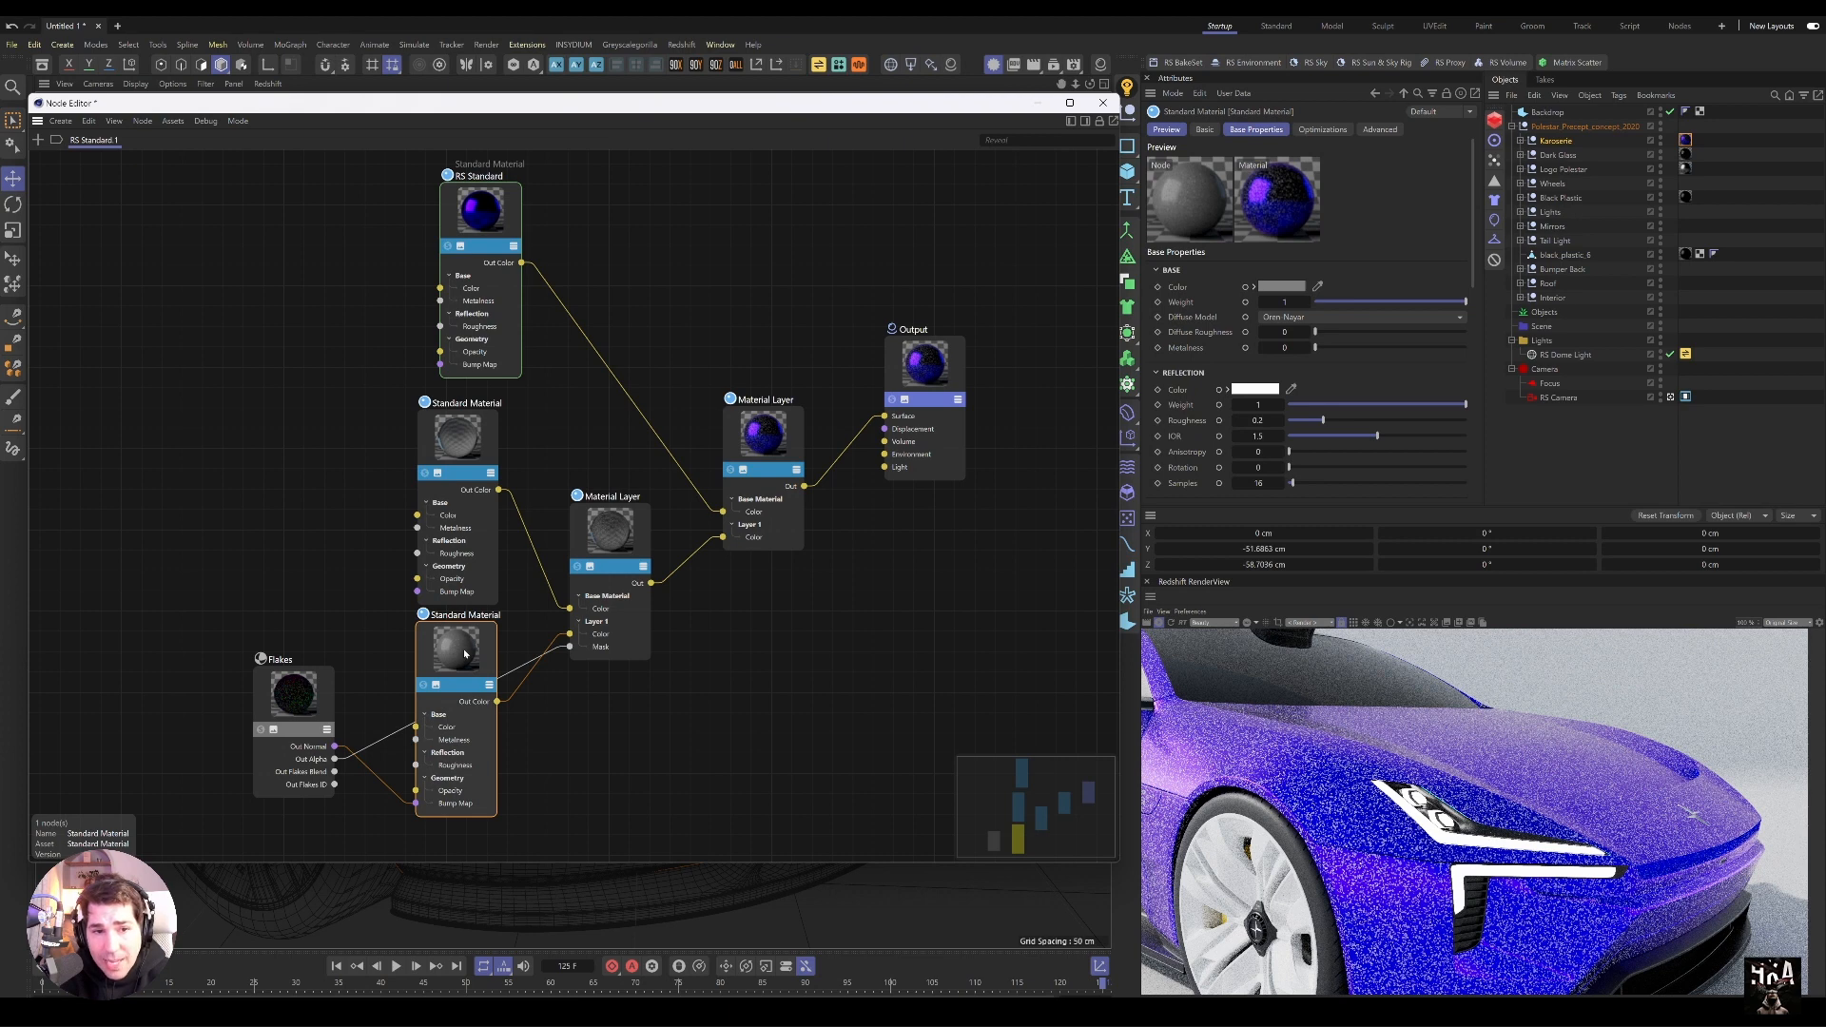
{"action": "mouse_move", "coordinate": [528, 614]}
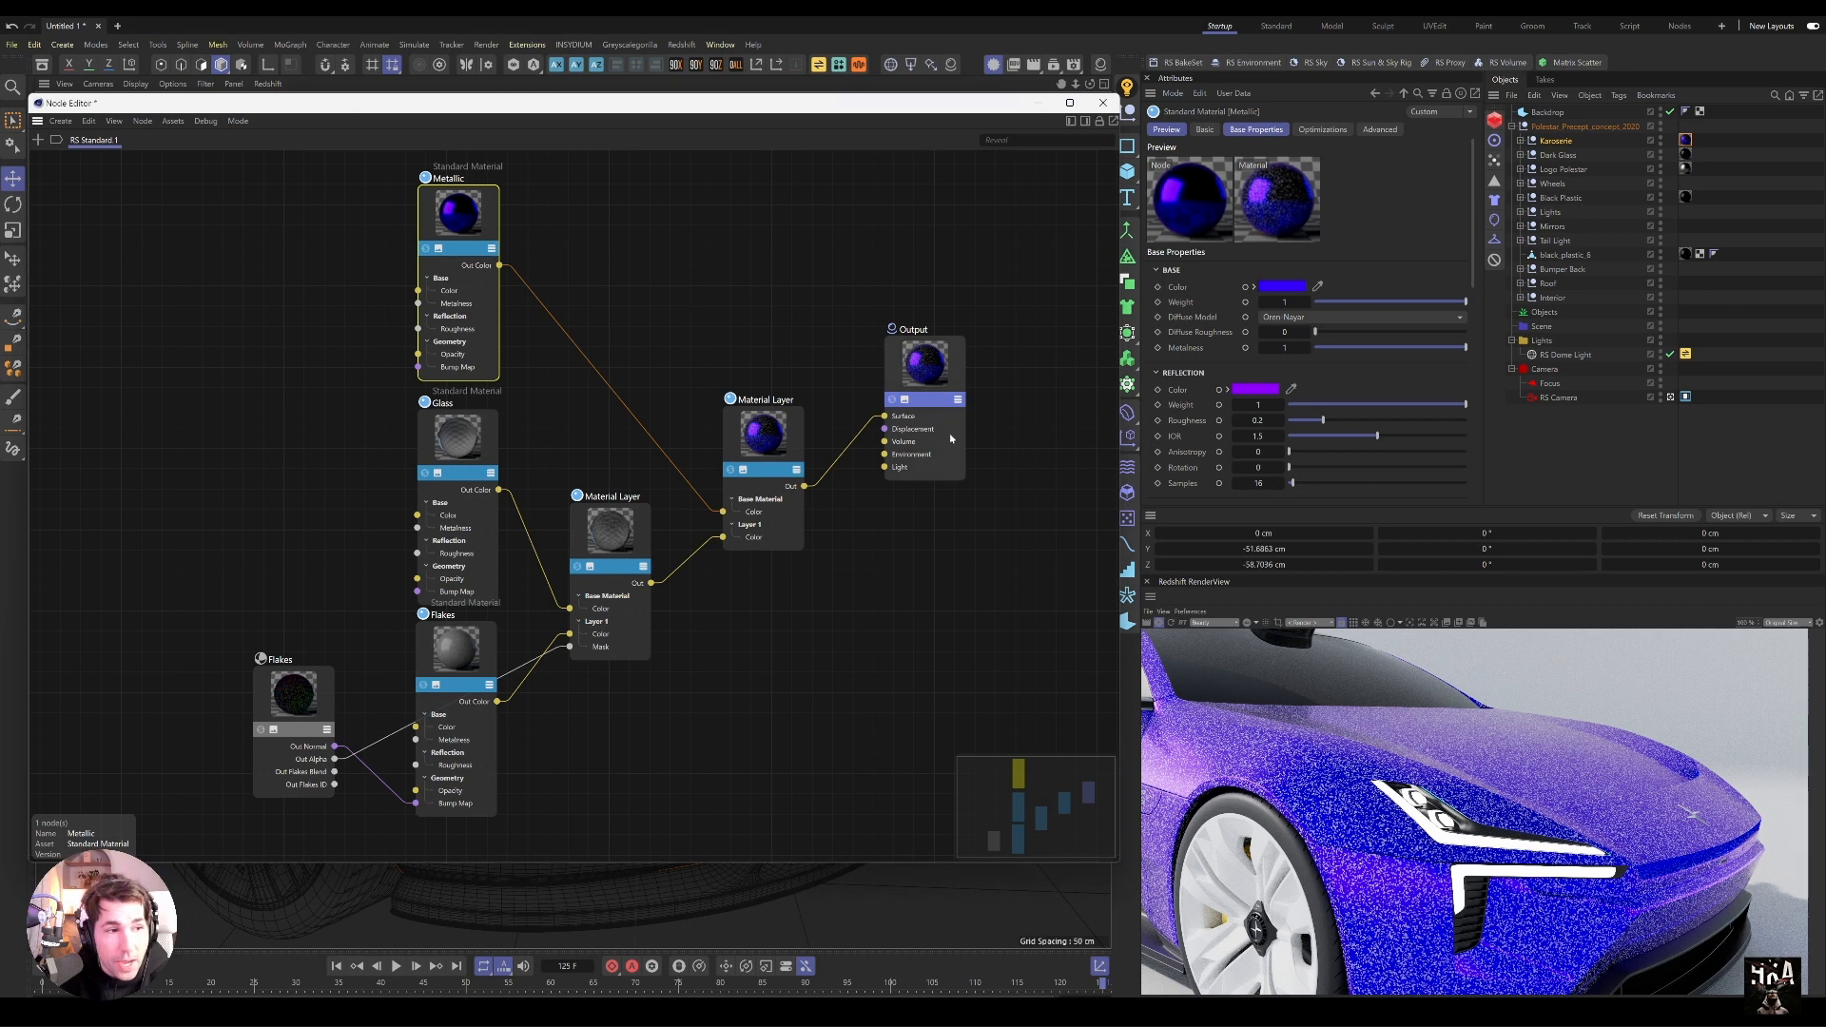
Step: Select the Flakes shader node in the paint graph to bring up its settings
{"action": "left_click", "coordinate": [457, 647]}
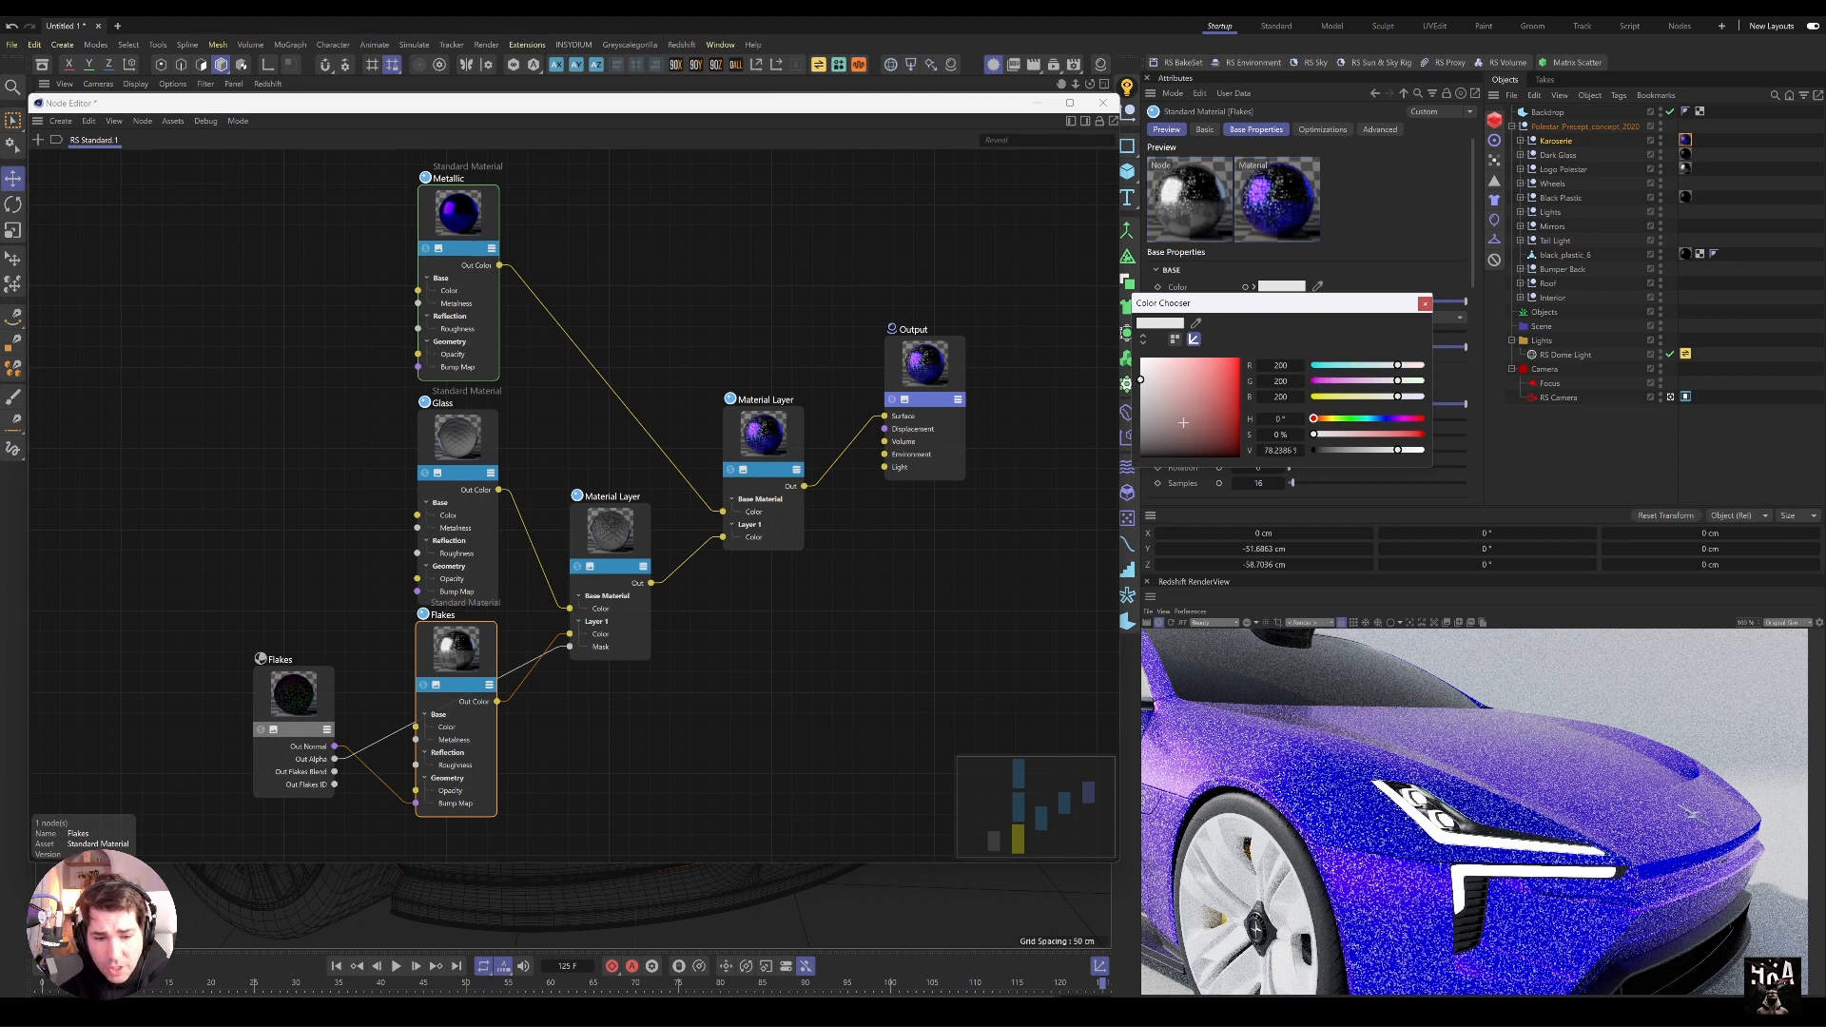
{"action": "left_click", "coordinate": [1425, 302]}
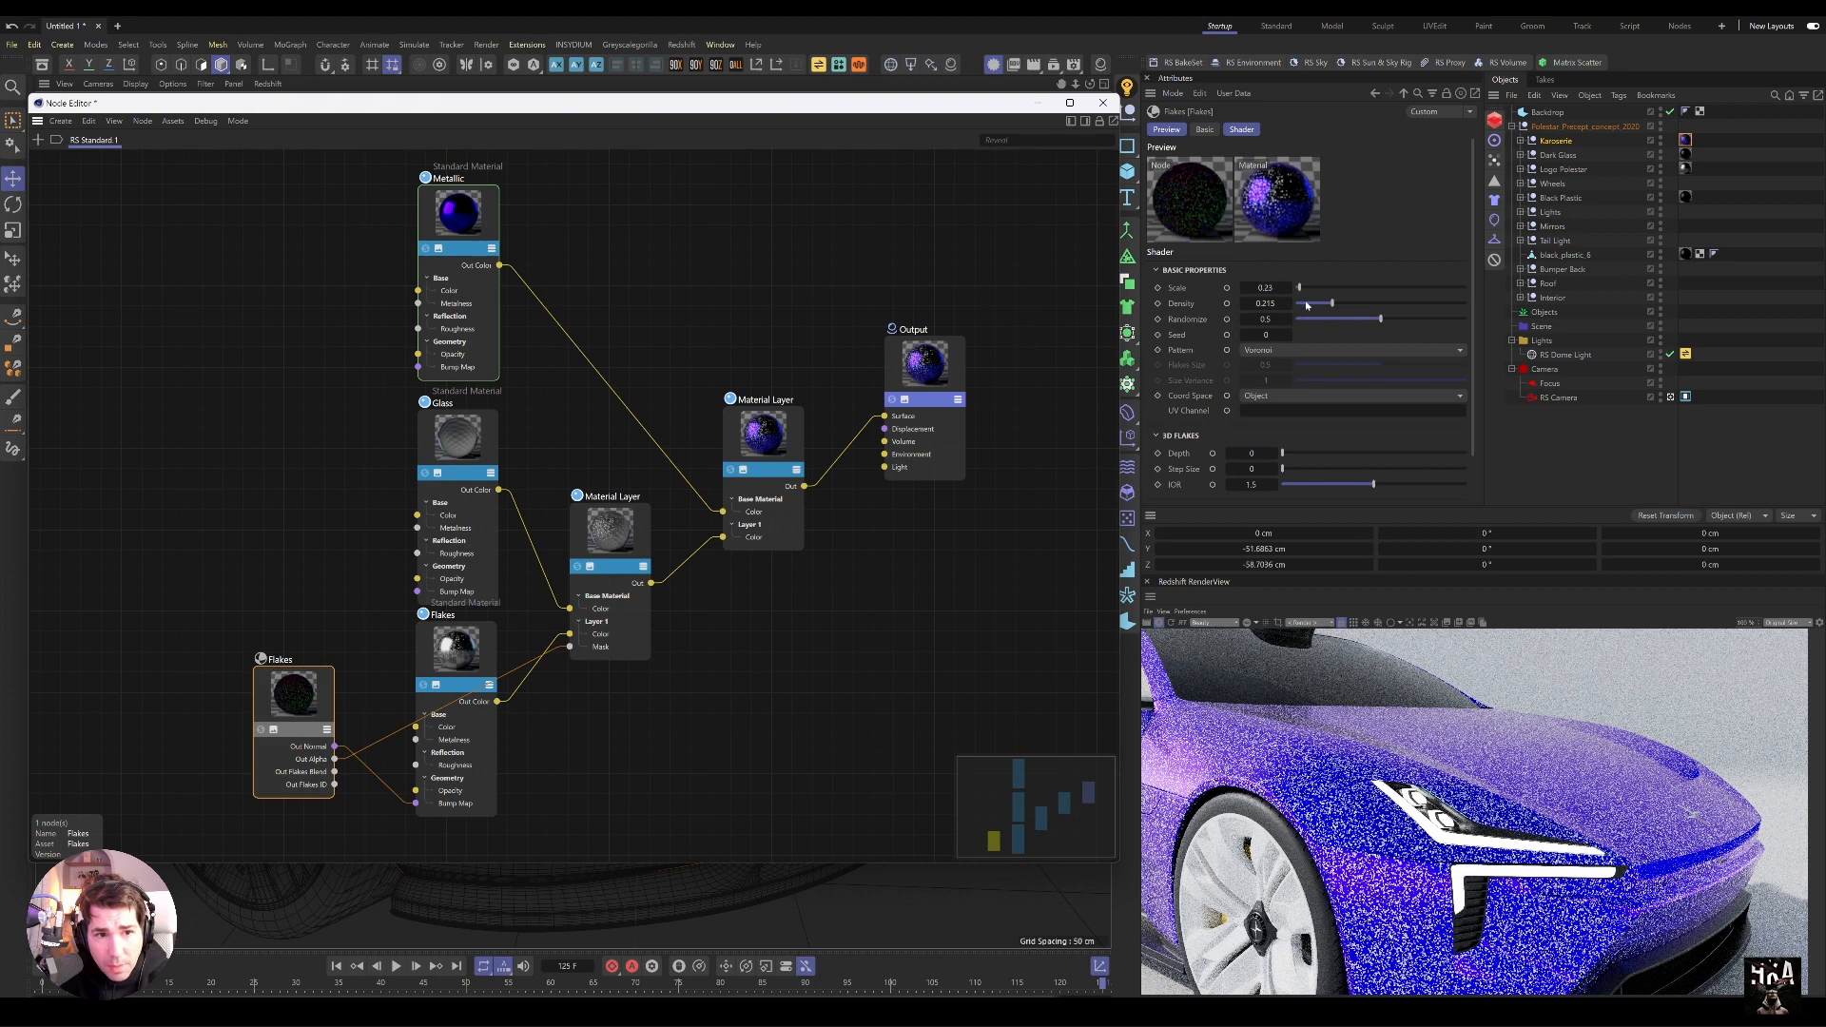
Step: Lower flake density to 0.085 and raise 3D flake depth to 17.1
{"action": "left_click_drag", "start_coordinate": [1319, 302], "coordinate": [1304, 302]}
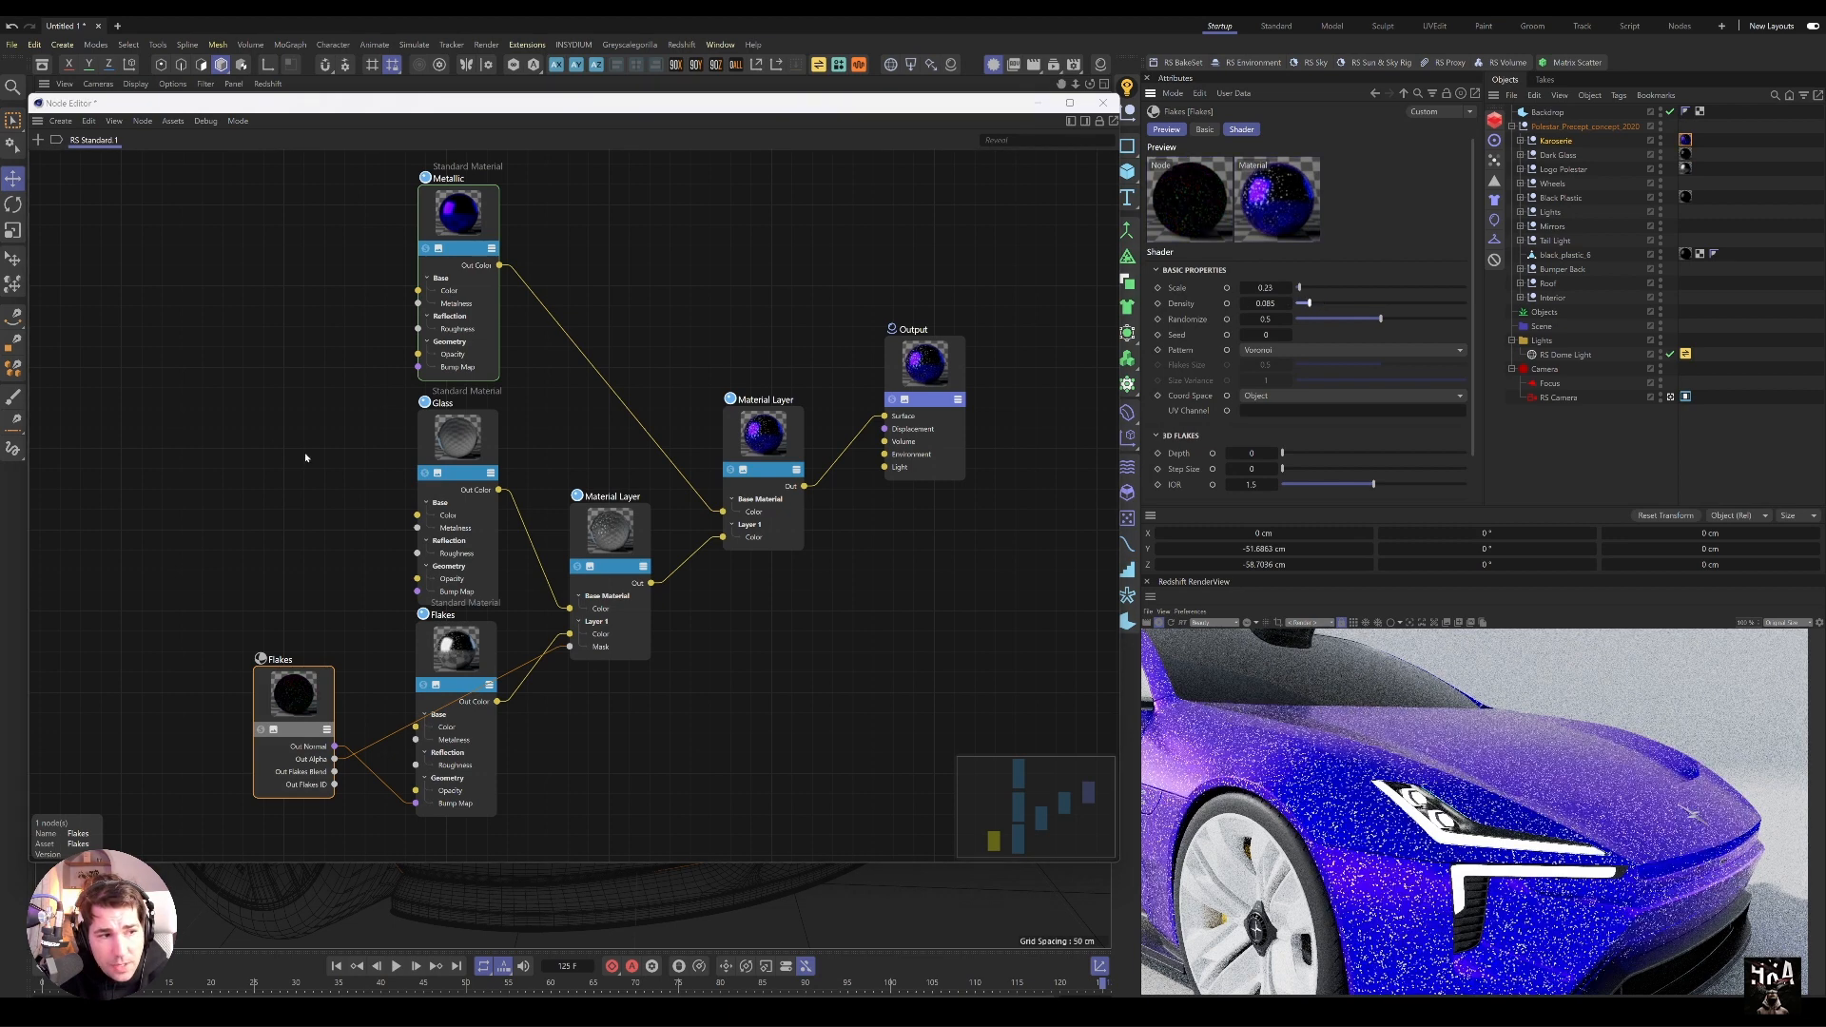
{"action": "mouse_move", "coordinate": [244, 562]}
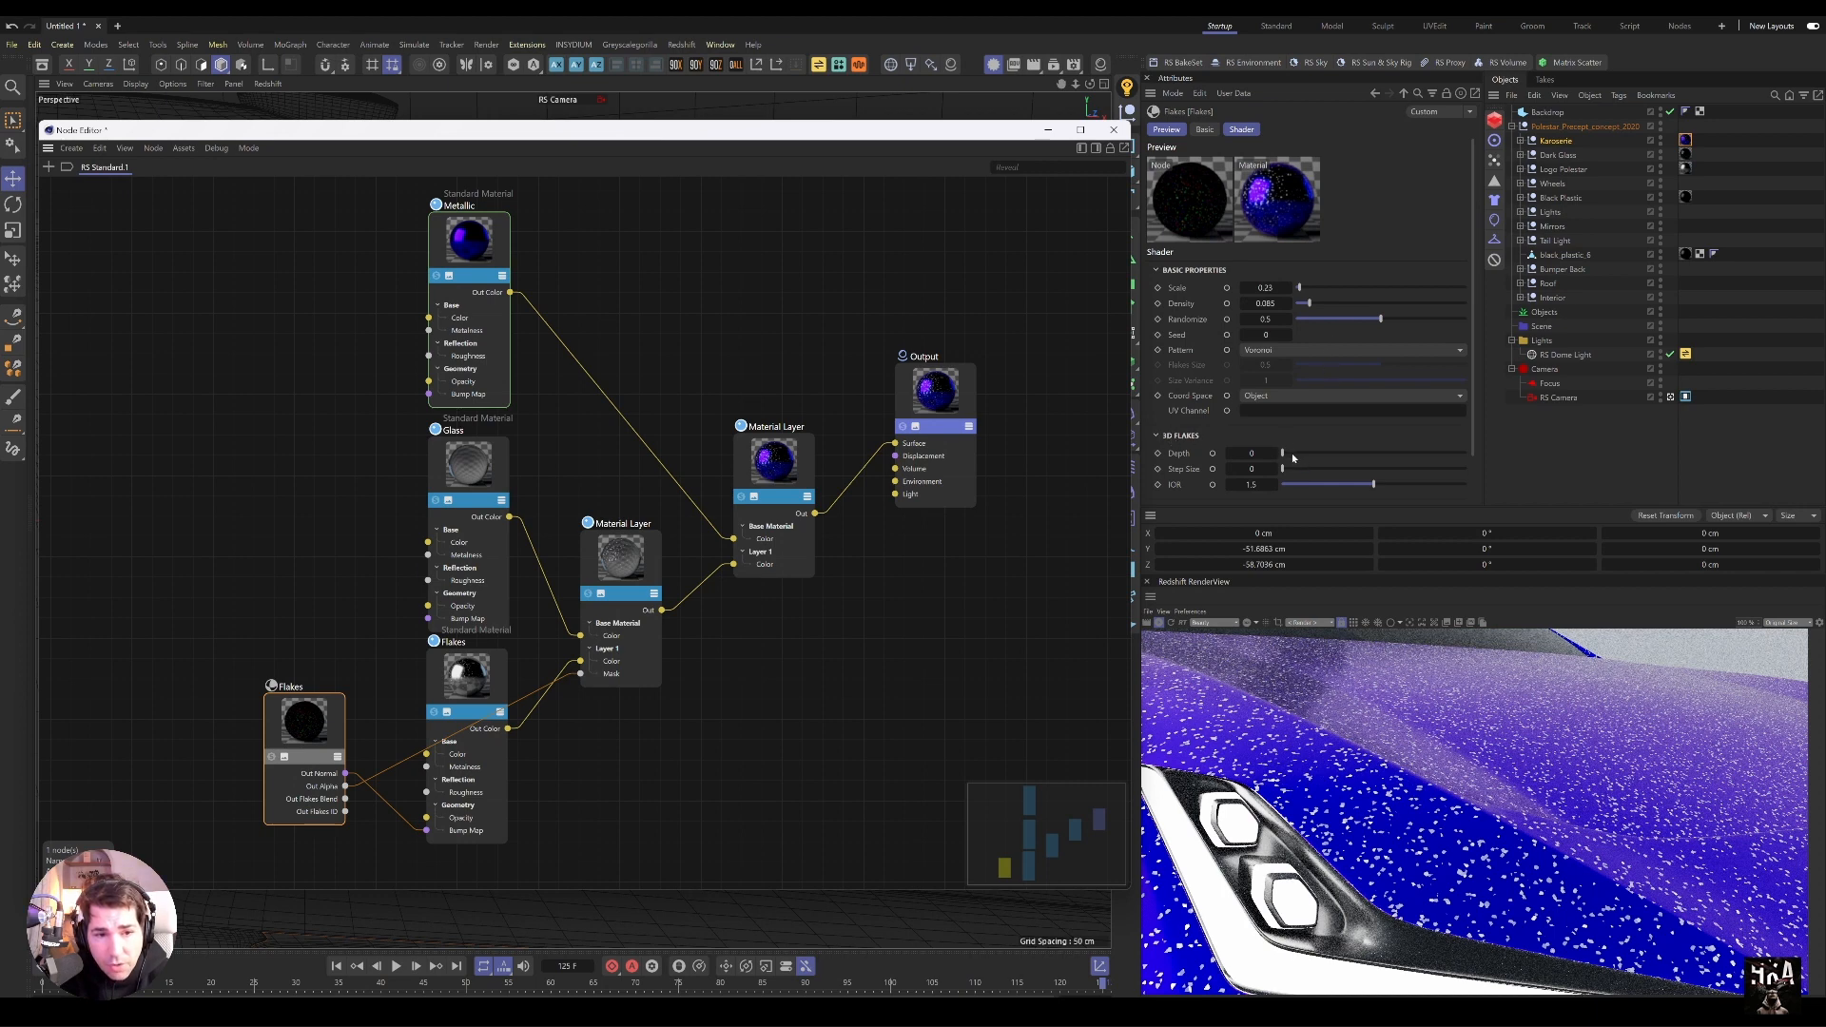
{"action": "left_click_drag", "start_coordinate": [1252, 453], "coordinate": [1313, 453]}
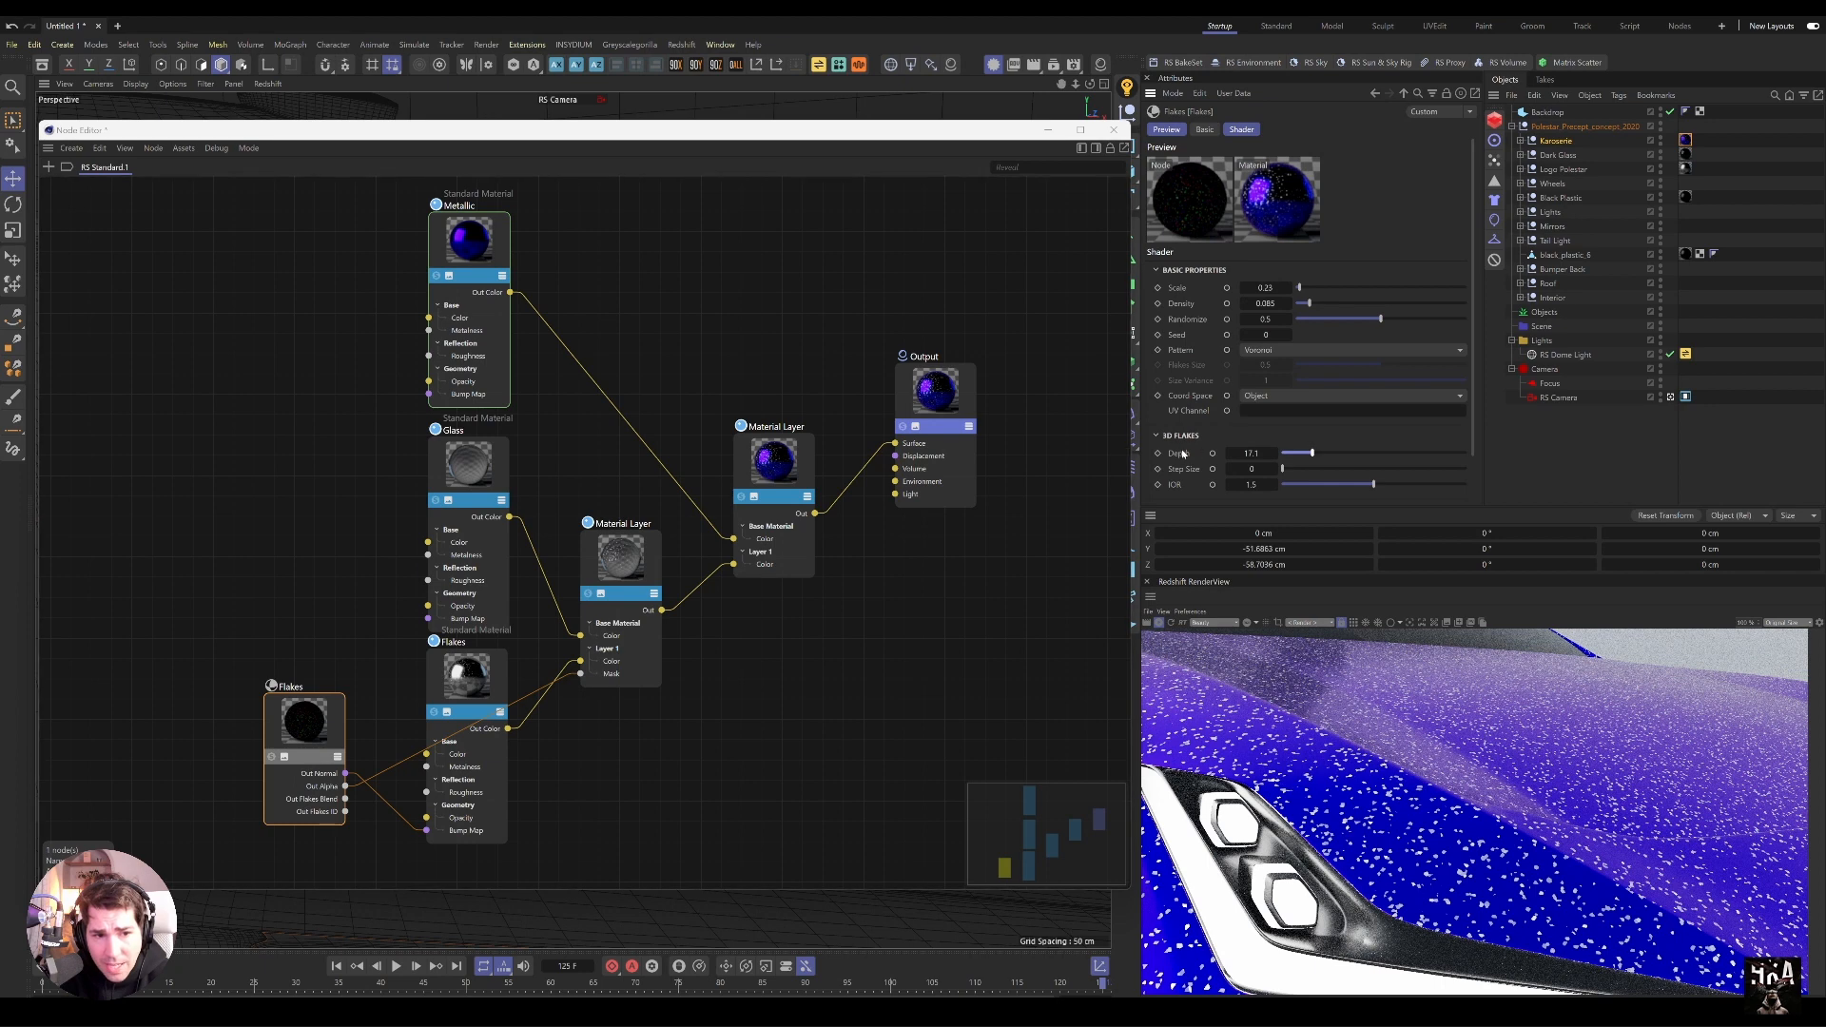
{"action": "left_click_drag", "start_coordinate": [1252, 468], "coordinate": [1297, 468]}
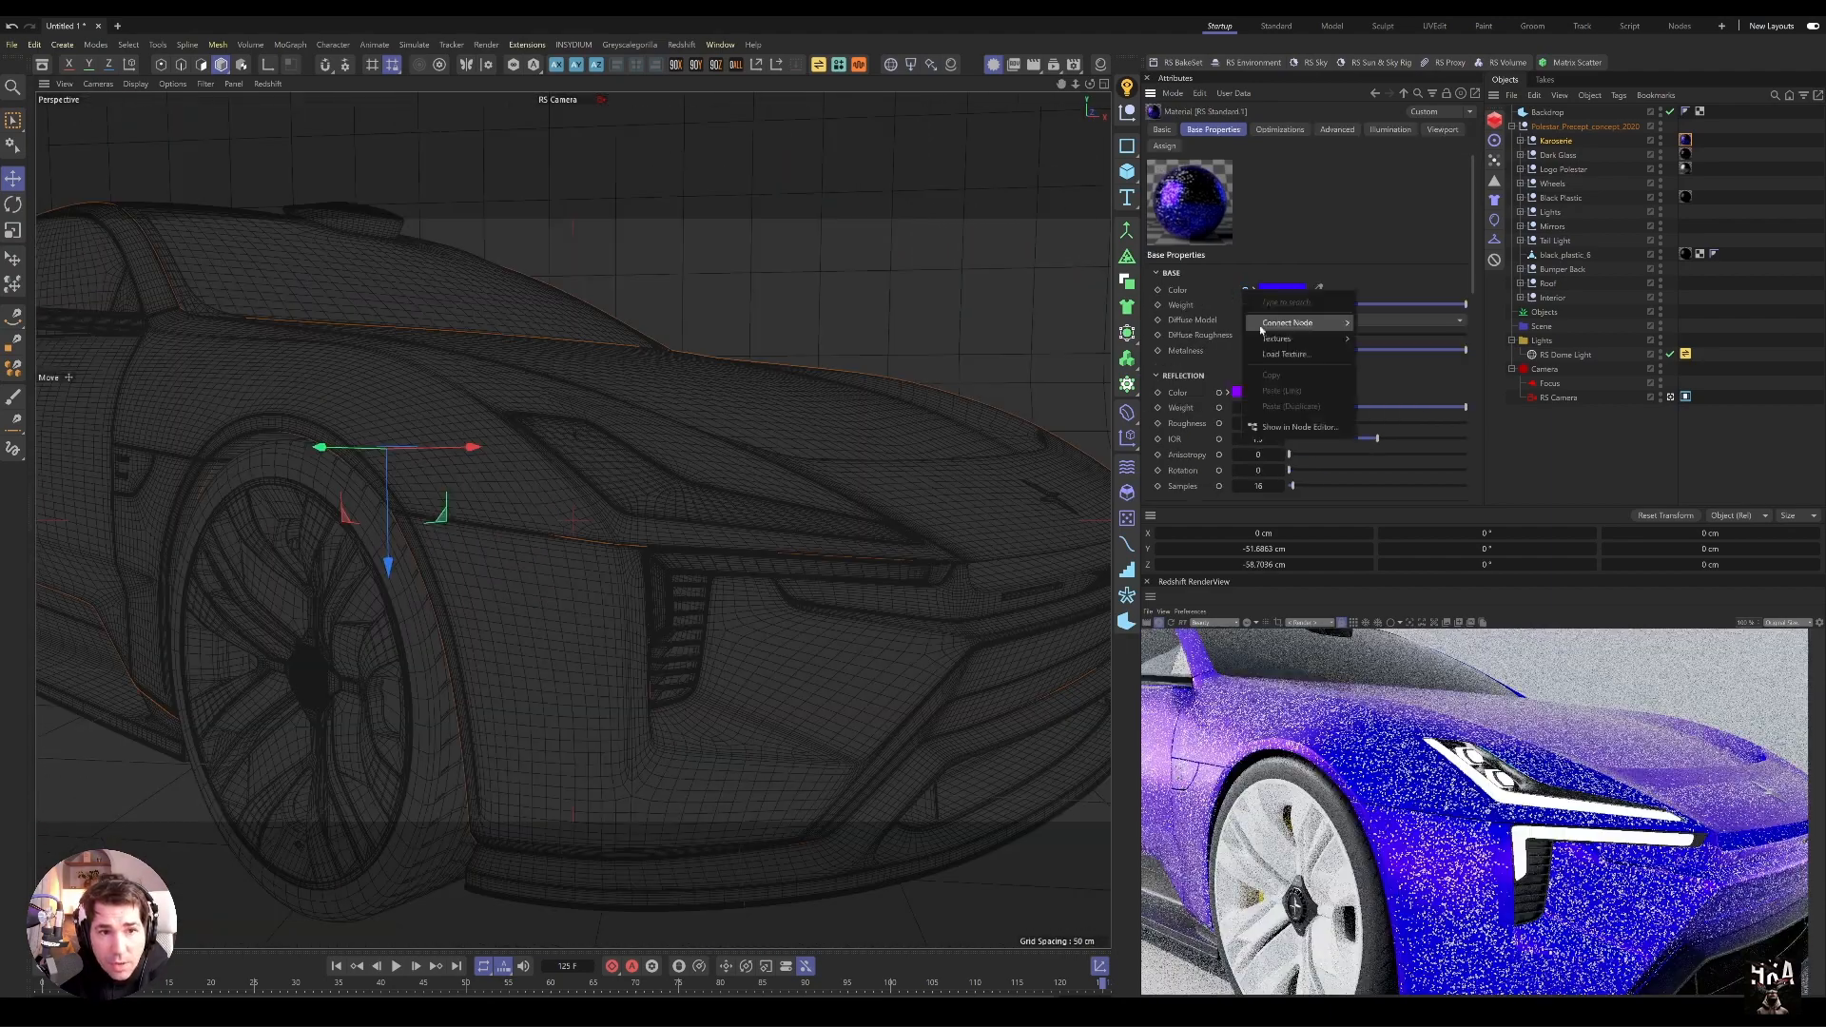
Step: Reopen the paint material in the Node Editor and search for a Ramp node
{"action": "left_click", "coordinate": [1300, 426]}
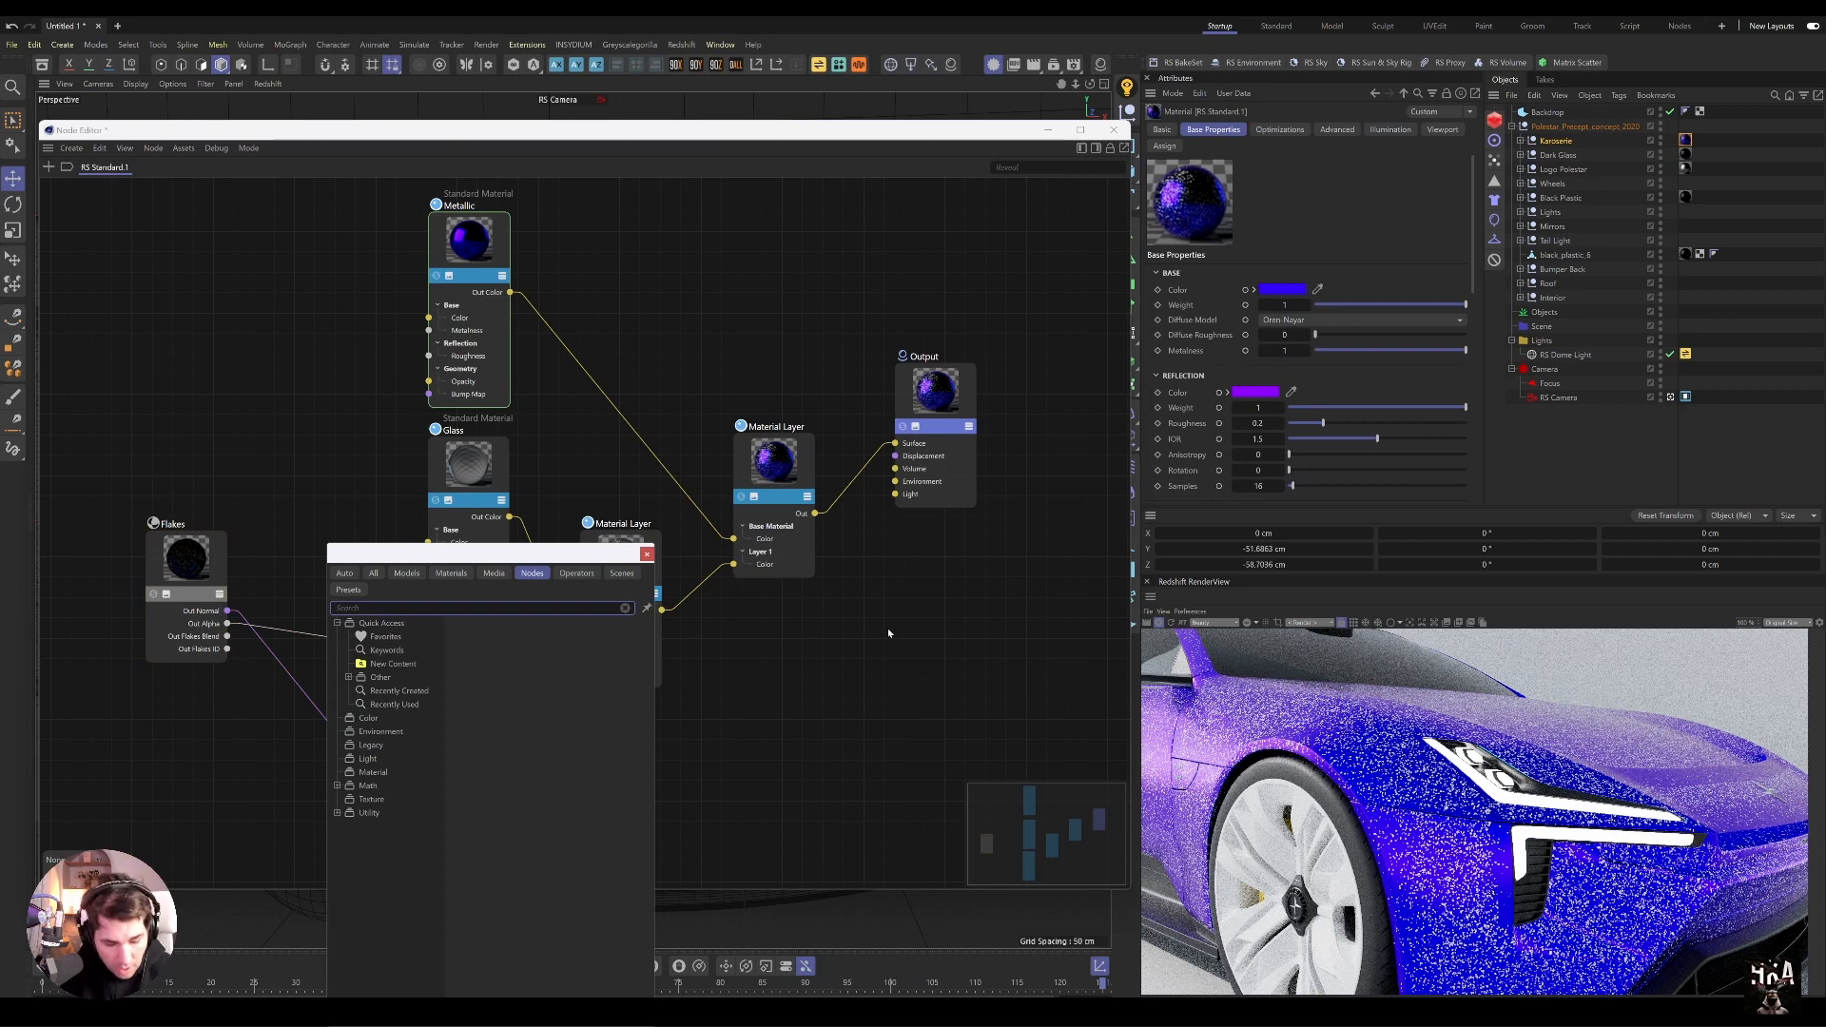
{"action": "type", "text": "ramp"}
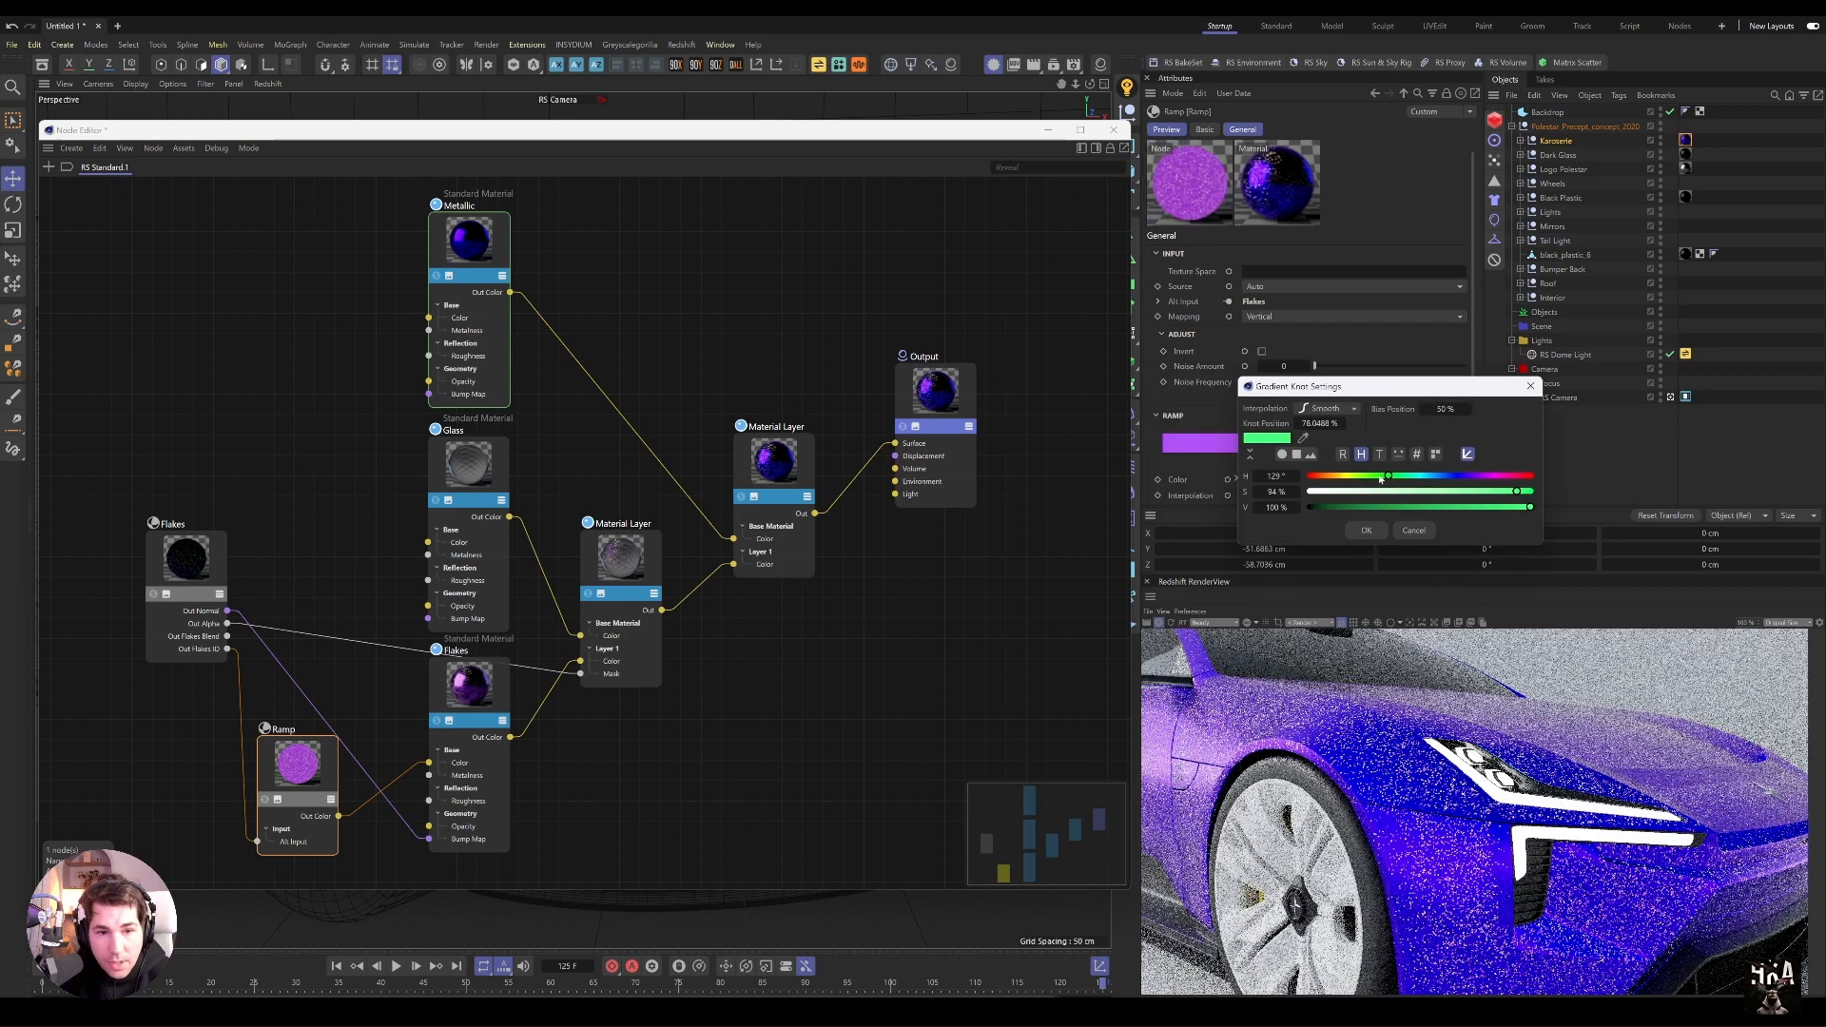
Step: Shift a ramp knot's hue toward pink and confirm the new colour
{"action": "left_click_drag", "start_coordinate": [1380, 479], "coordinate": [1436, 480]}
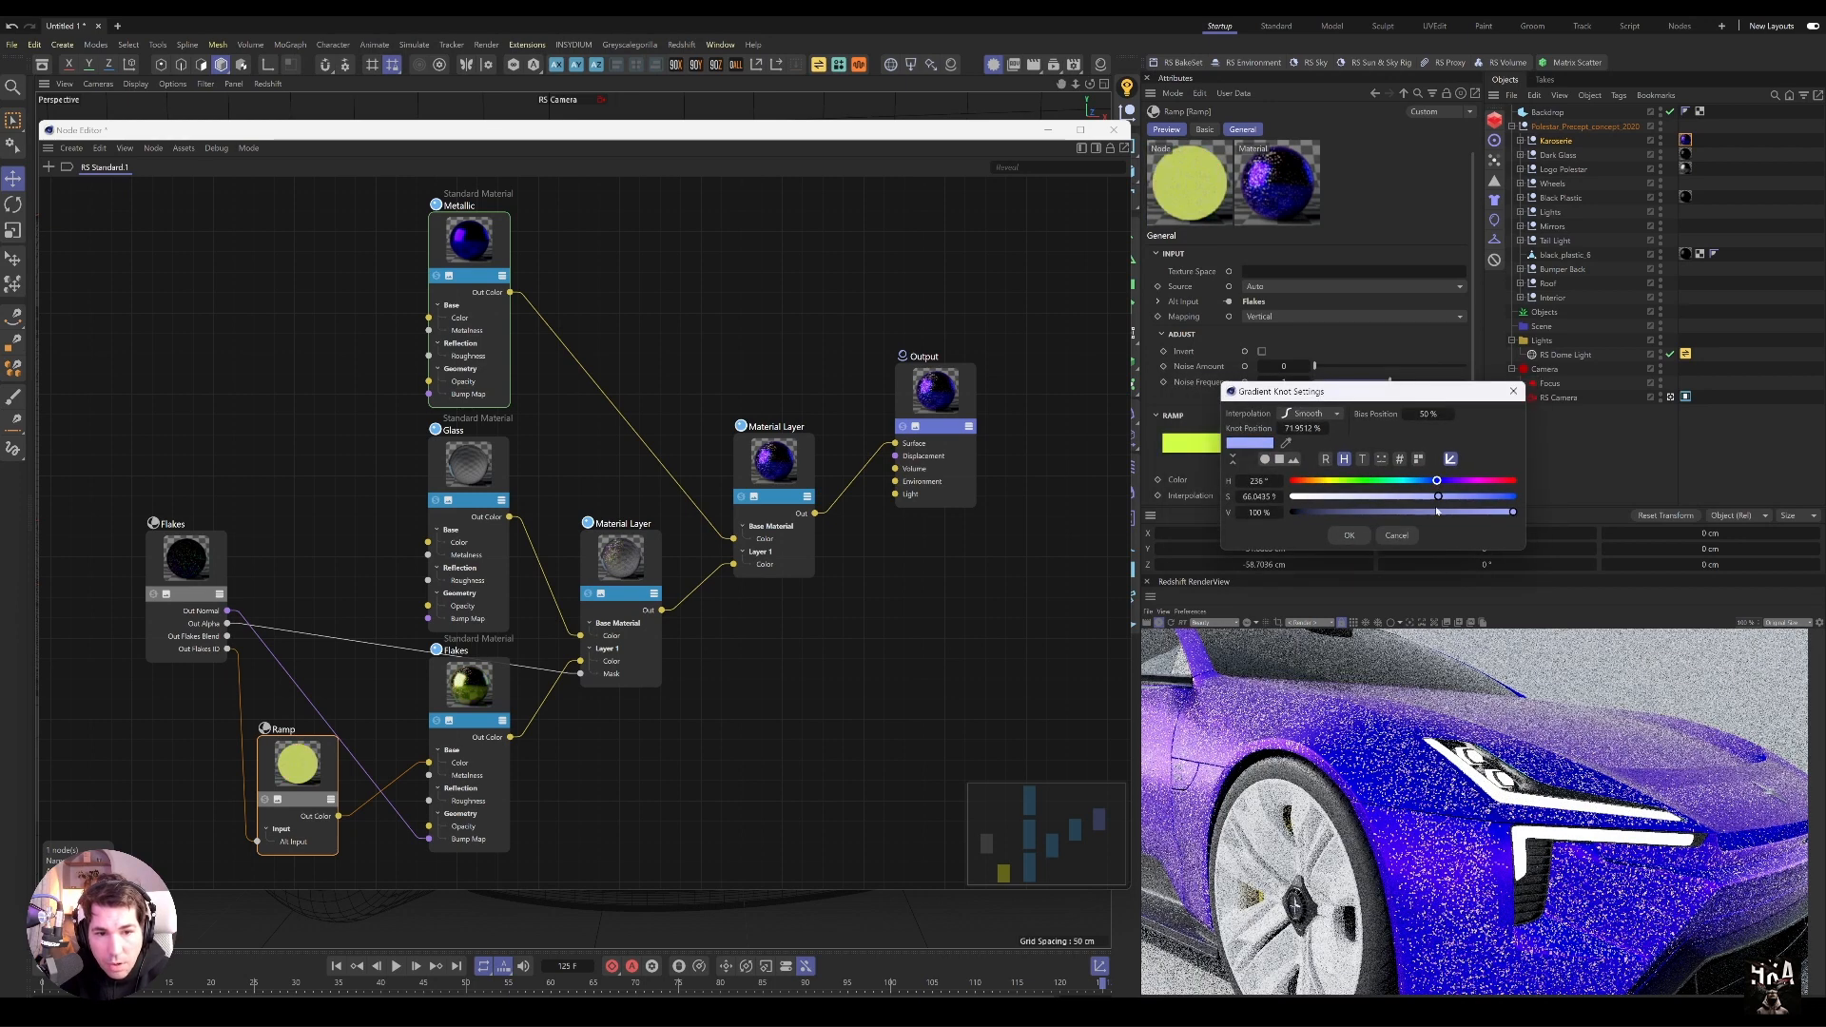
{"action": "left_click_drag", "start_coordinate": [1436, 481], "coordinate": [1475, 481]}
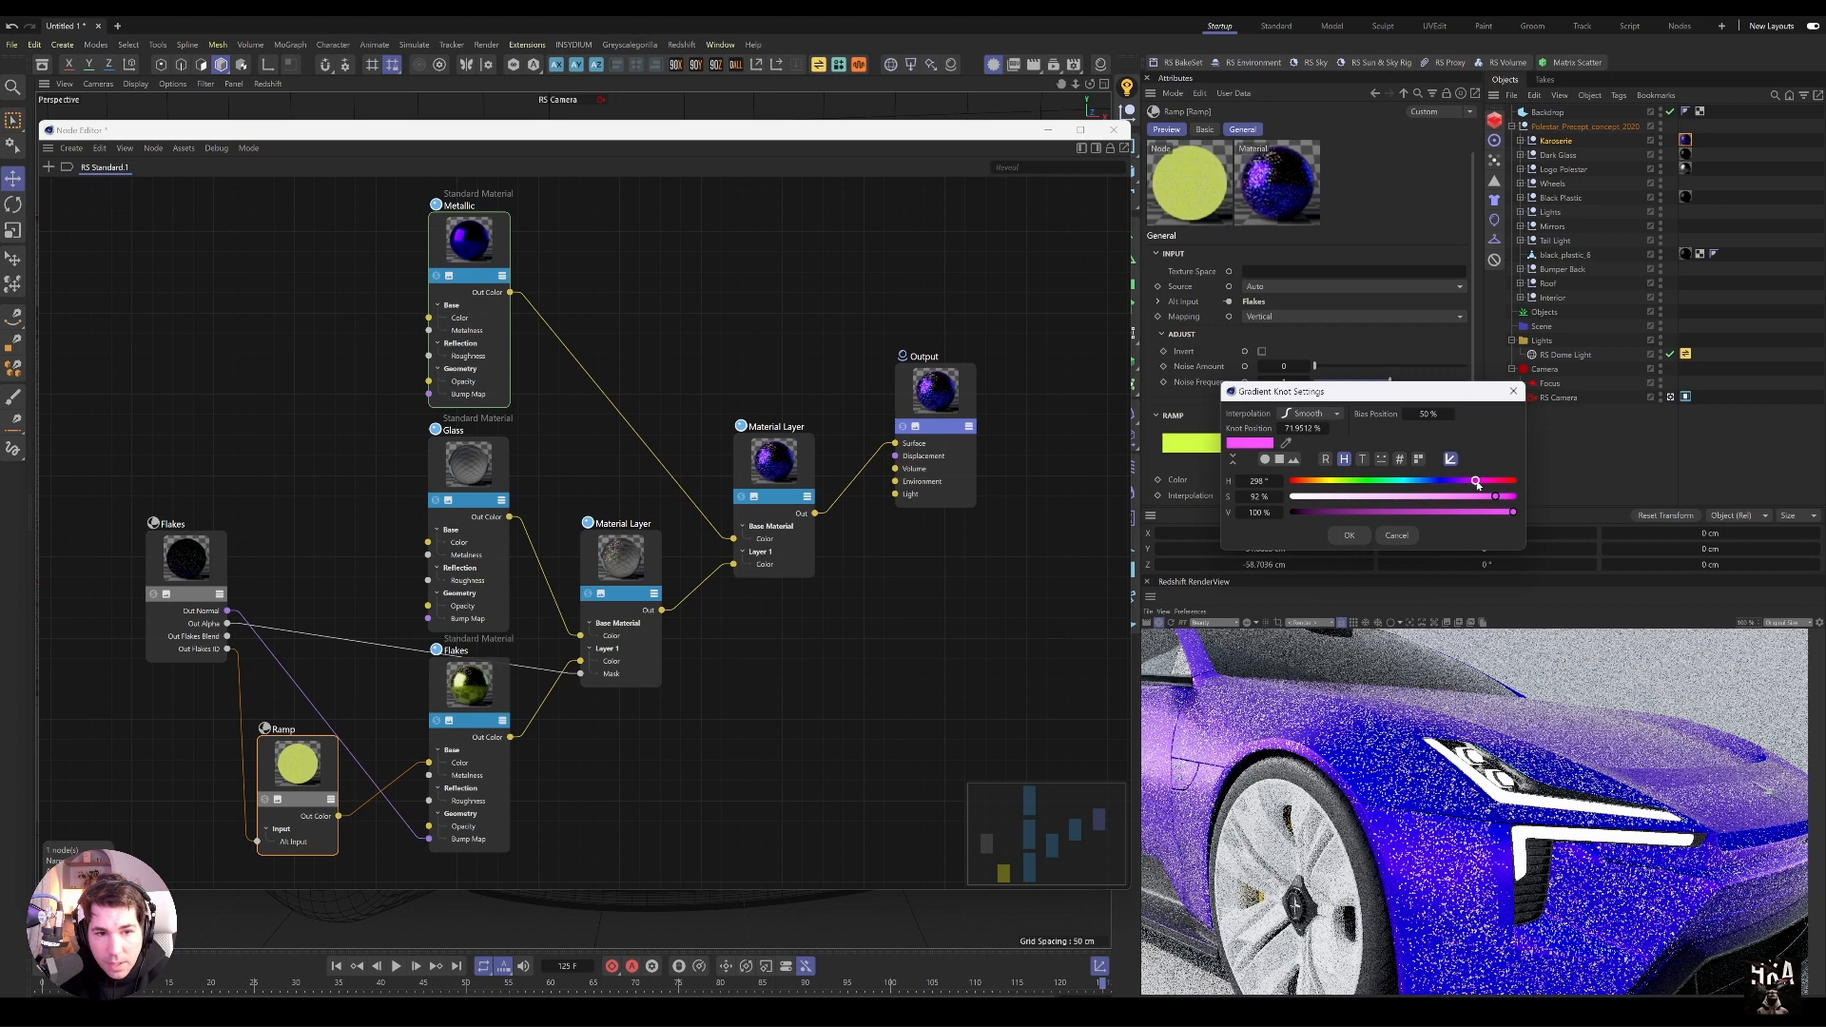
{"action": "left_click", "coordinate": [1349, 536]}
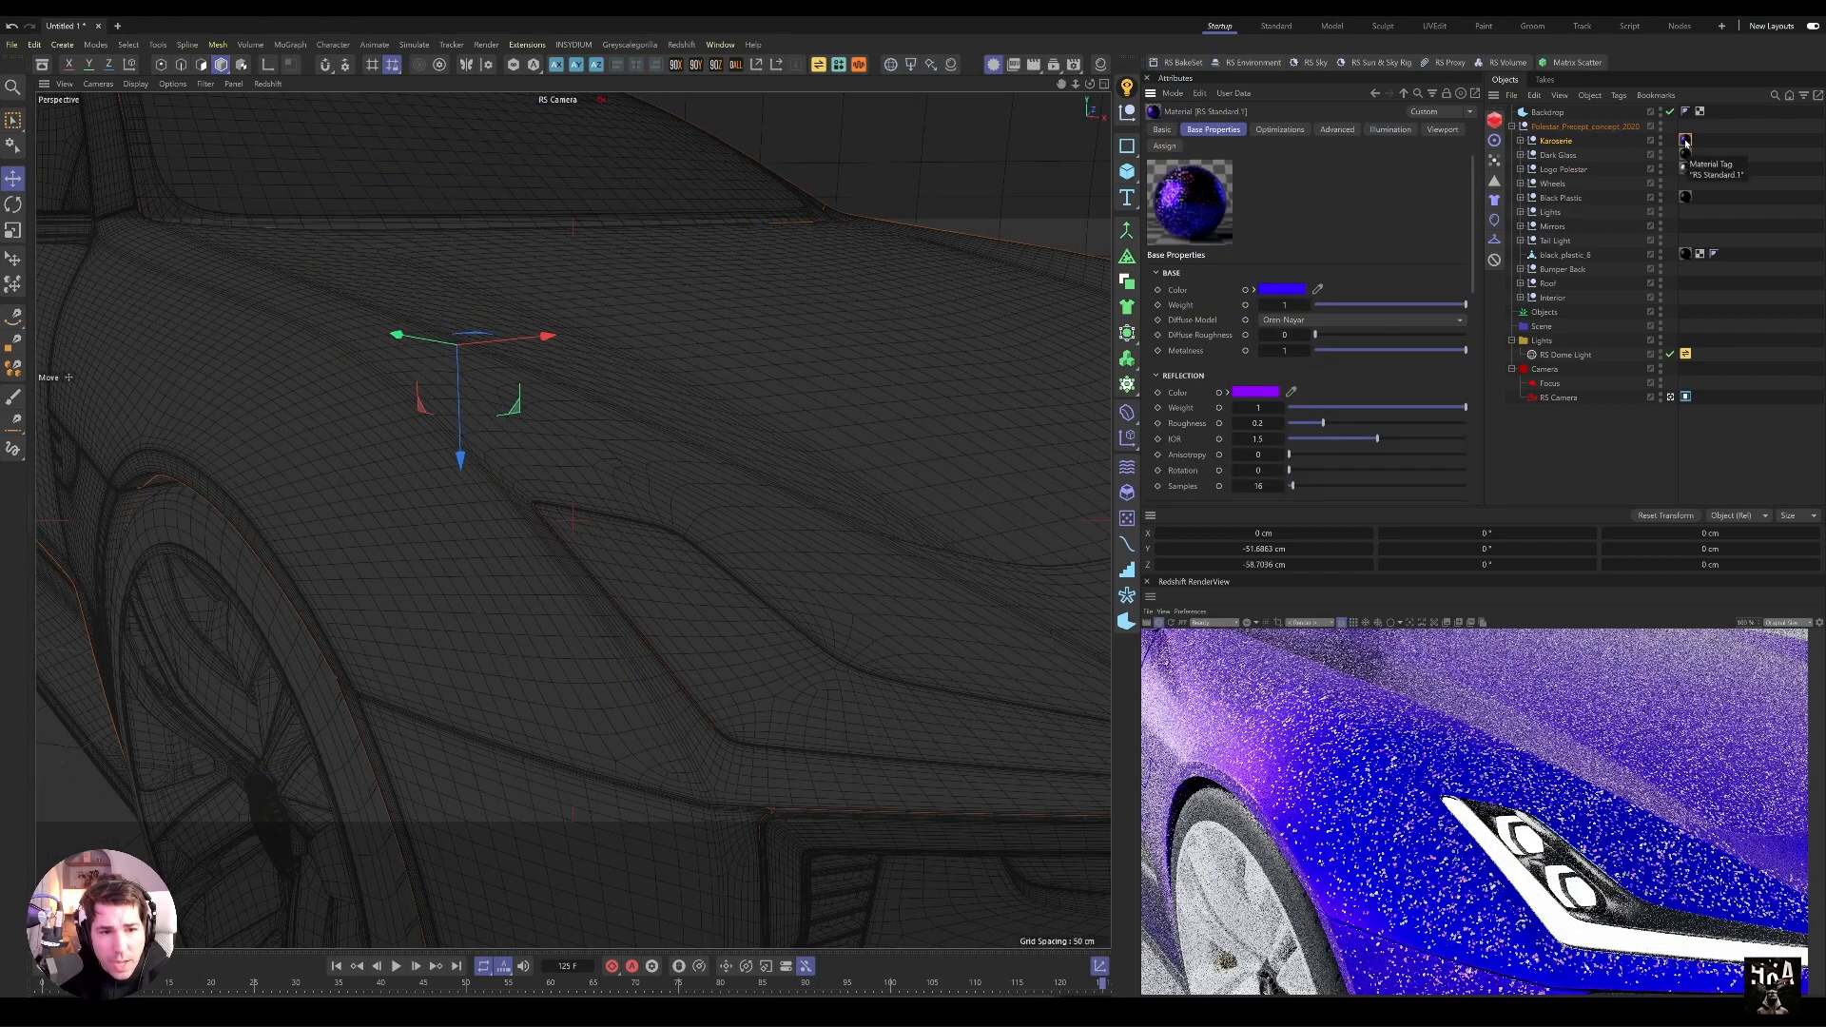
Step: Select the Karosserie paint material to bring up its settings
{"action": "left_click", "coordinate": [1282, 290]}
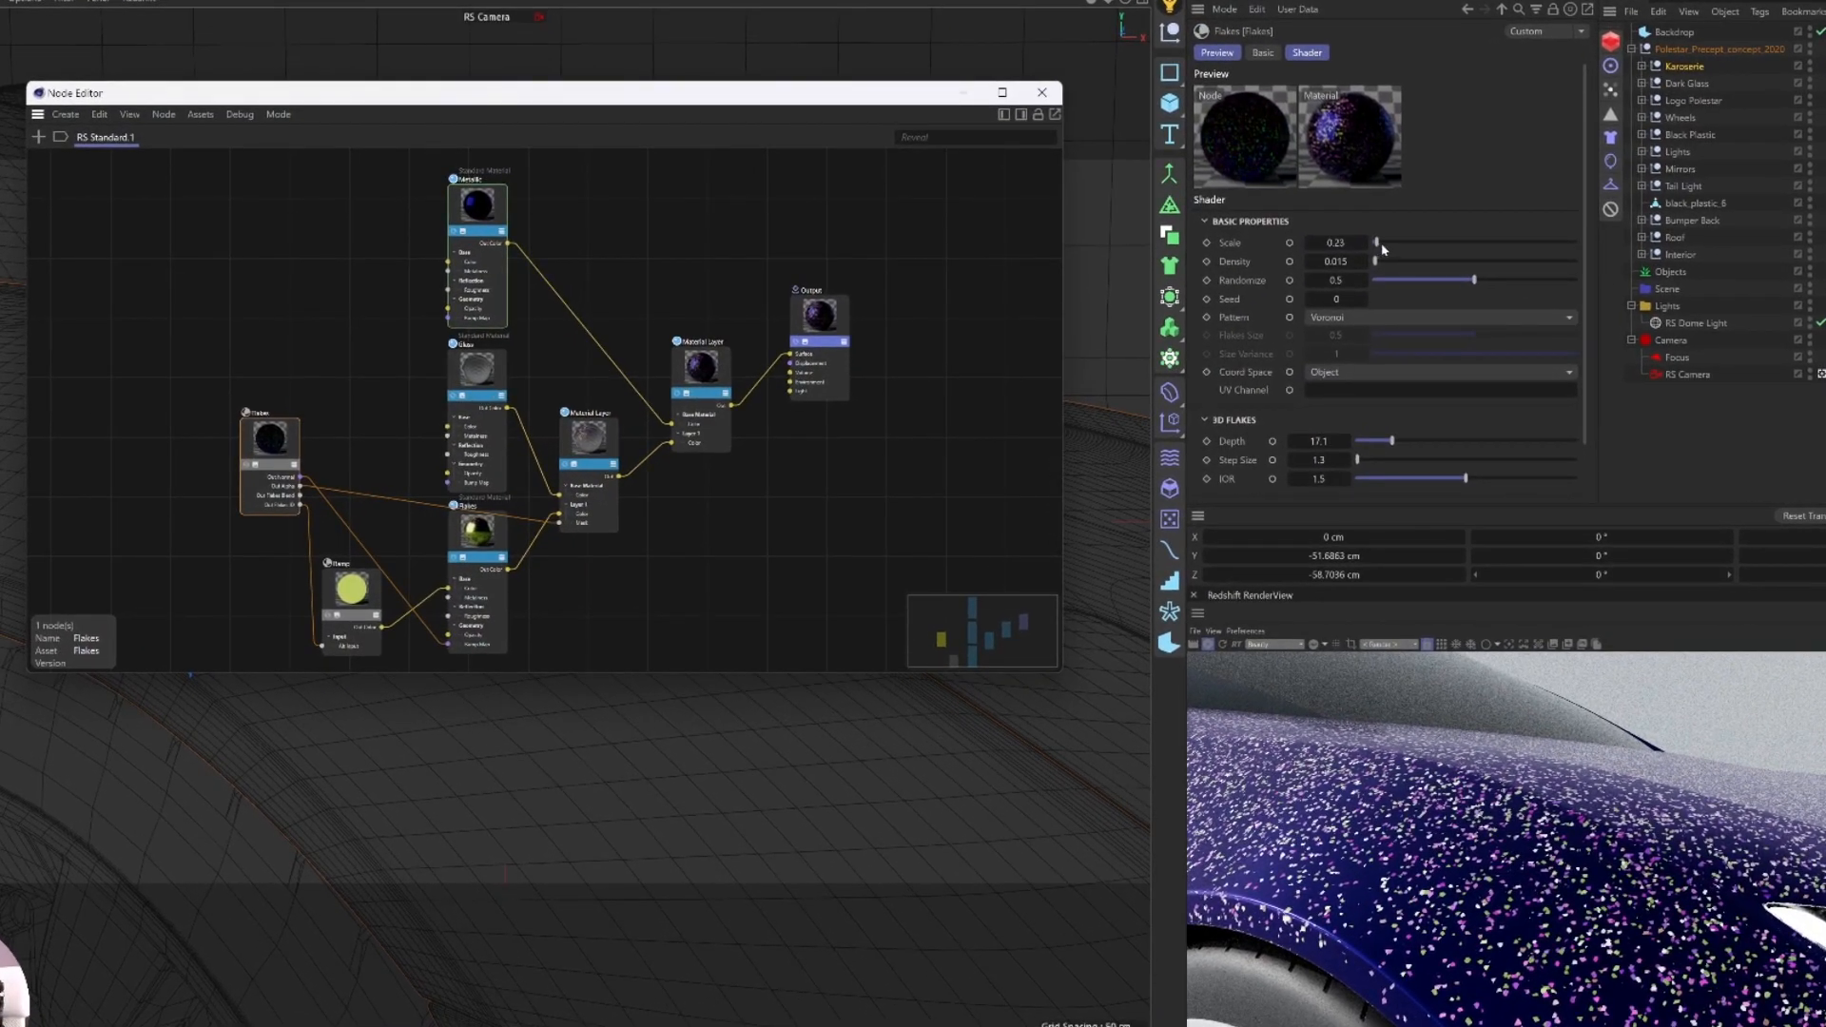
Step: Set flakes to scale 1.69, depth 11.5, step 2.9, with a yellow-orange ramp
{"action": "left_click_drag", "start_coordinate": [1381, 243], "coordinate": [1372, 243]}
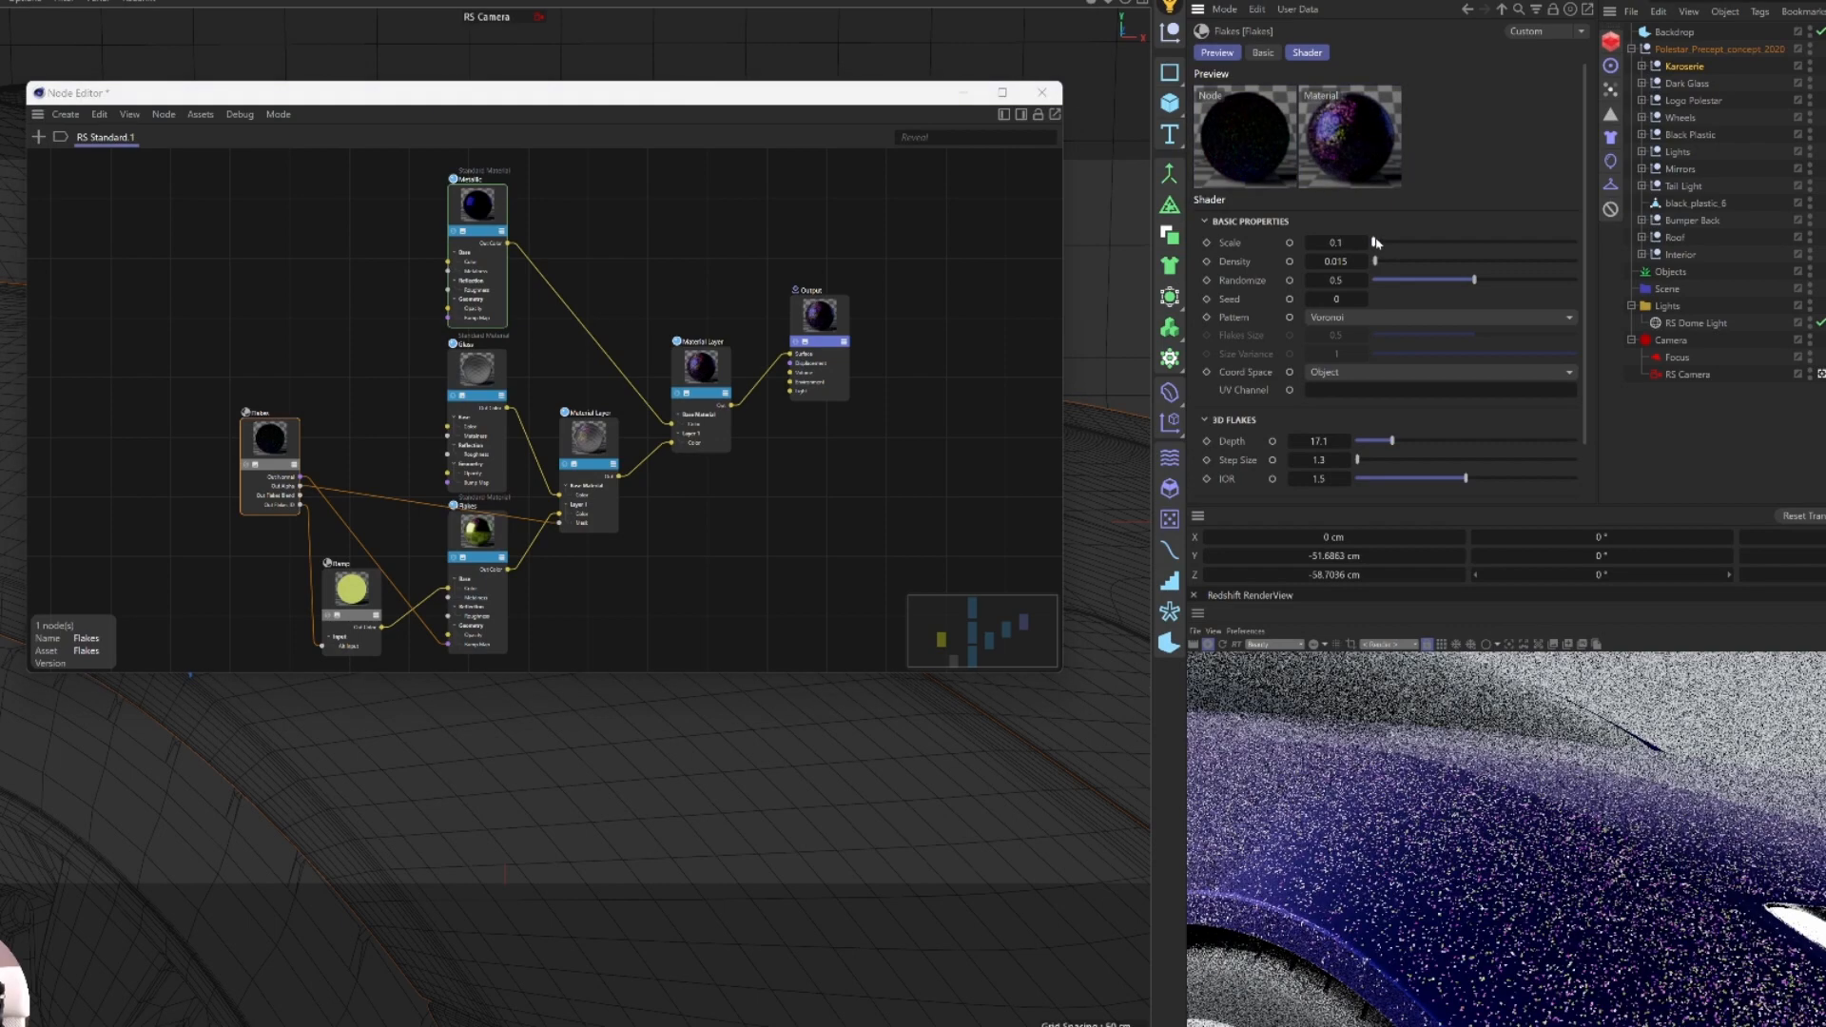
{"action": "left_click_drag", "start_coordinate": [1374, 242], "coordinate": [1416, 243]}
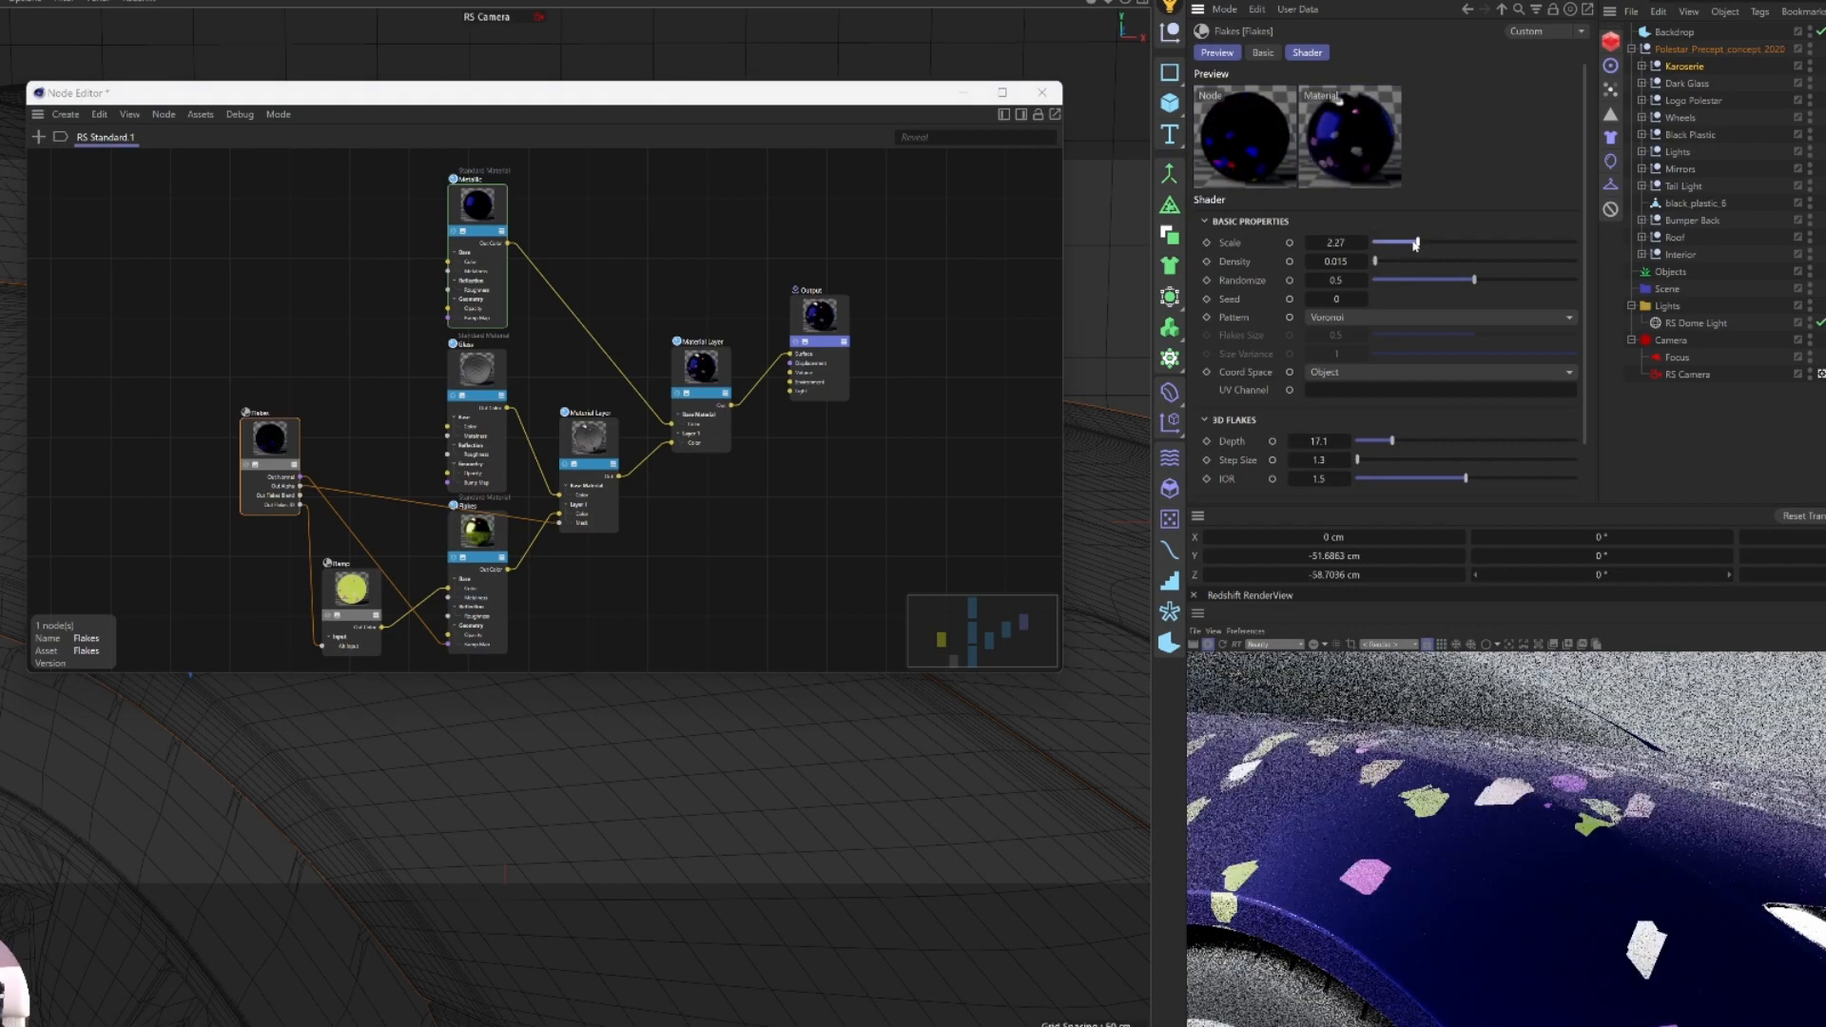
{"action": "left_click_drag", "start_coordinate": [1412, 243], "coordinate": [1386, 243]}
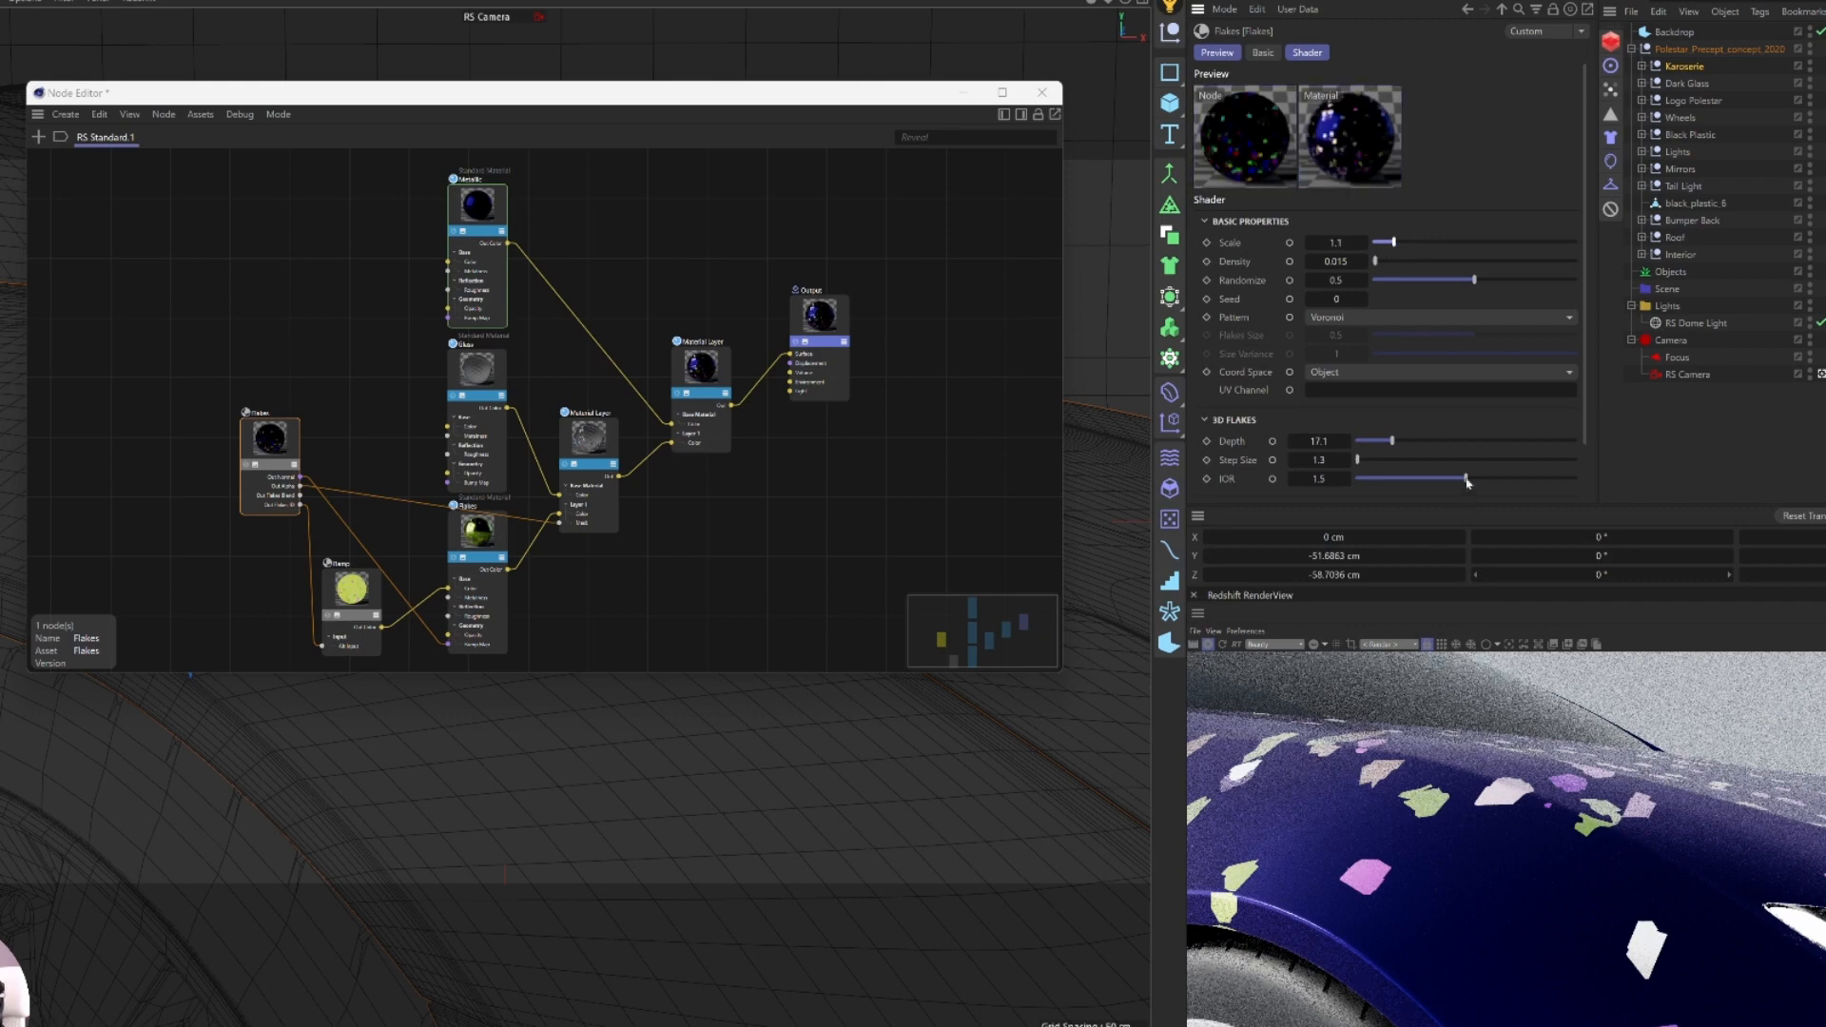
{"action": "left_click_drag", "start_coordinate": [1467, 440], "coordinate": [1380, 375]}
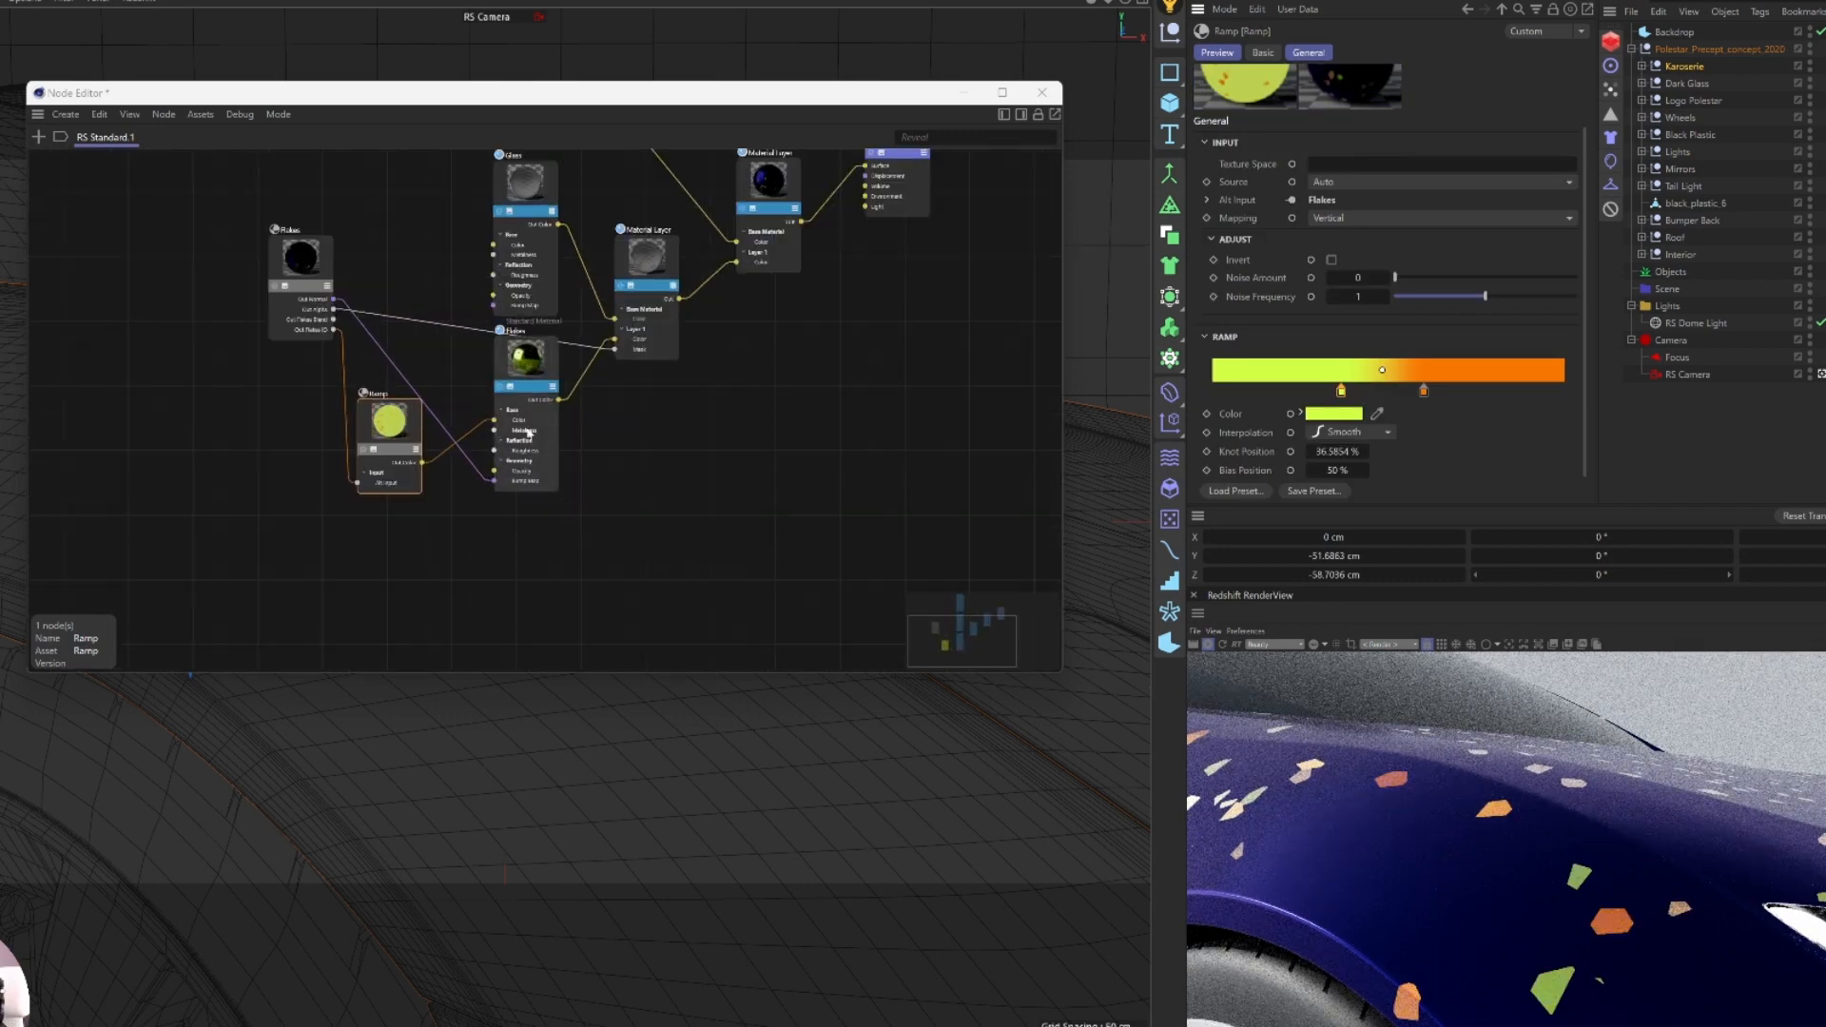
{"action": "left_click_drag", "start_coordinate": [388, 442], "coordinate": [380, 483]}
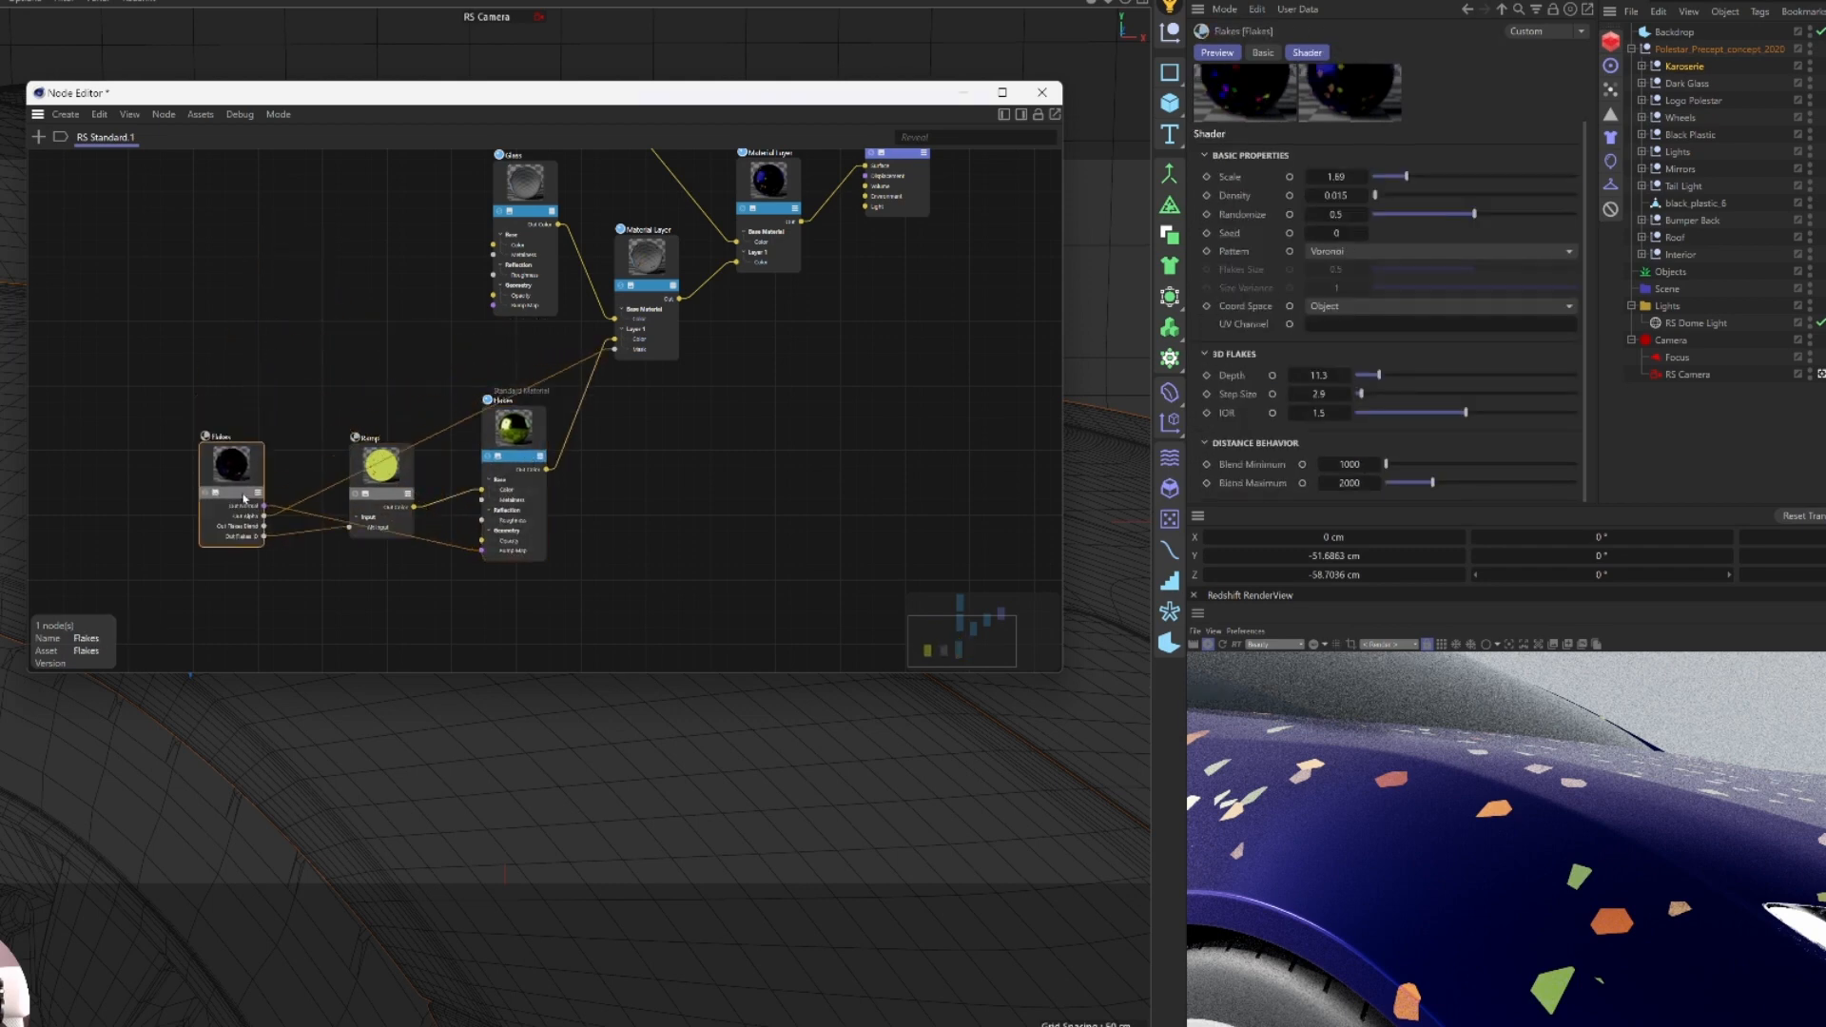
{"action": "left_click_drag", "start_coordinate": [232, 463], "coordinate": [292, 534]}
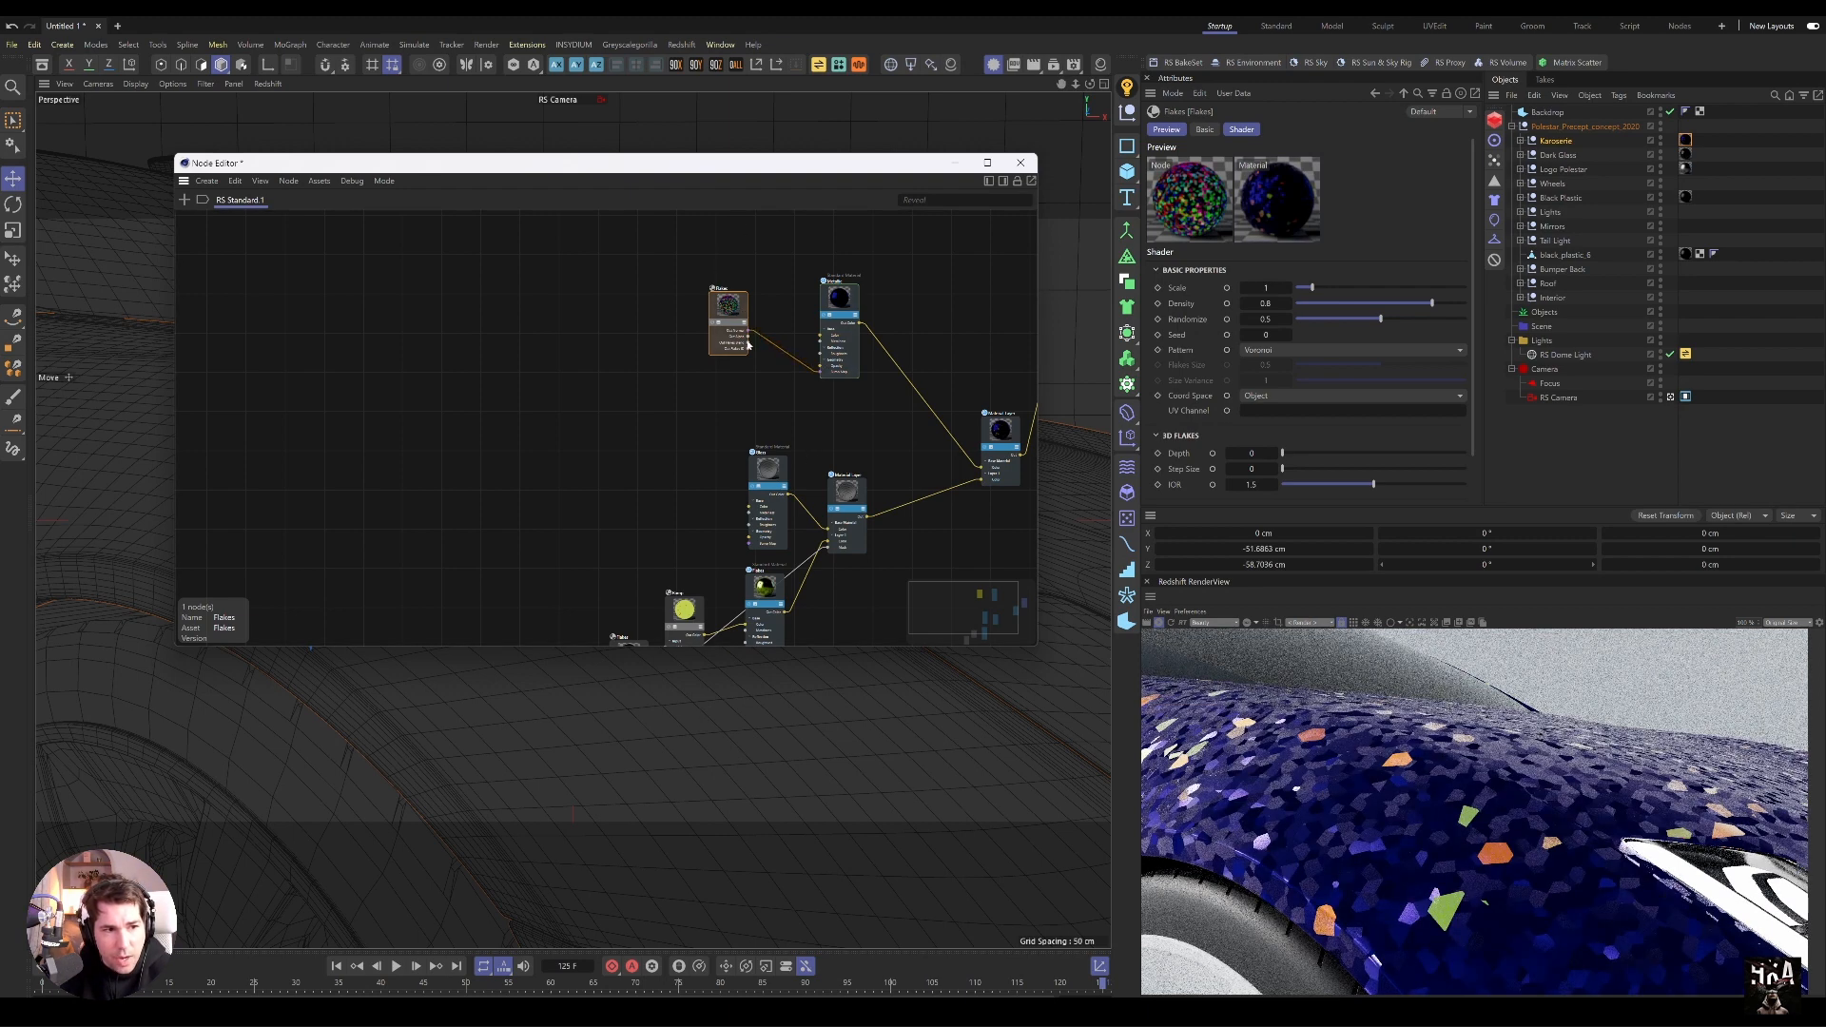
Step: Duplicate the Flakes and Ramp nodes, ramp the copy white-to-light-blue, and scale it to 0.6
{"action": "left_click_drag", "start_coordinate": [1308, 287], "coordinate": [1287, 287]}
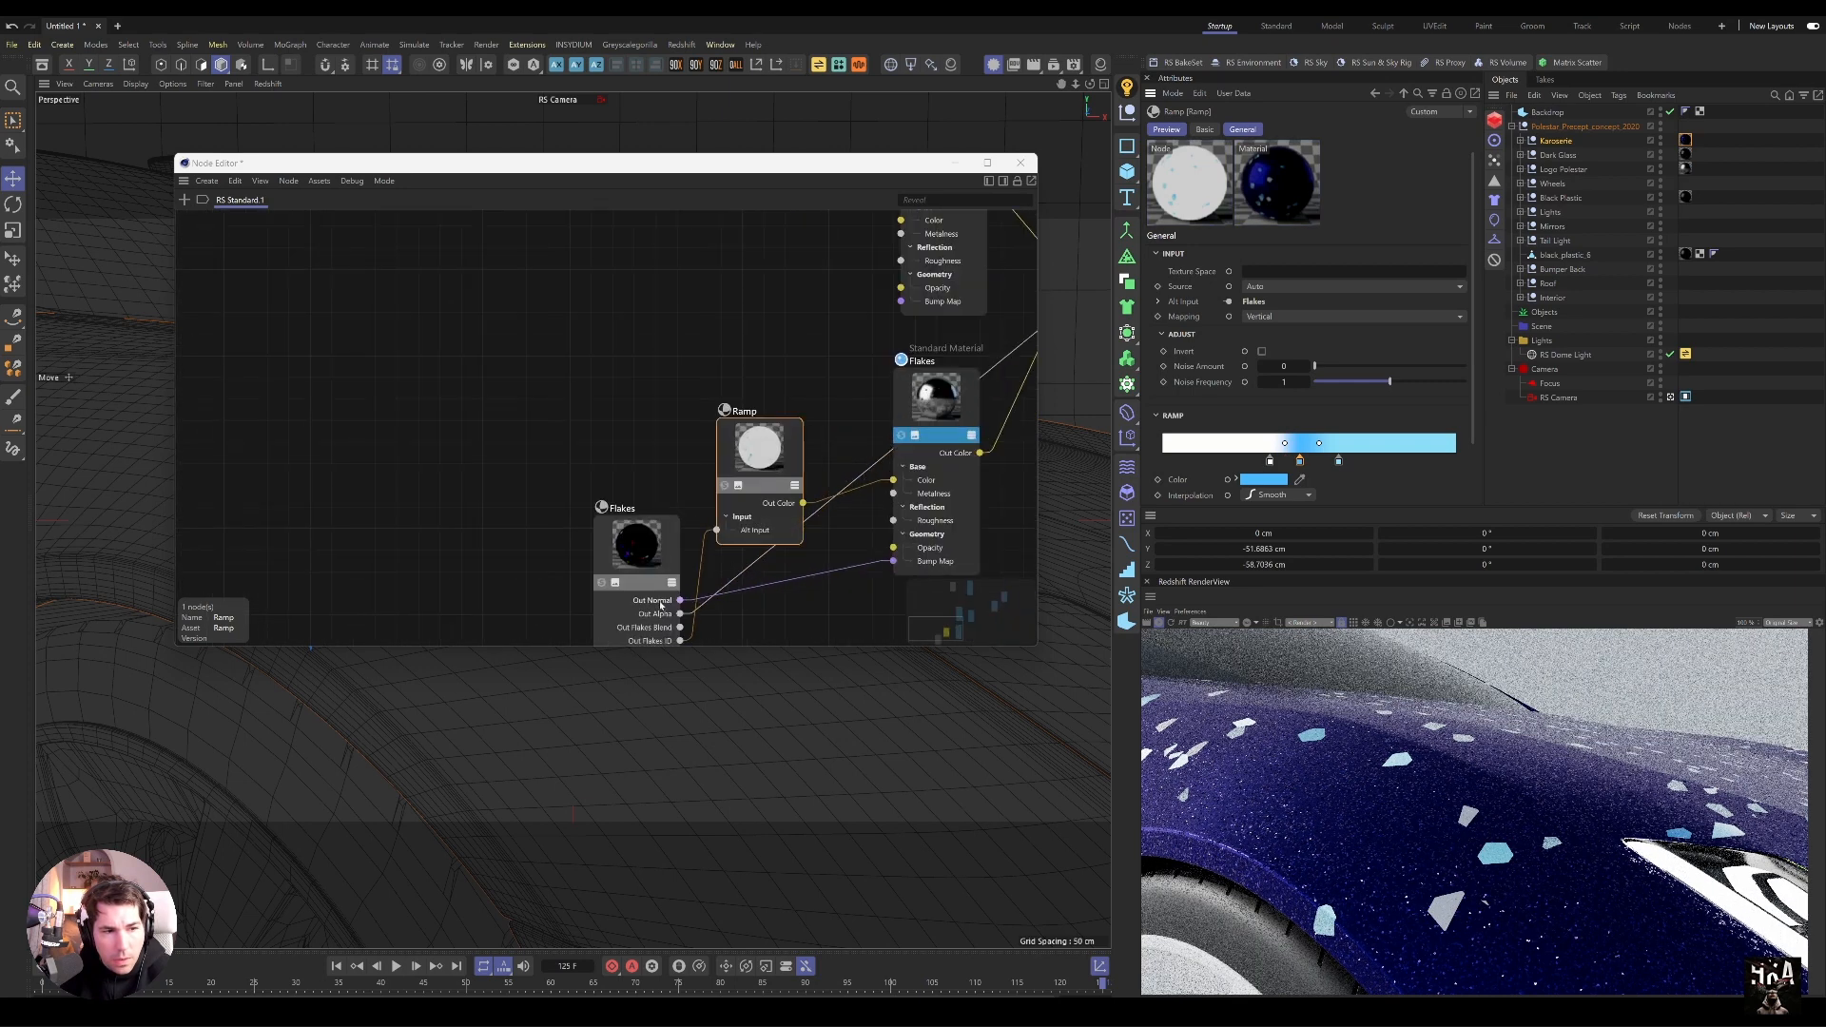
{"action": "left_click", "coordinate": [636, 547]}
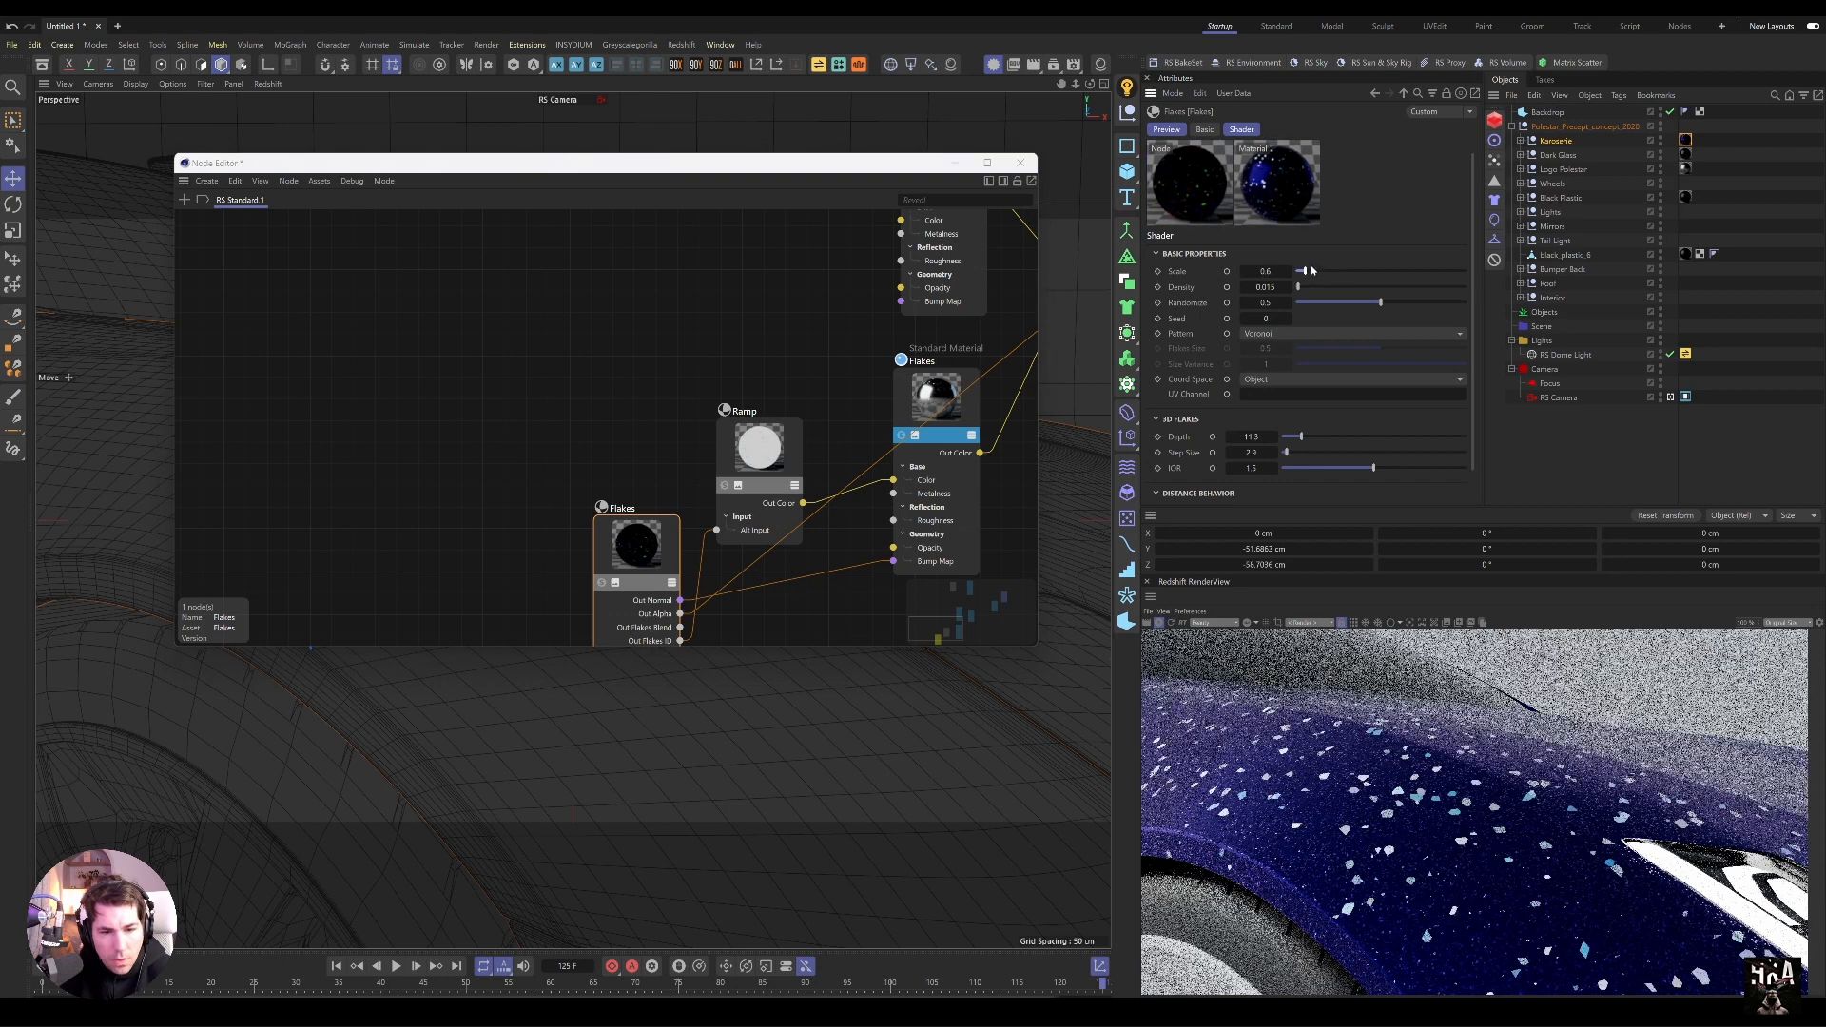
{"action": "left_click_drag", "start_coordinate": [1301, 270], "coordinate": [1302, 270]}
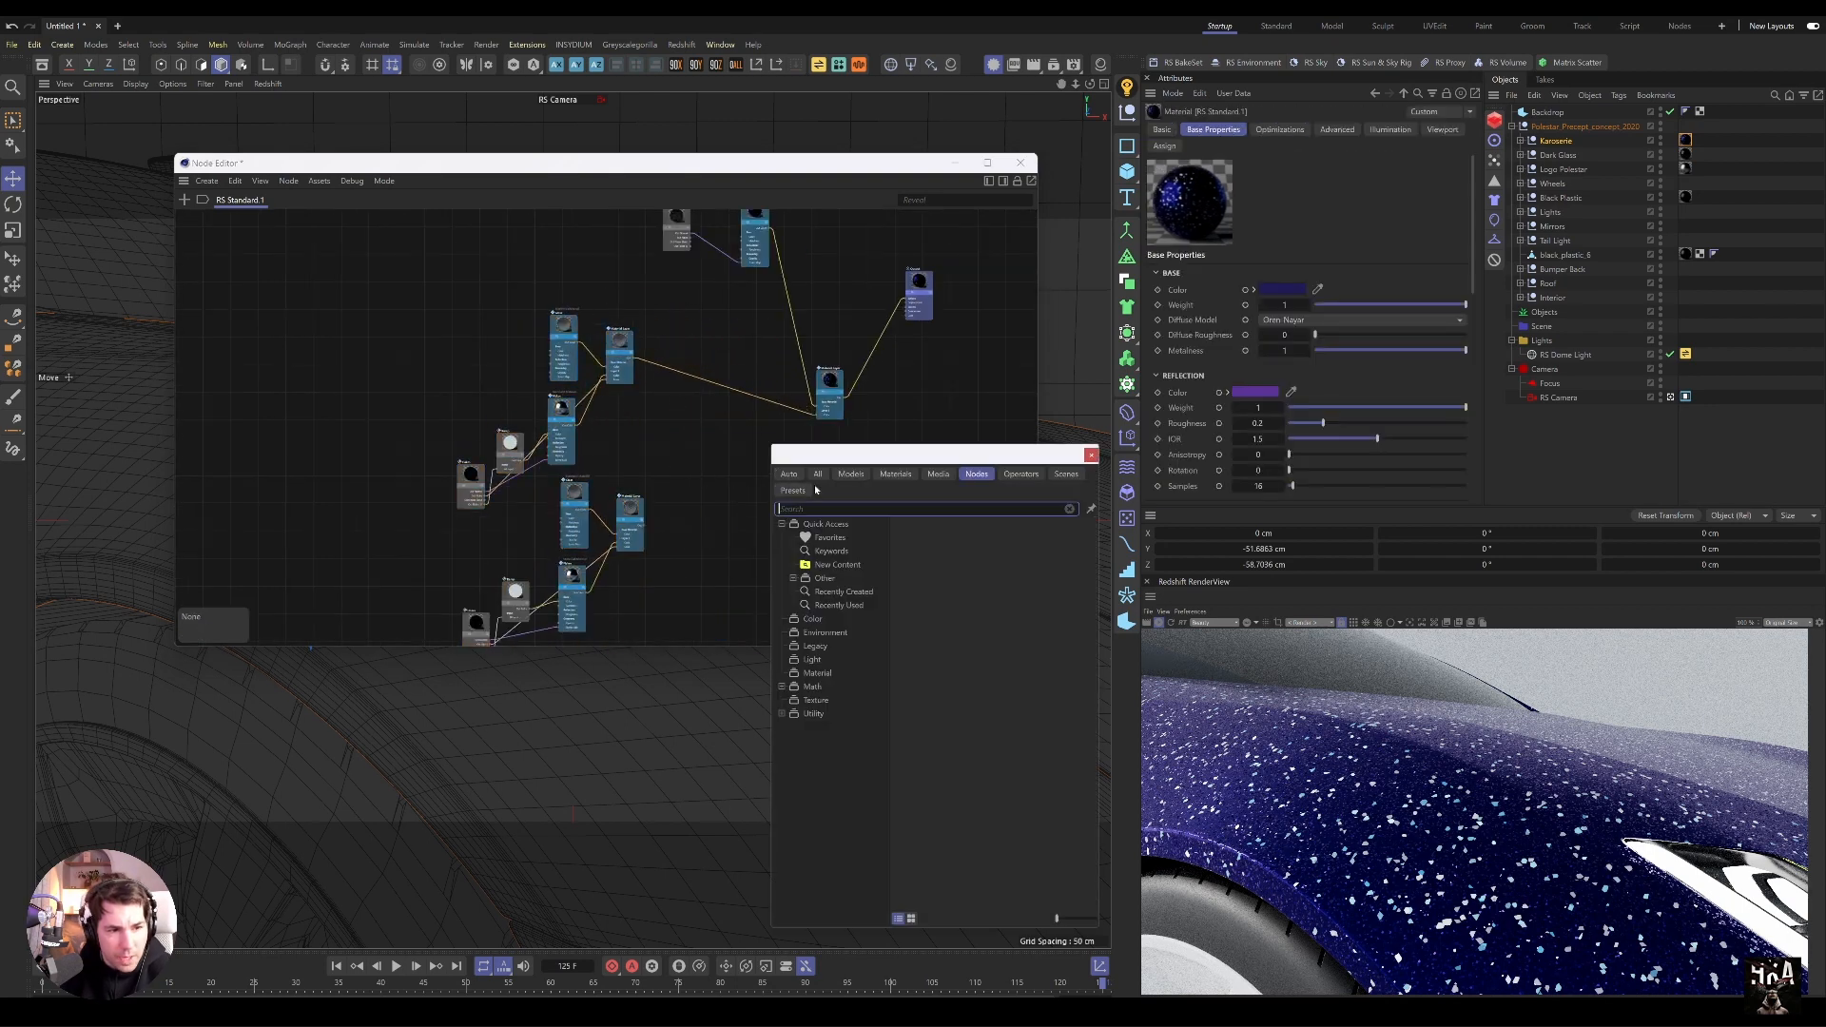
Step: Add a Material Layer node wired into Base Material, then close the Node Editor
{"action": "type", "text": "material"}
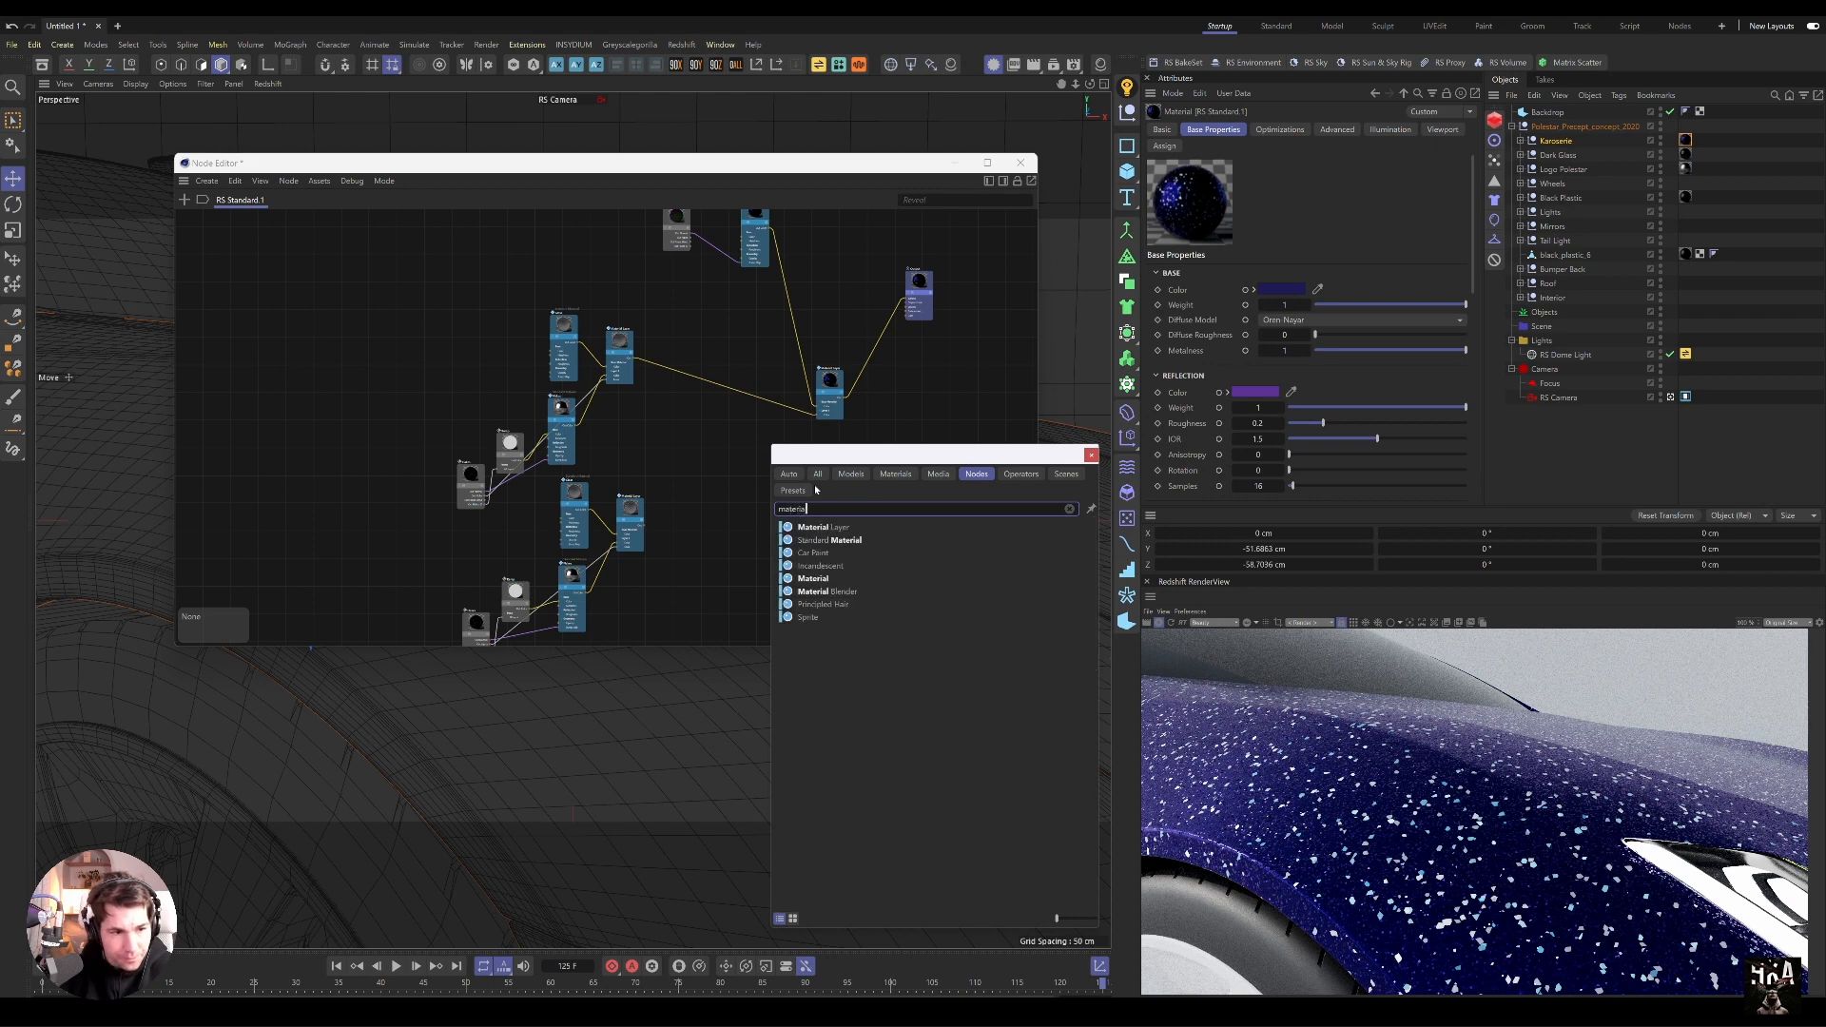
{"action": "left_click", "coordinate": [822, 527]}
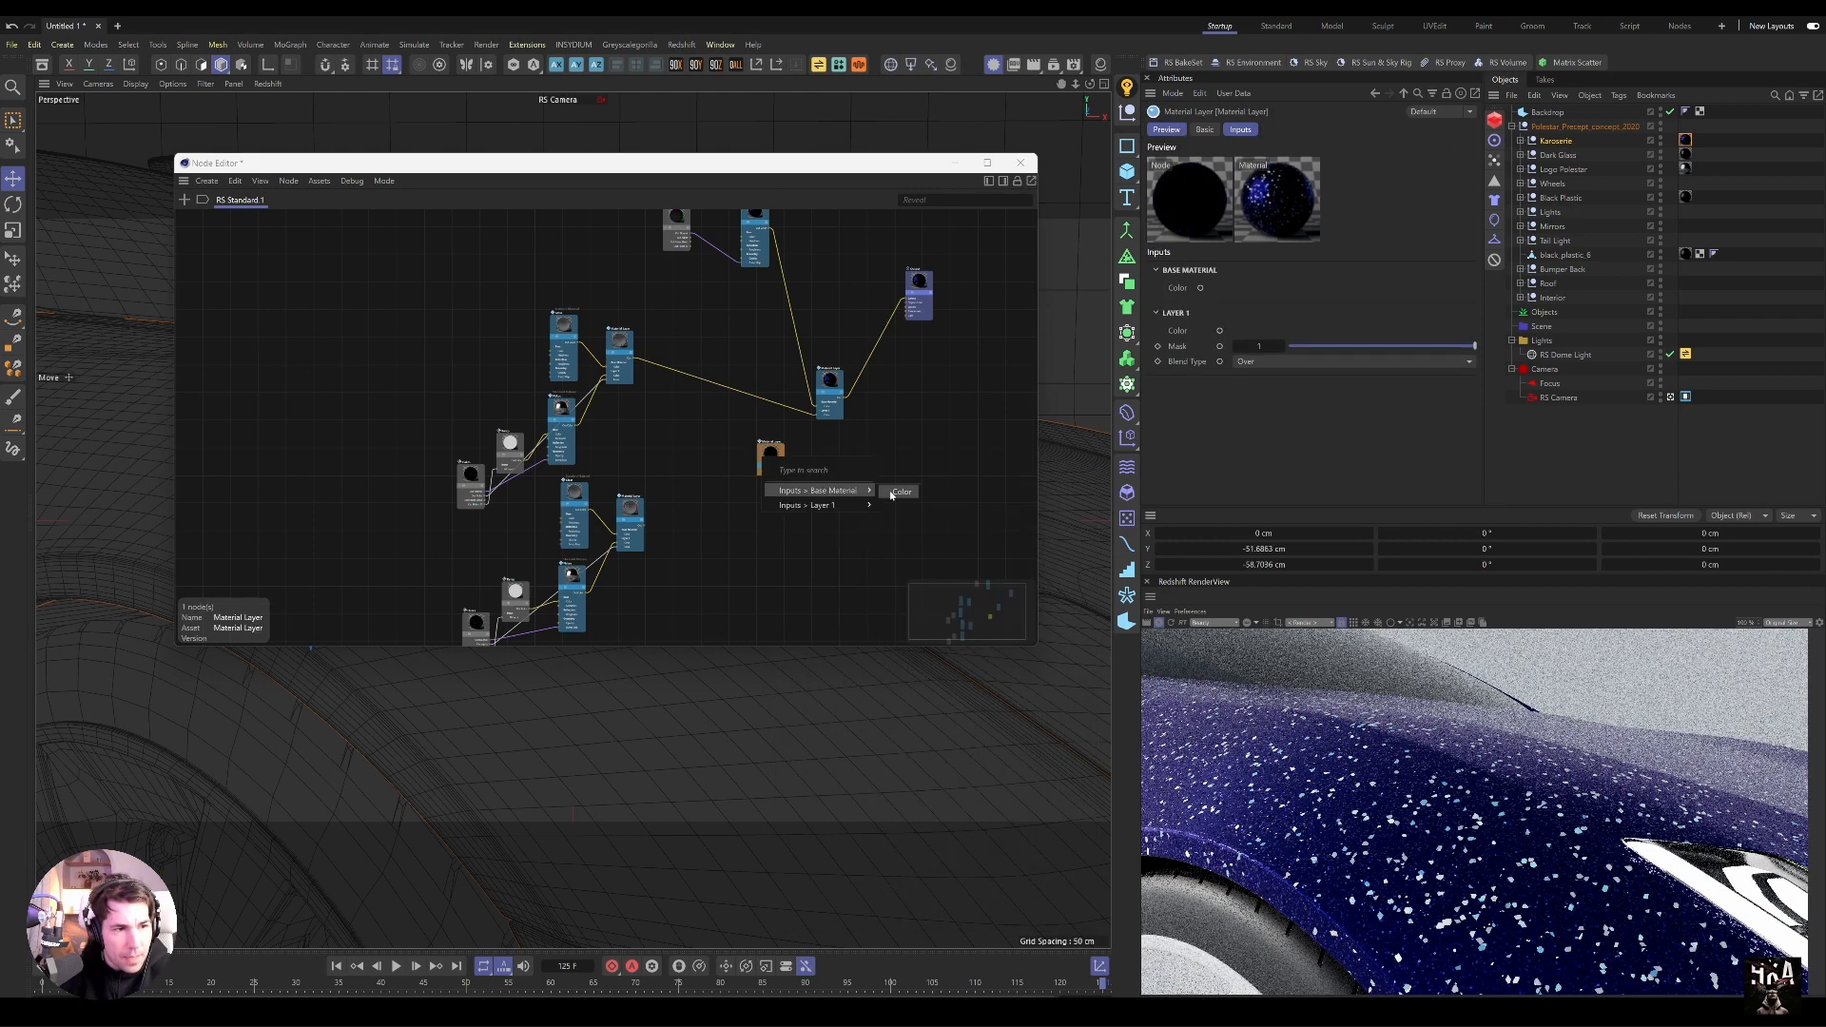
{"action": "left_click", "coordinate": [900, 490]}
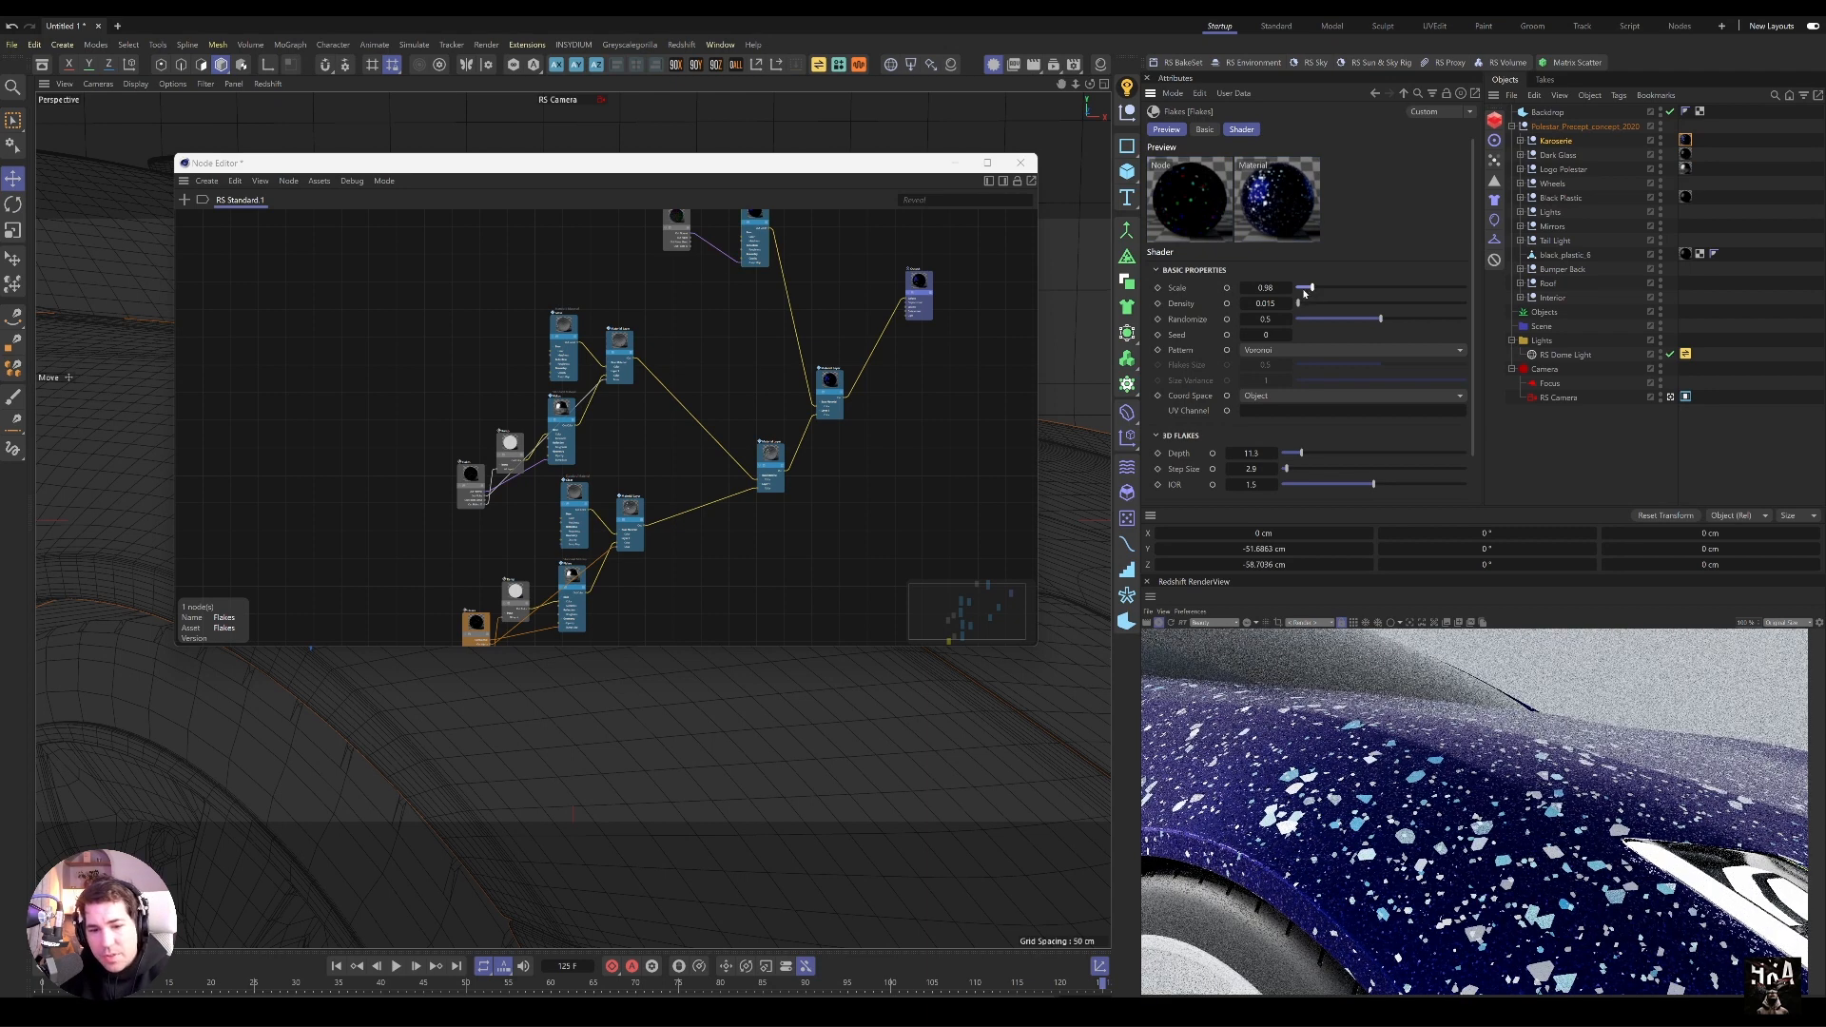
{"action": "left_click", "coordinate": [1021, 163]}
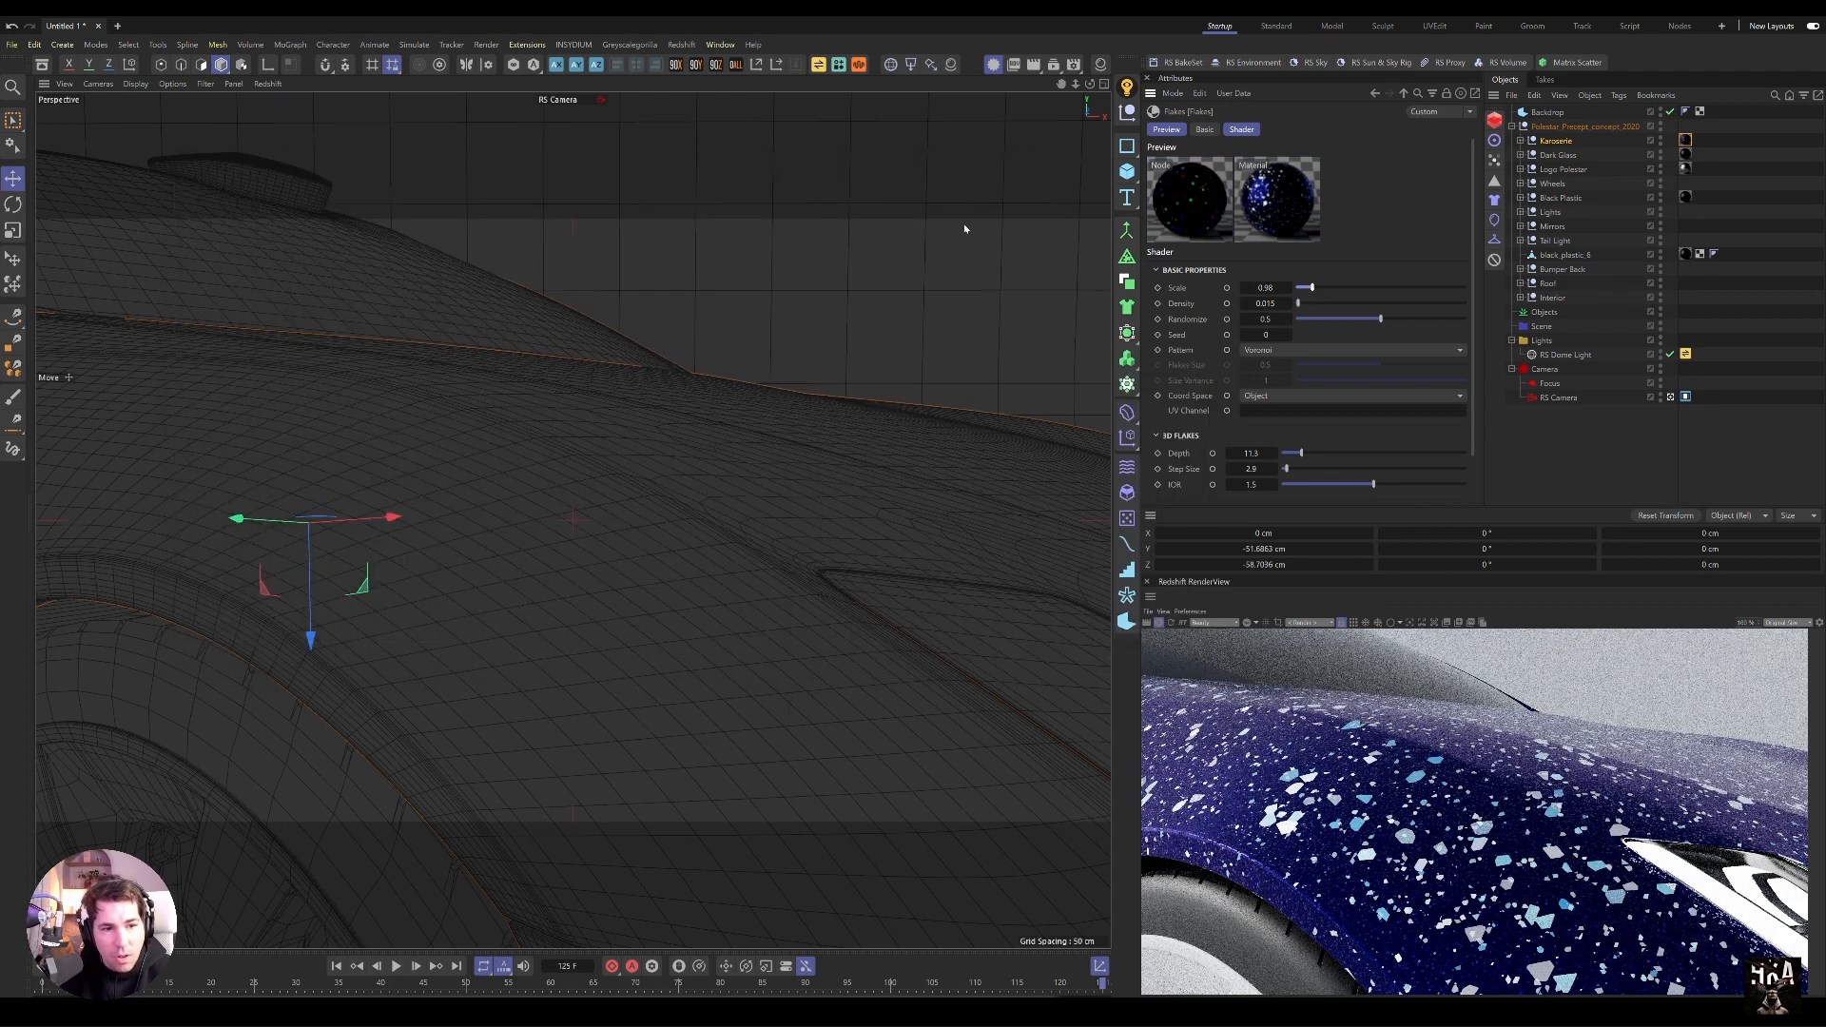